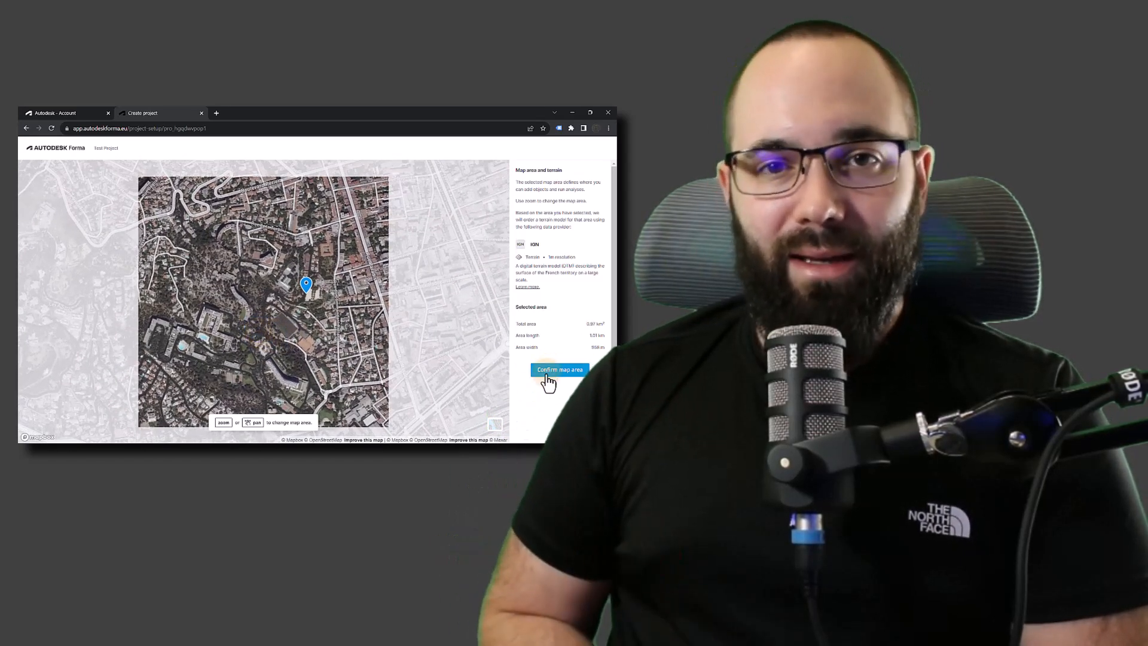
Step: Confirm the map area and place the library Buildings in the canvas, adding them to the site
{"action": "left_click", "coordinate": [558, 370]}
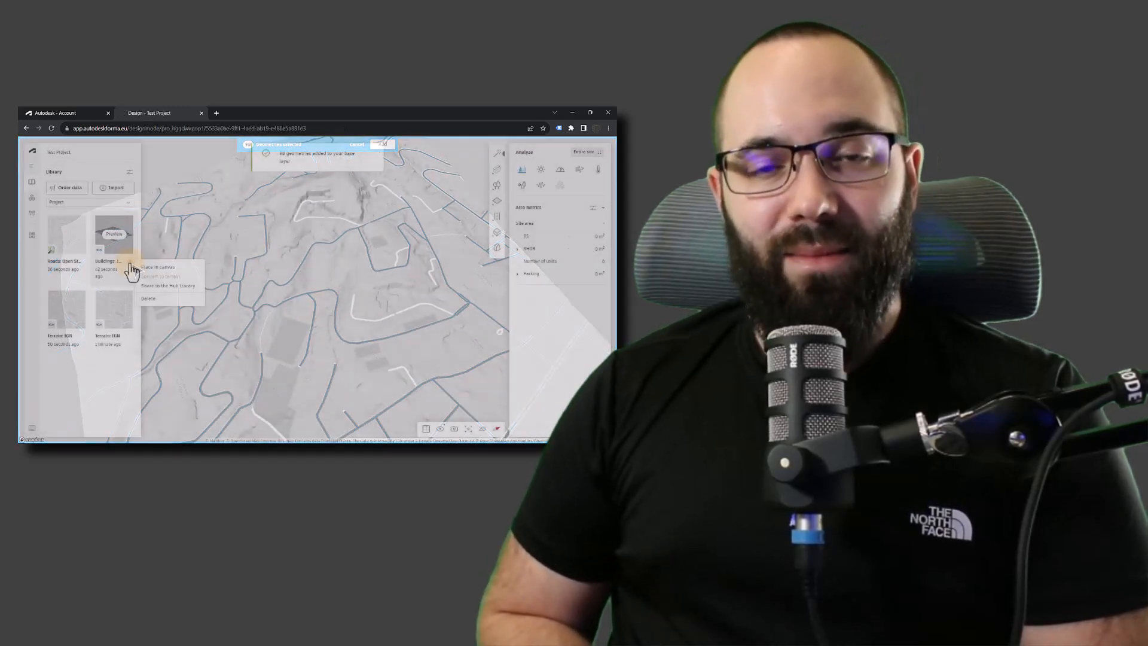
{"action": "left_click", "coordinate": [158, 267]}
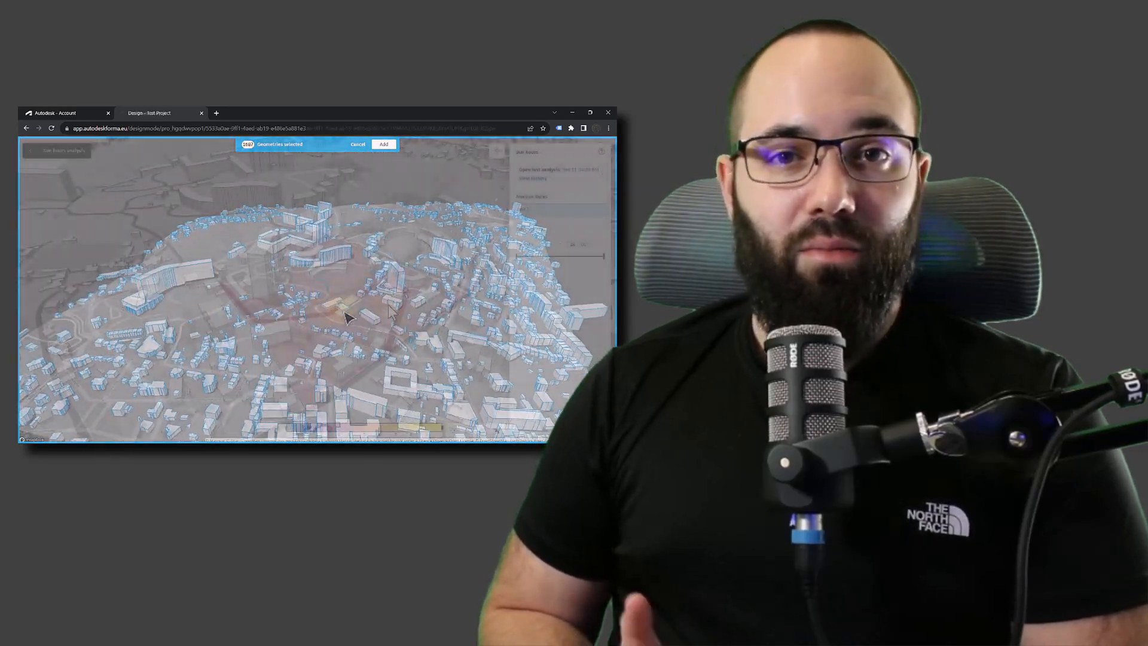
{"action": "left_click", "coordinate": [384, 144]}
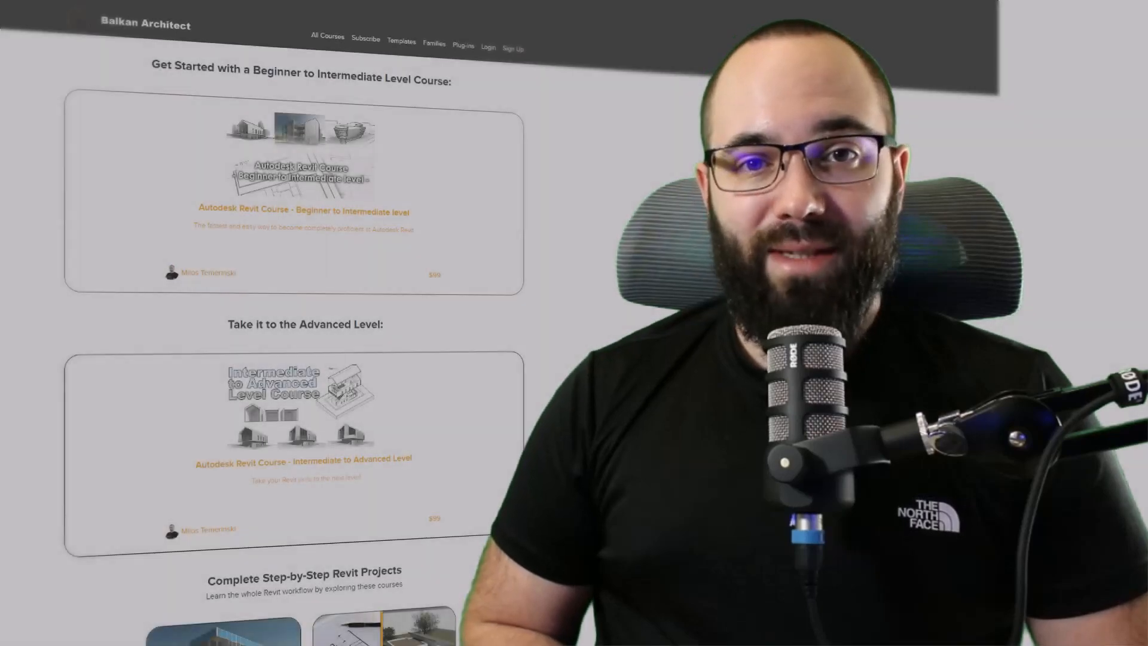
{"action": "scroll", "scroll_direction": "up", "scroll_amount": 3}
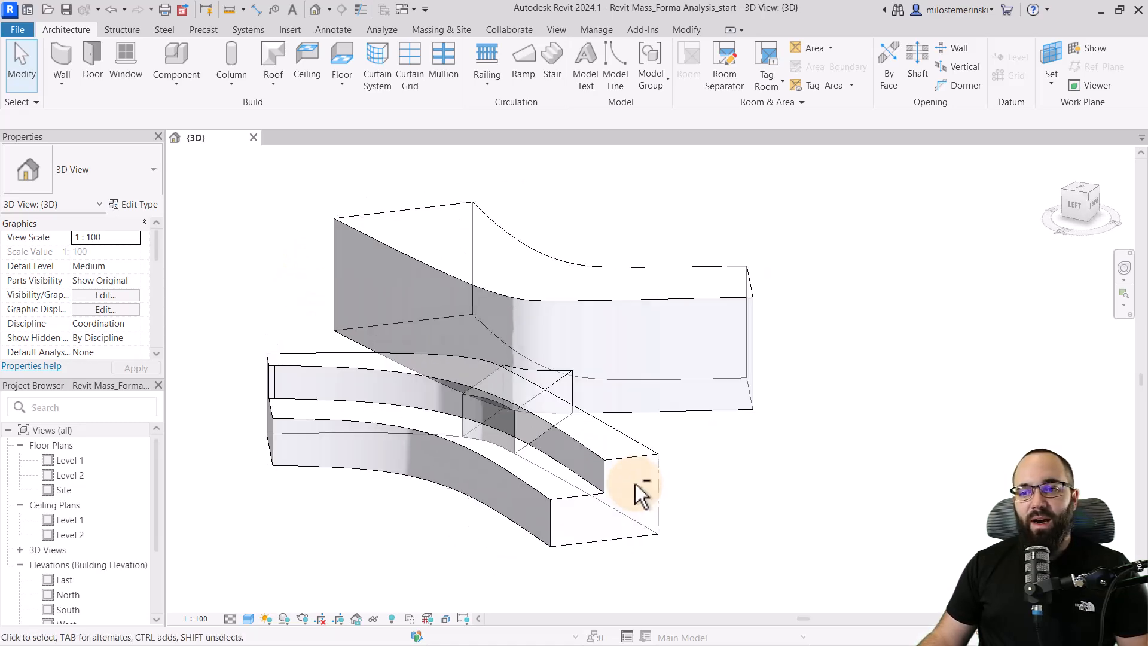
{"action": "left_click", "coordinate": [637, 490]}
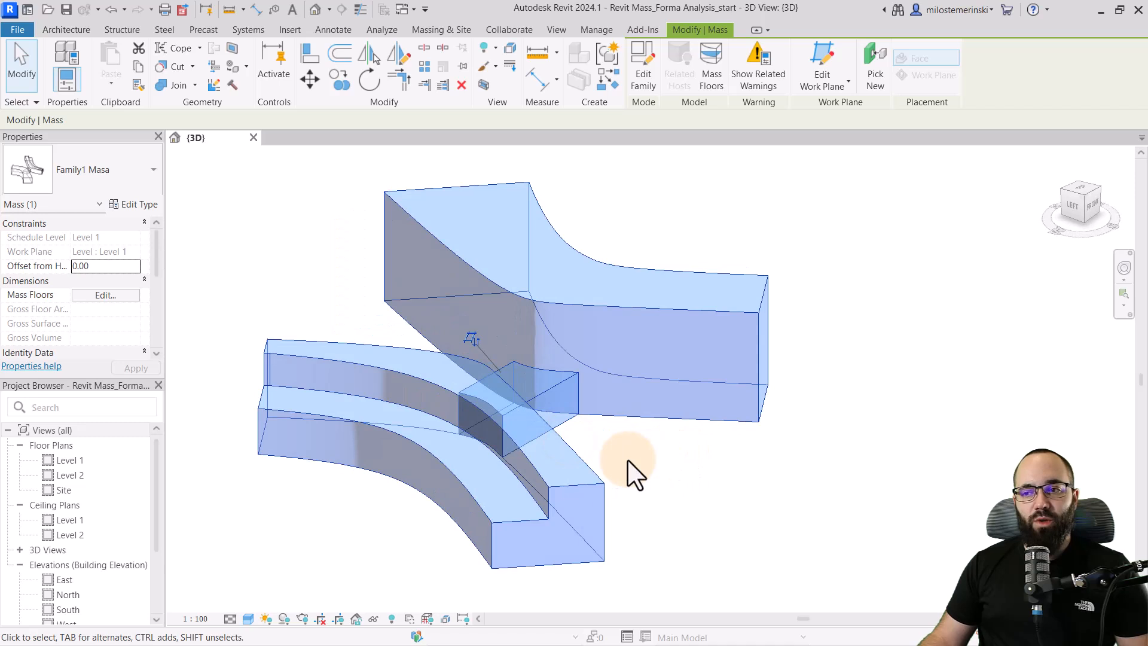
{"action": "left_click", "coordinate": [625, 469]}
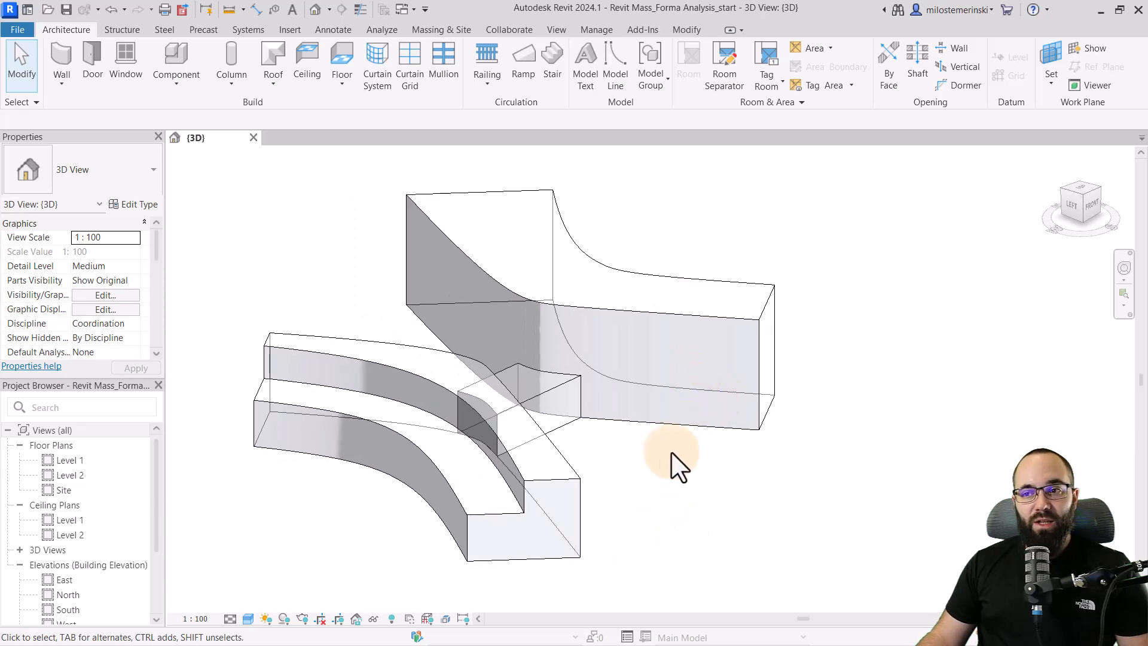
{"action": "mouse_move", "coordinate": [622, 458]}
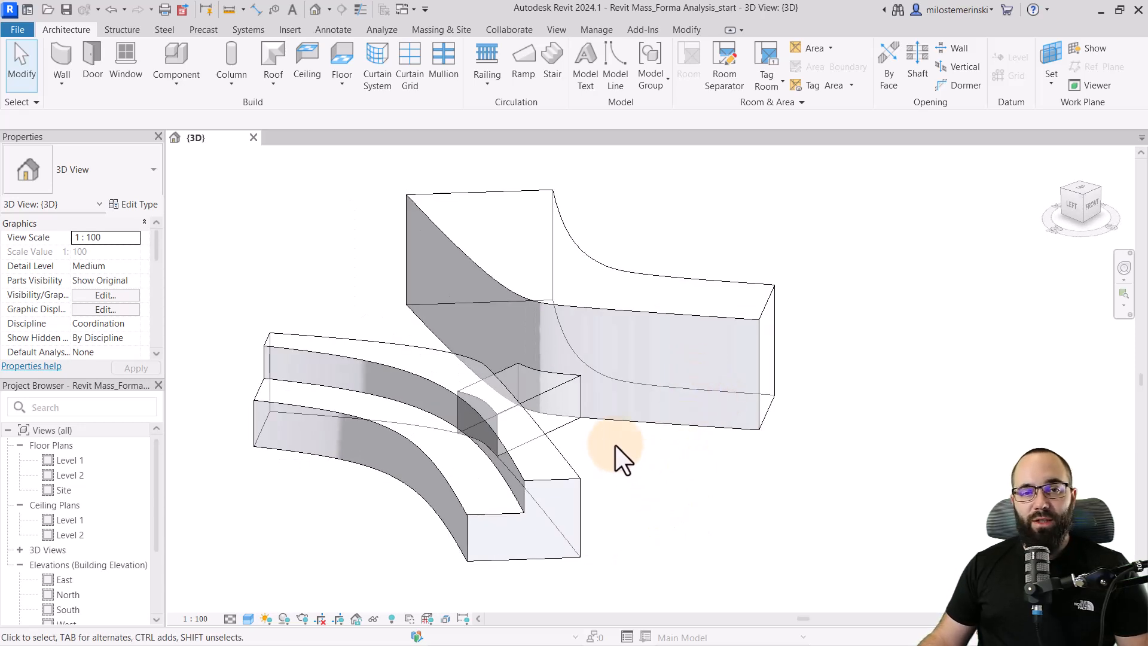
{"action": "mouse_move", "coordinate": [617, 458]}
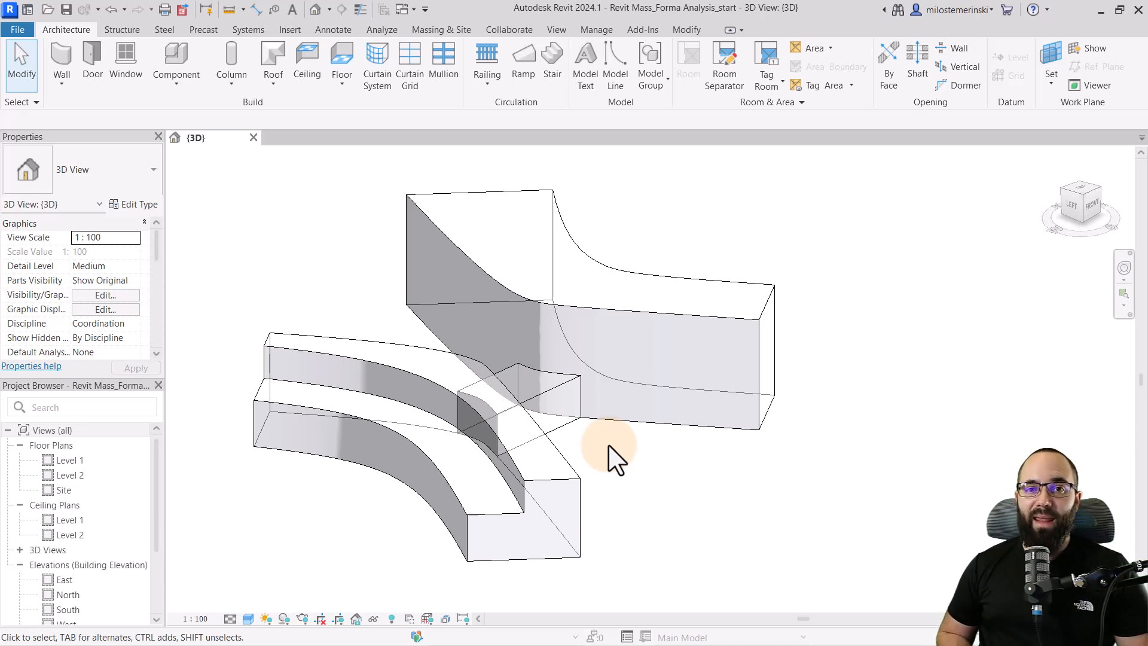
{"action": "mouse_move", "coordinate": [21, 44]}
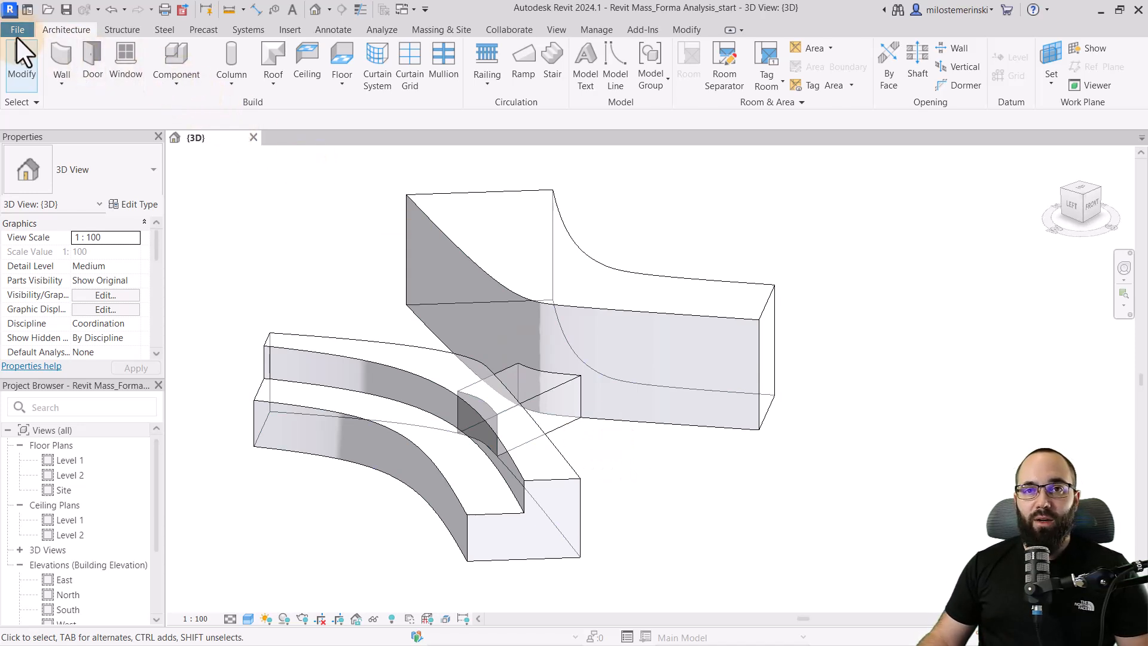
Step: Export the 3D view as OBJ at Medium resolution in Meters, named 'Test Project'
{"action": "left_click", "coordinate": [15, 28]}
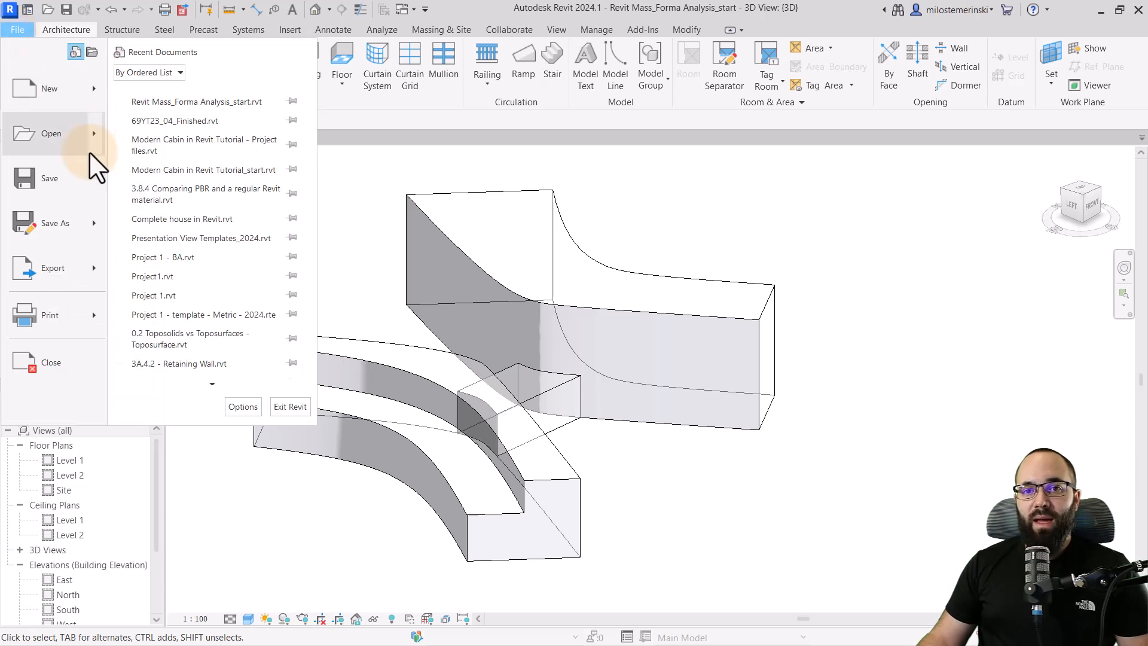
{"action": "left_click", "coordinate": [51, 268]}
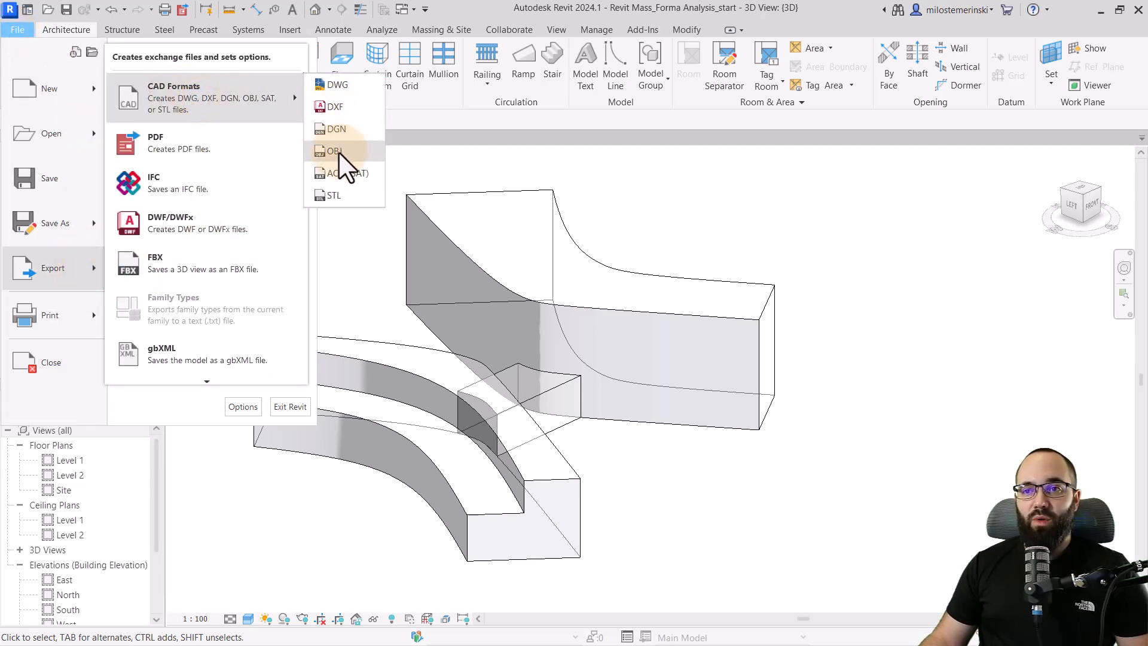
{"action": "left_click", "coordinate": [333, 150]}
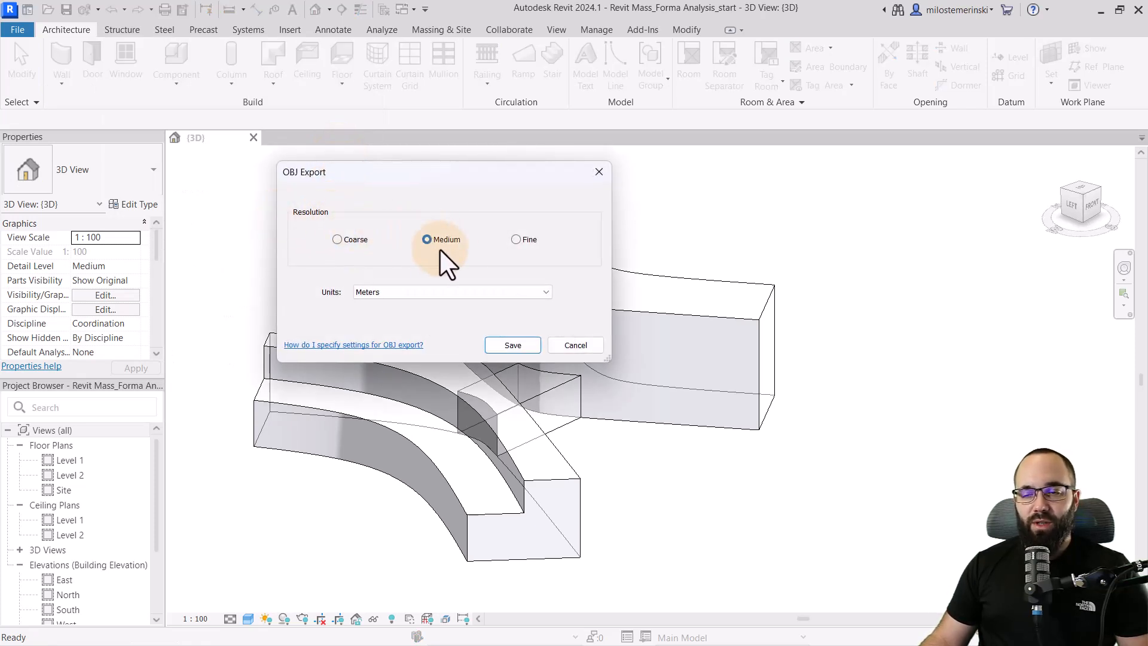
{"action": "mouse_move", "coordinate": [377, 292]}
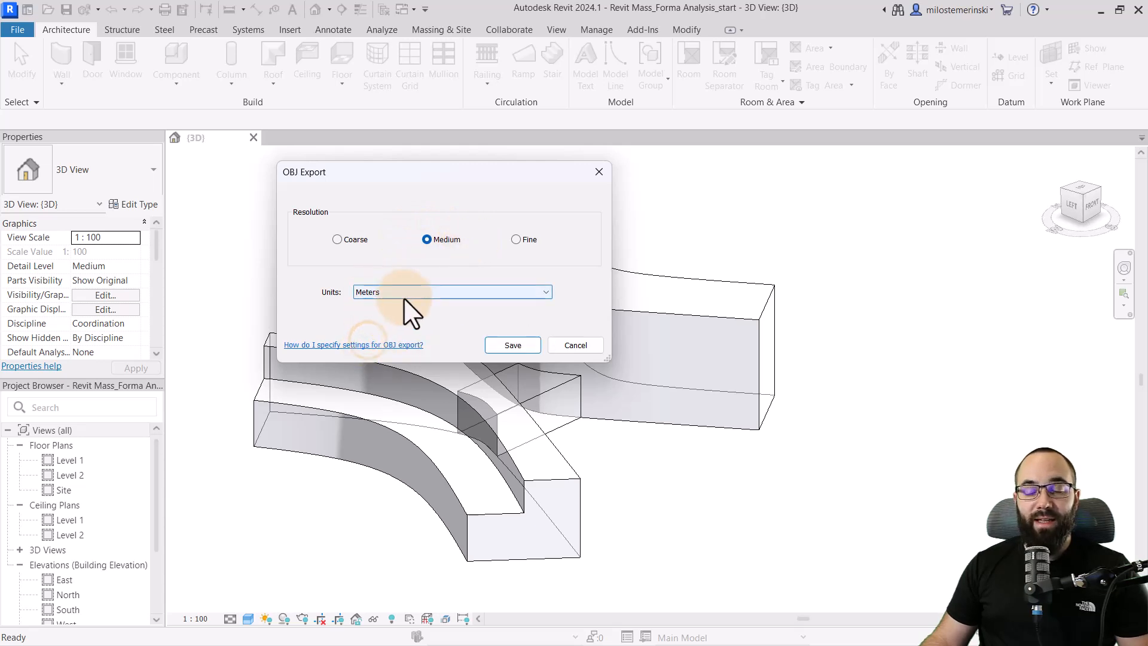
{"action": "left_click", "coordinate": [512, 344]}
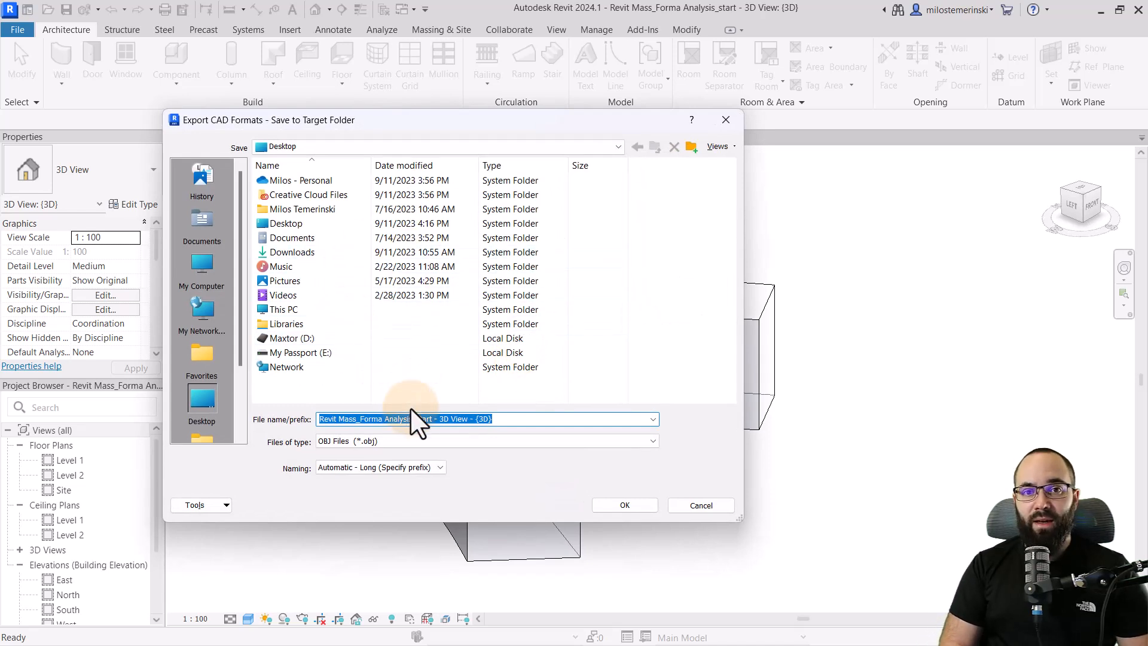
{"action": "type", "text": "Test Project"}
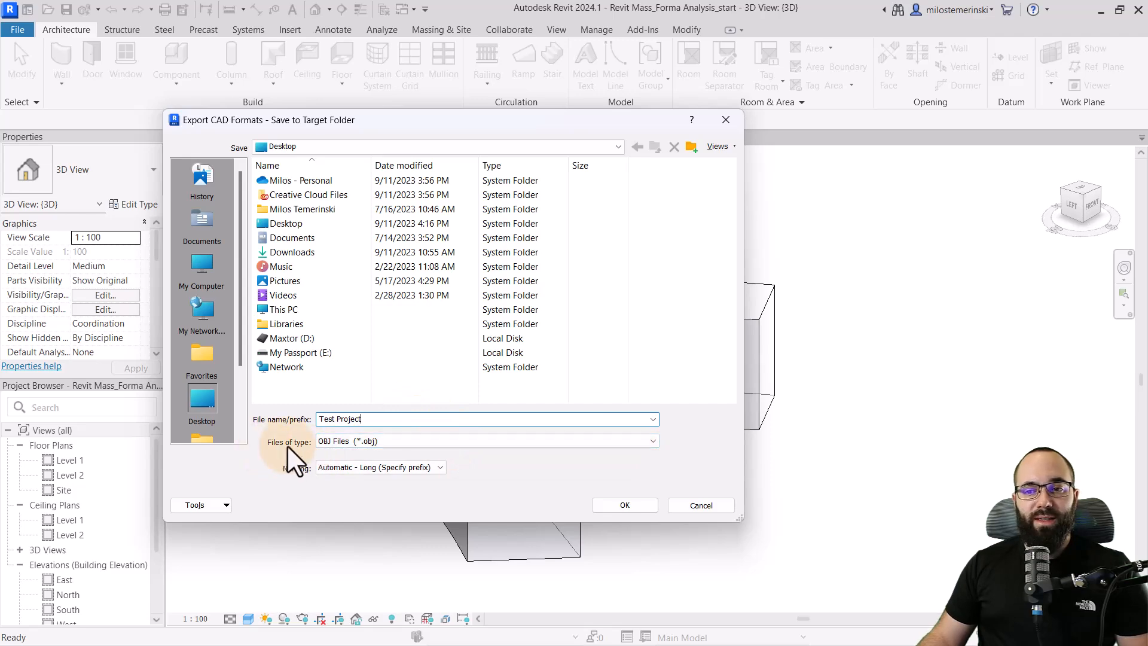
{"action": "mouse_move", "coordinate": [624, 505]}
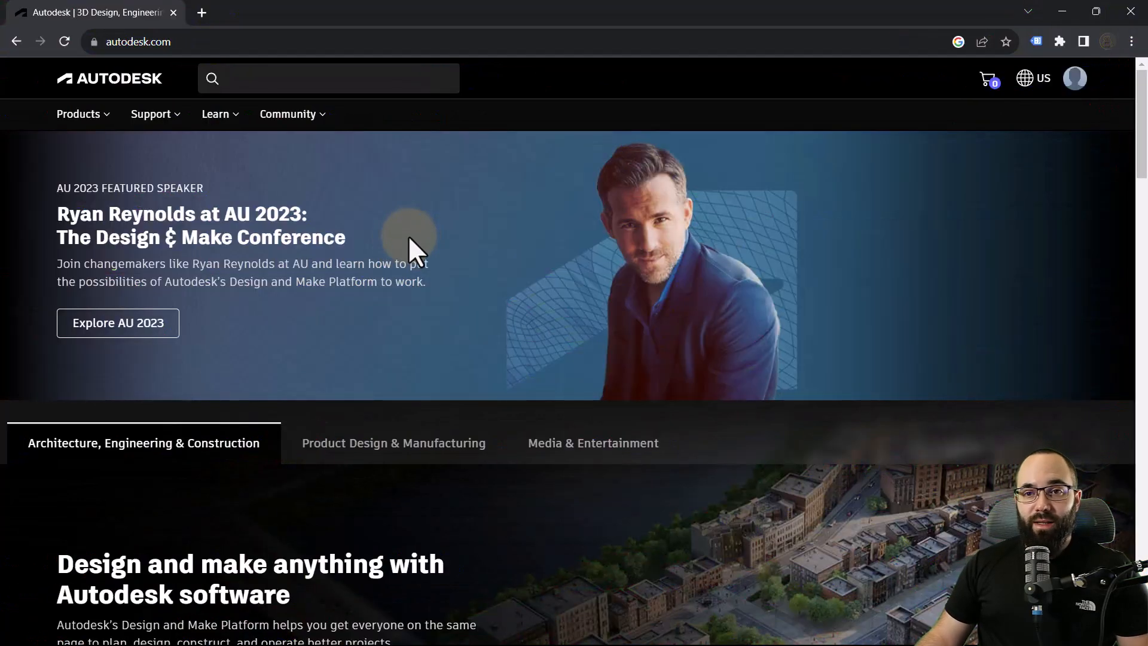
{"action": "mouse_move", "coordinate": [608, 296]}
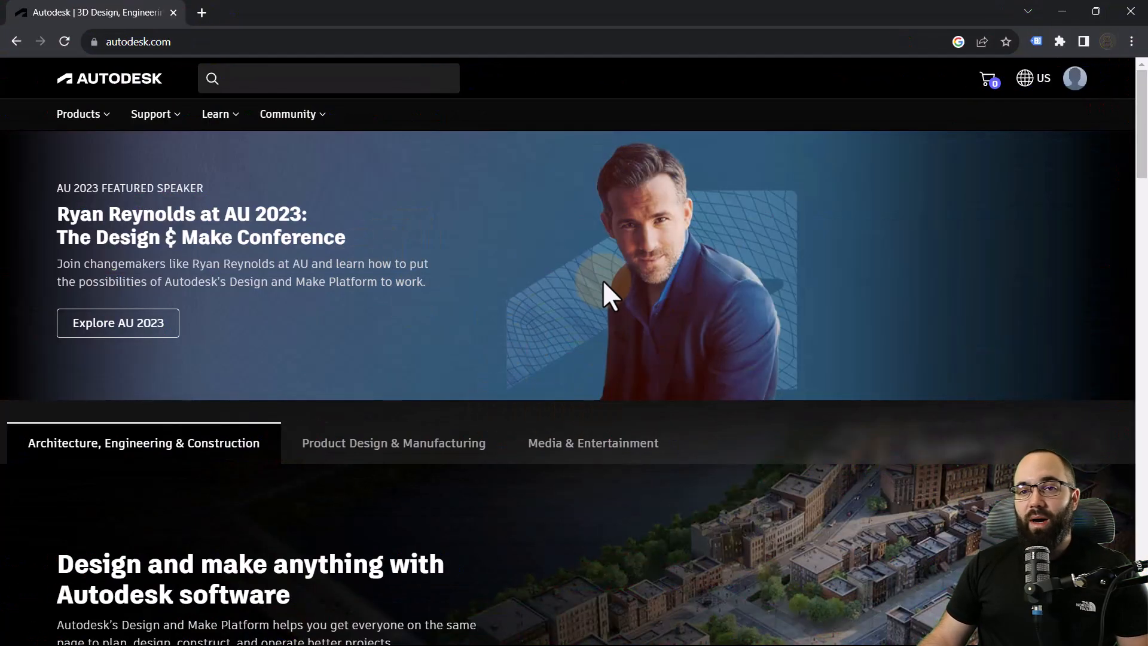
{"action": "mouse_move", "coordinate": [952, 252]}
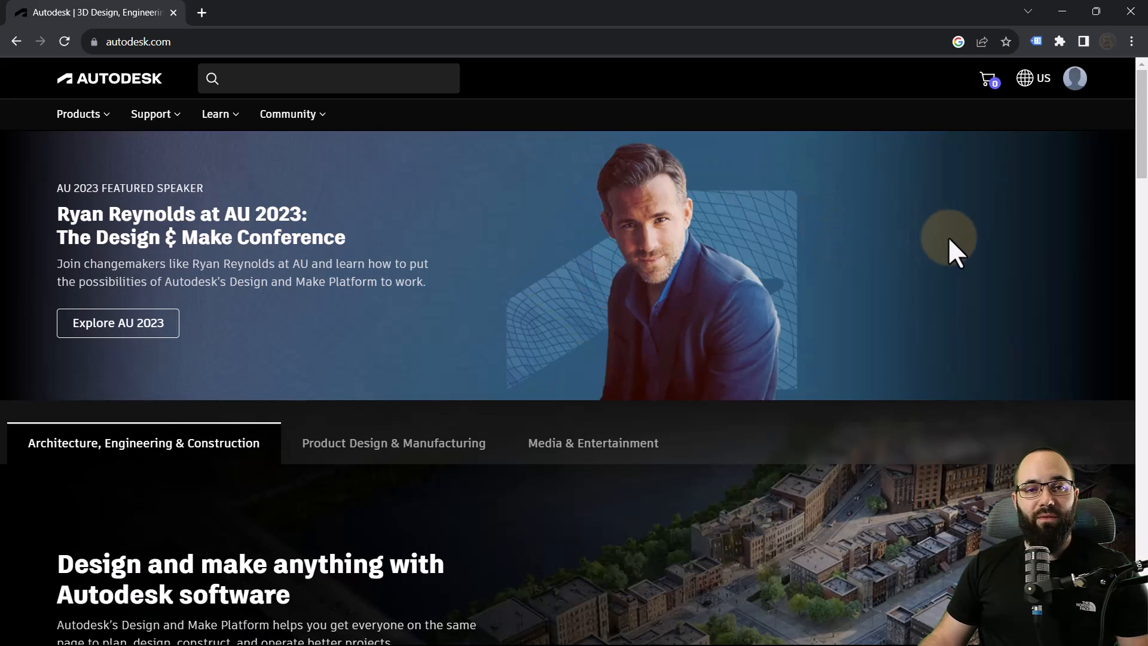
{"action": "mouse_move", "coordinate": [948, 245]}
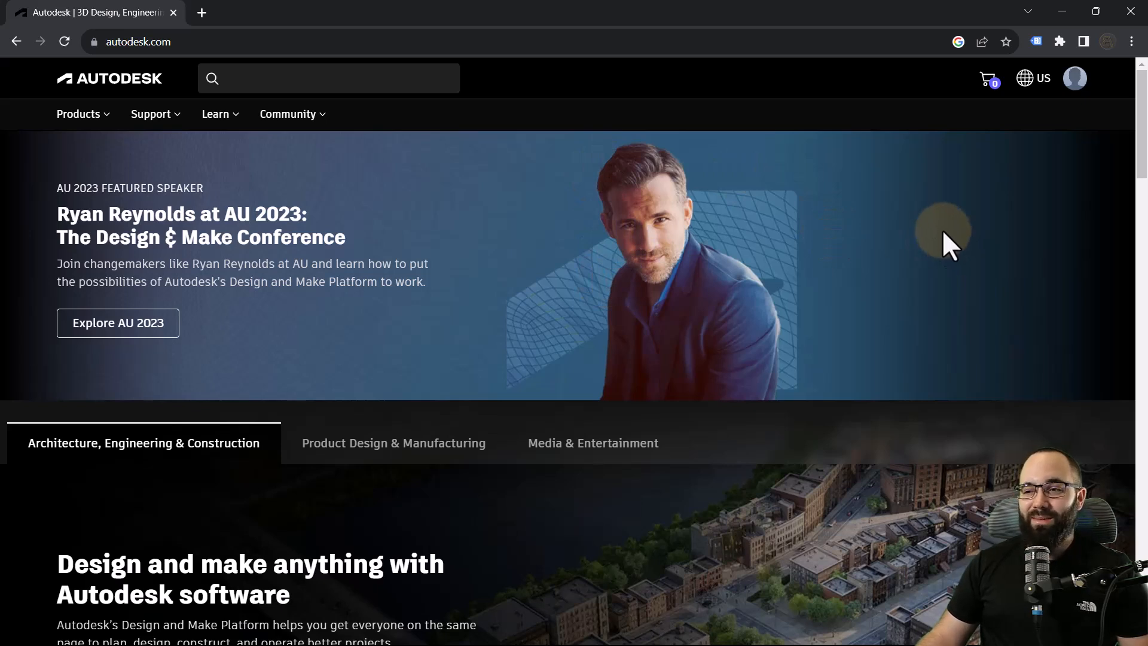
{"action": "mouse_move", "coordinate": [1025, 131]}
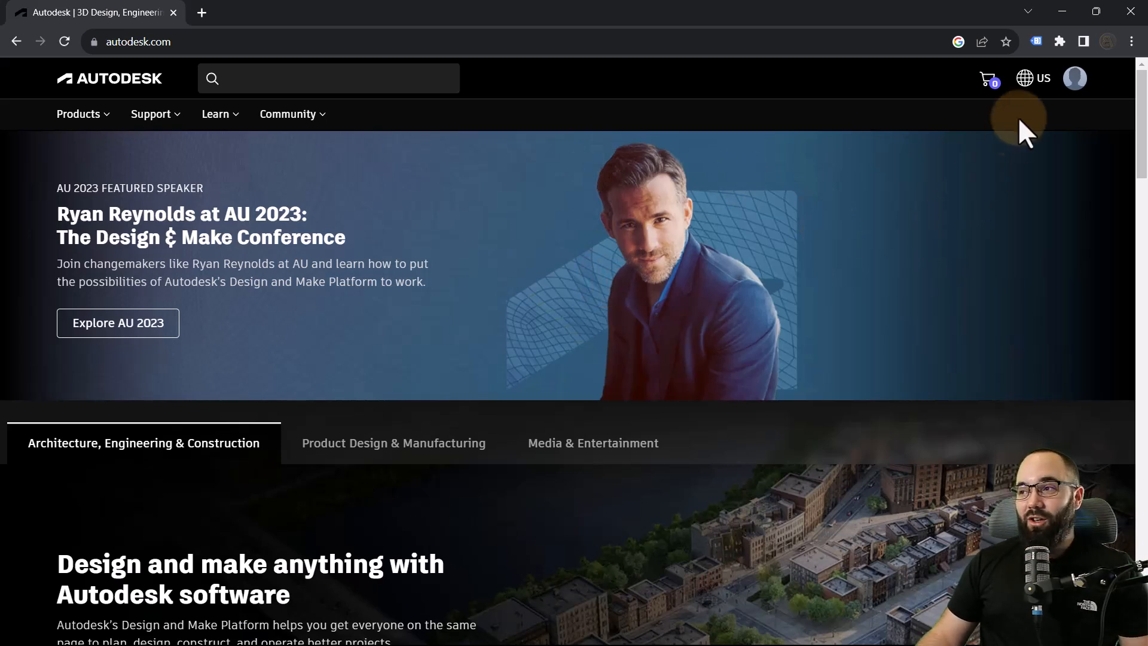
Step: From the profile's Products and services, search 'Forma' and access it
{"action": "left_click", "coordinate": [1074, 79]}
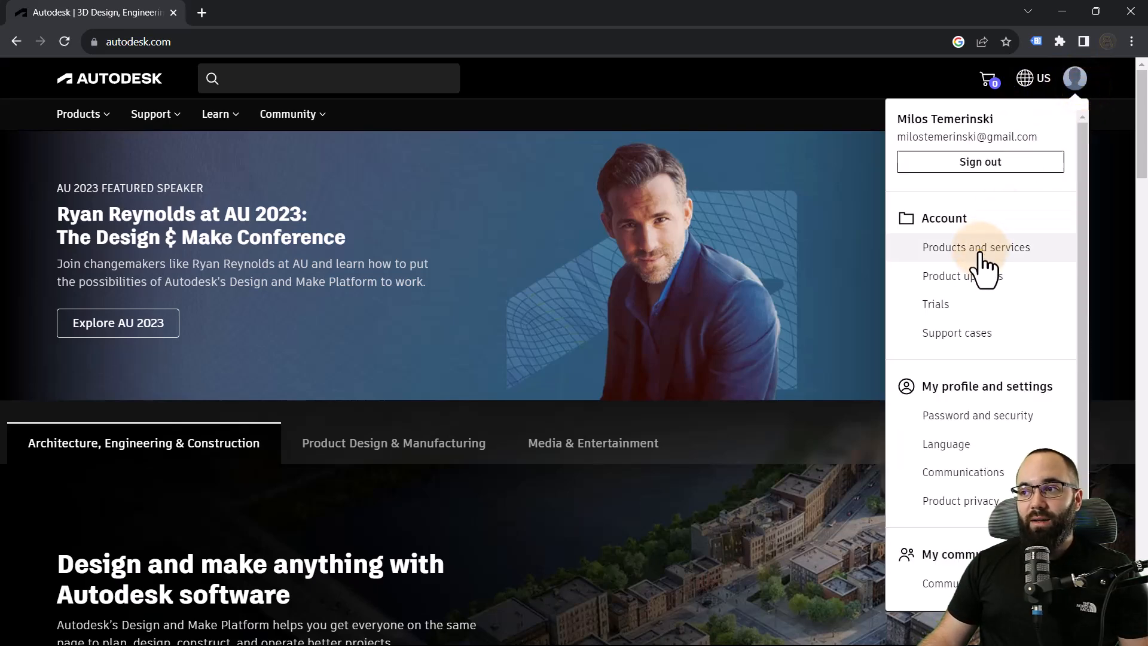
{"action": "left_click", "coordinate": [977, 247]}
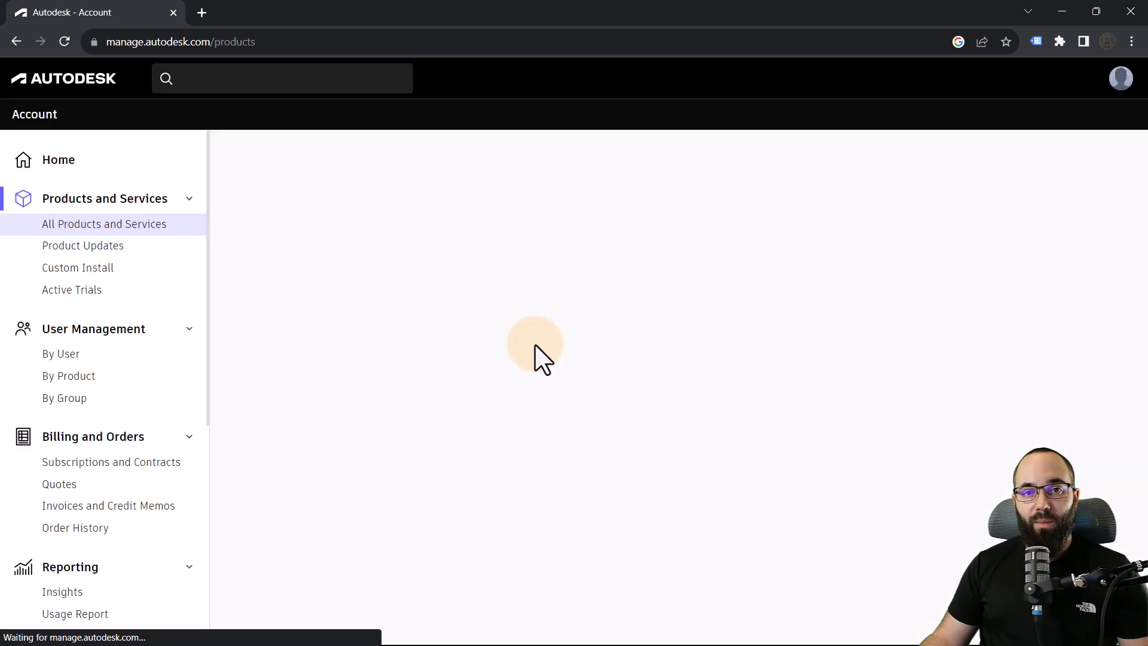
{"action": "mouse_move", "coordinate": [455, 283]}
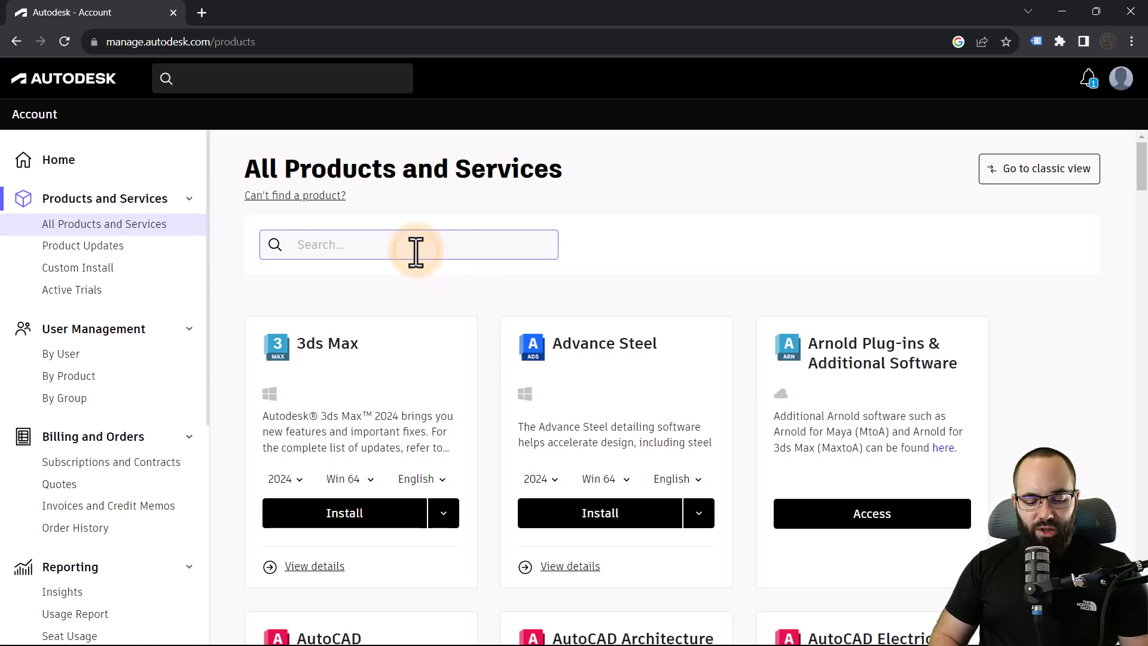
{"action": "type", "text": "Forma"}
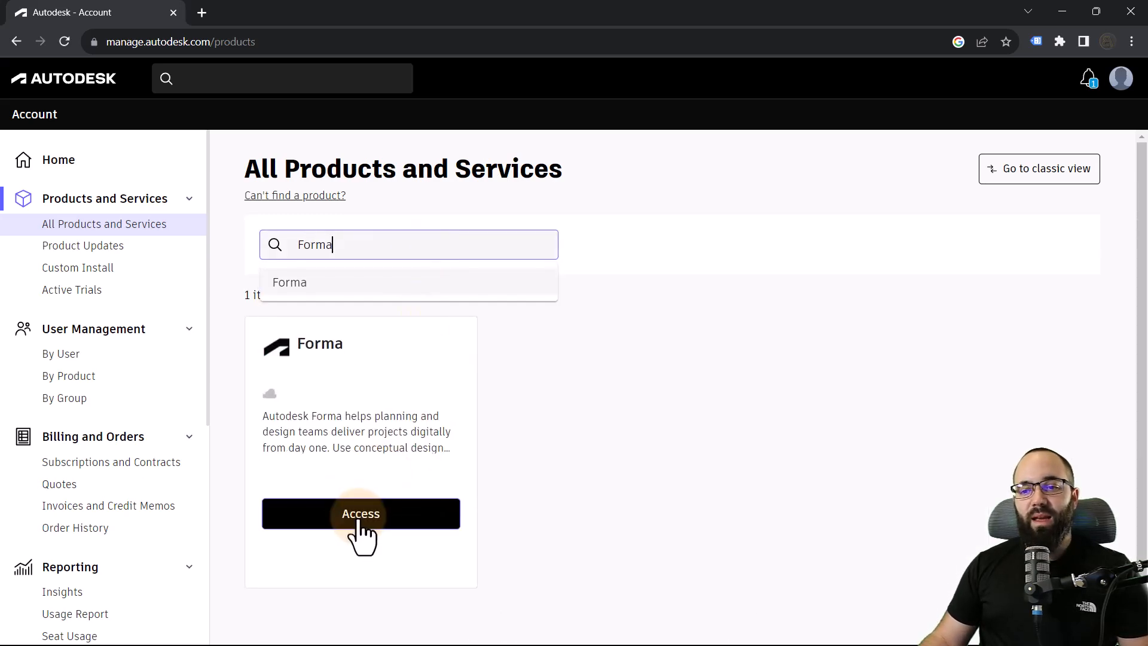
{"action": "left_click", "coordinate": [360, 513]}
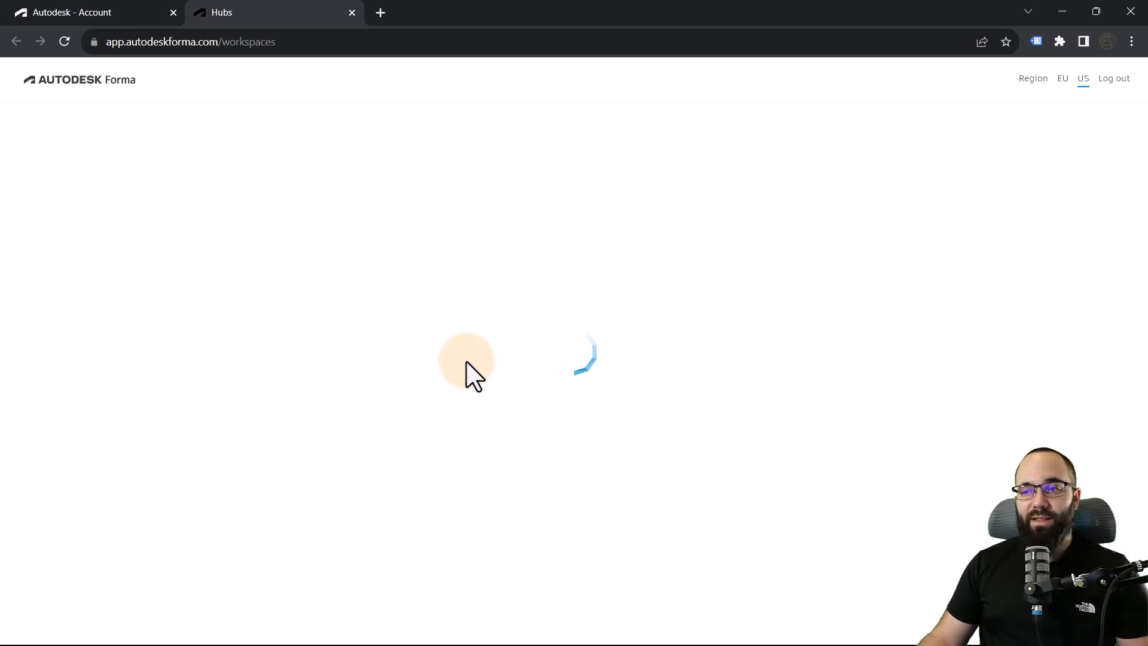
Step: Enter the Balkan Architect hub so Forma's home lists My Recent Projects
{"action": "left_click", "coordinate": [1061, 79]}
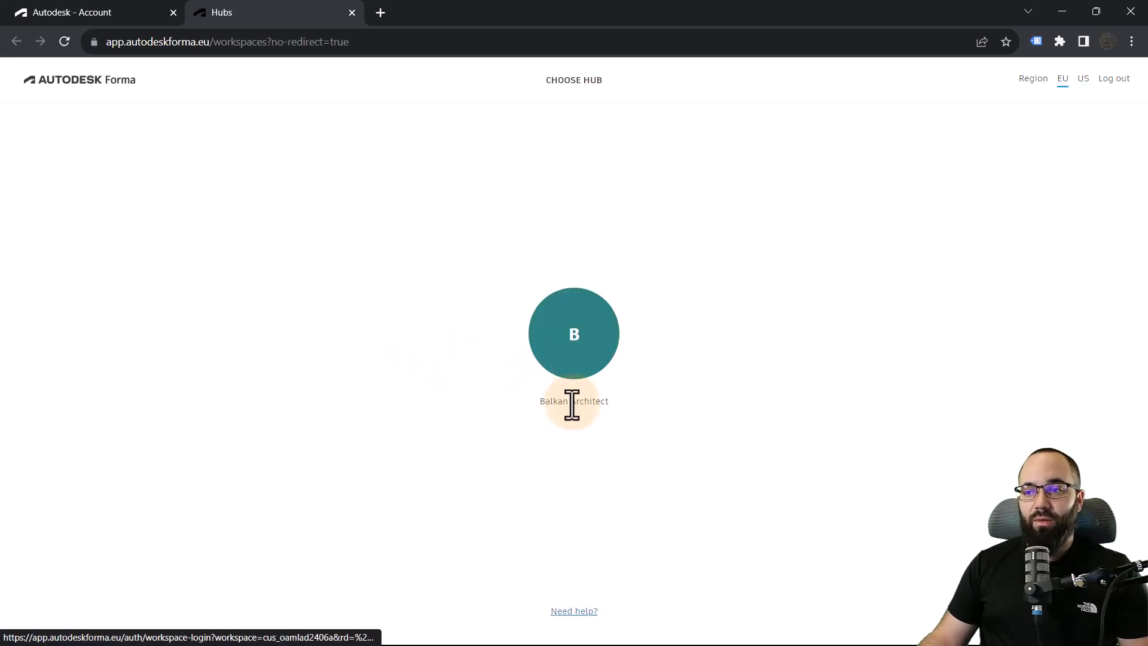
{"action": "mouse_move", "coordinate": [581, 545]}
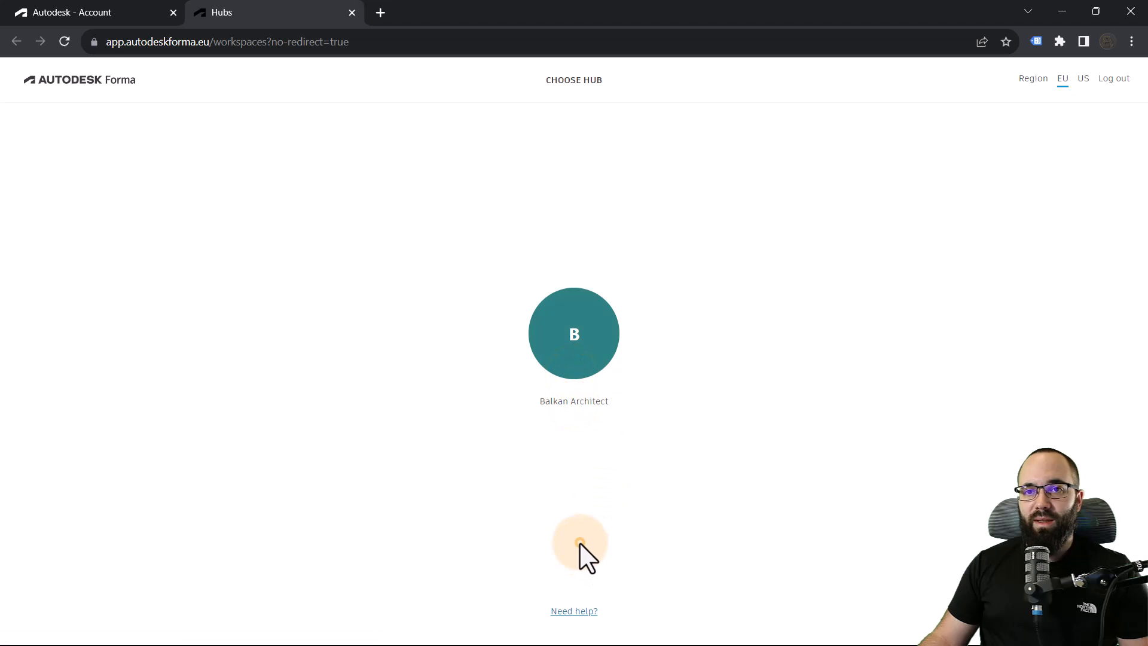
{"action": "left_click", "coordinate": [573, 333]}
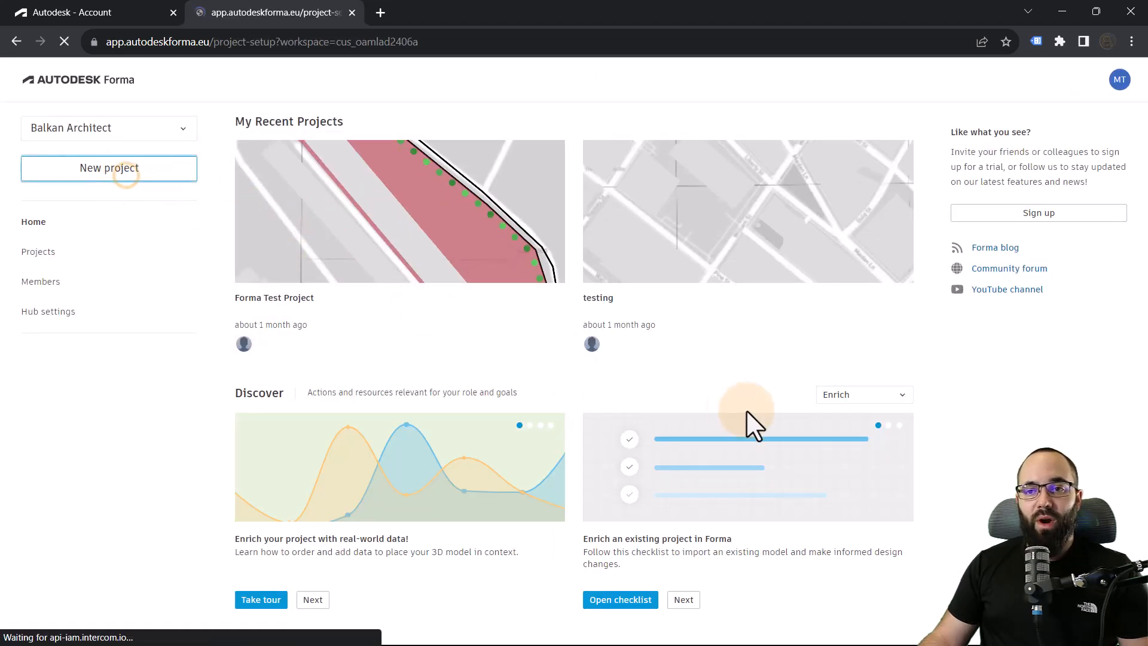
Step: Start a new project in France, folder None, named 'Test Project', and continue to the map
{"action": "left_click", "coordinate": [109, 168]}
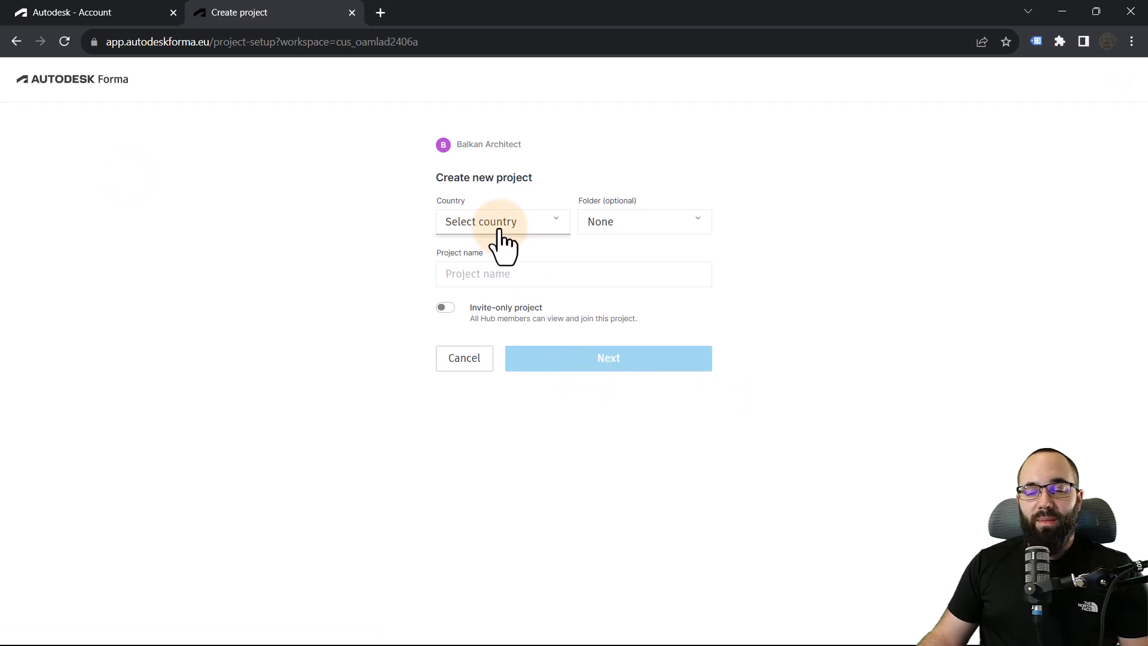
{"action": "left_click", "coordinate": [502, 221]}
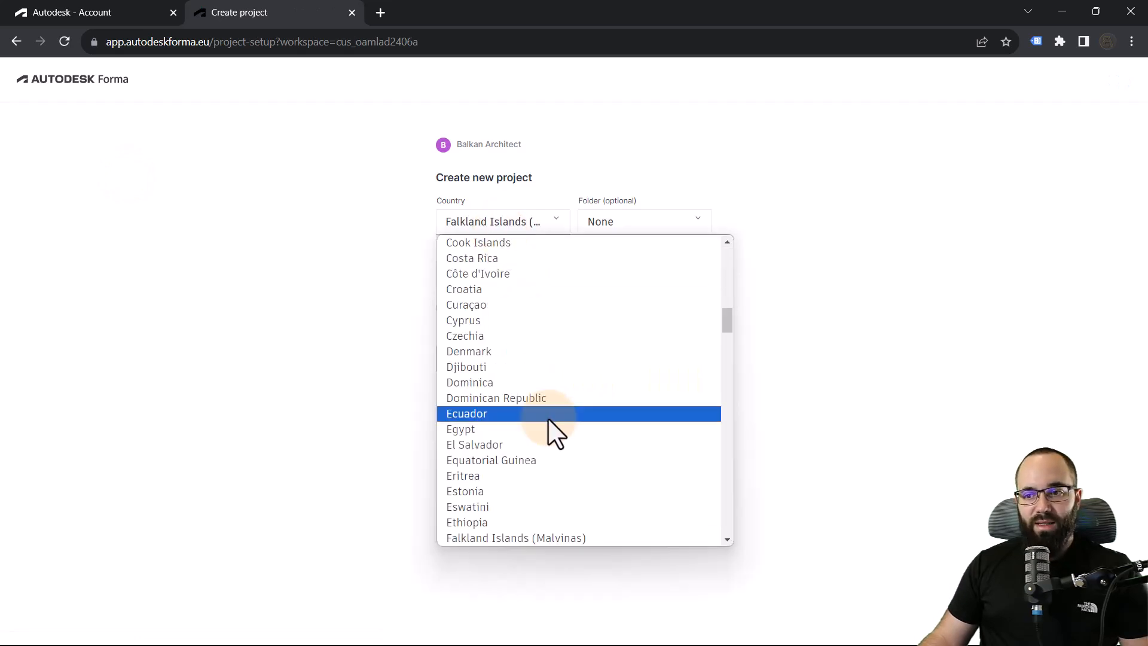
{"action": "scroll", "scroll_direction": "down", "scroll_amount": 3}
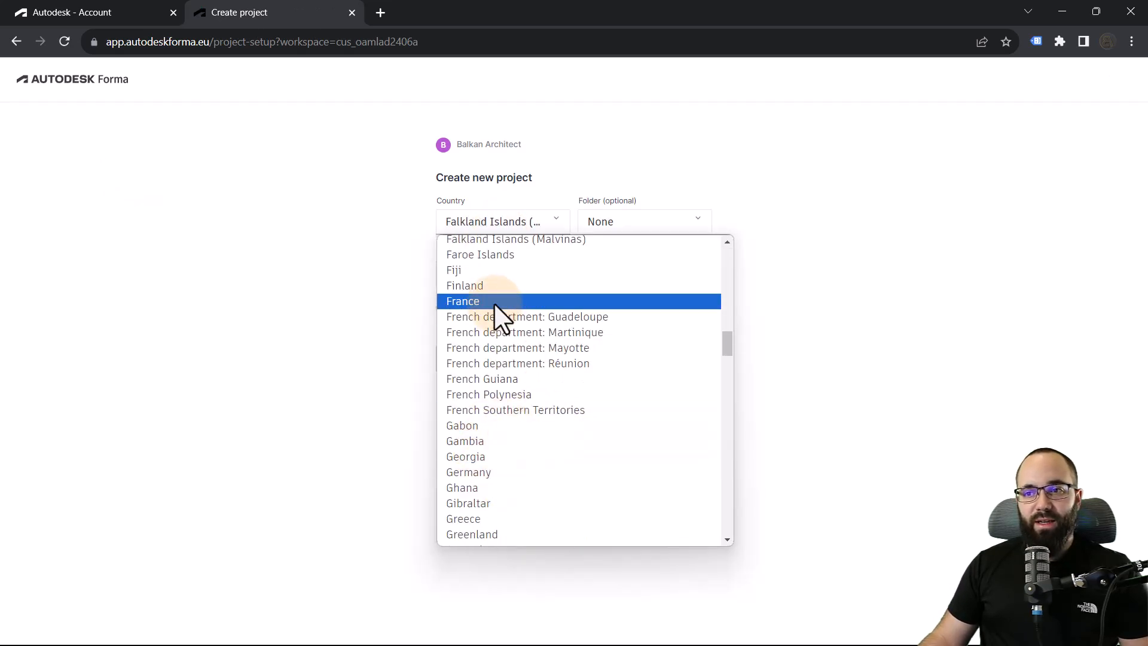
{"action": "left_click", "coordinate": [462, 302]}
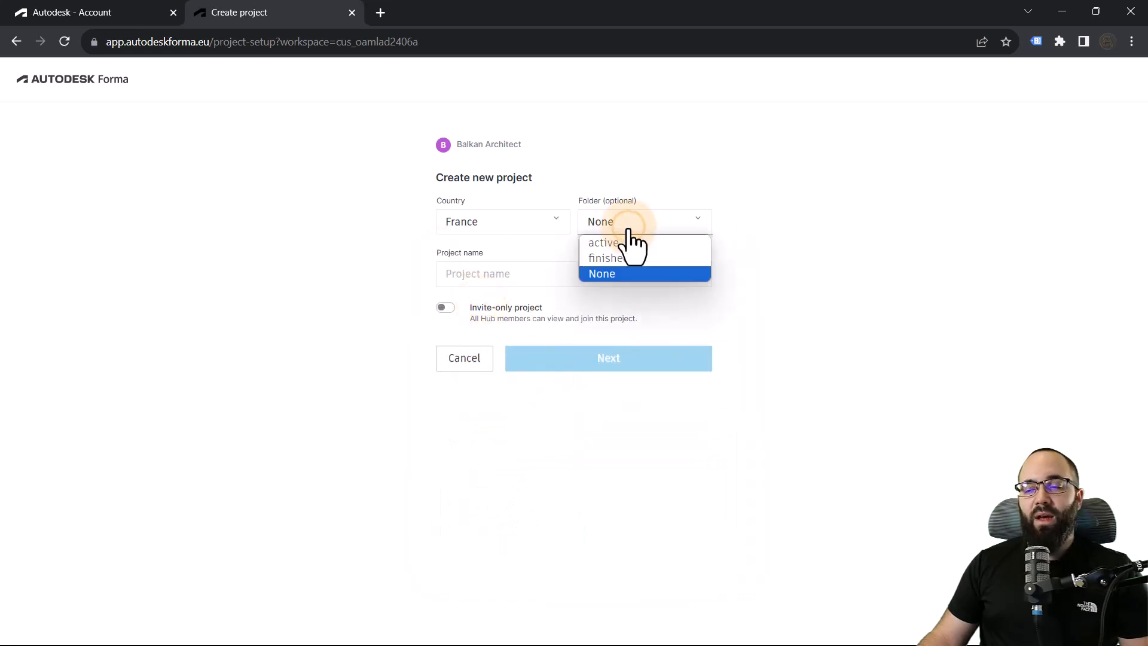
{"action": "mouse_move", "coordinate": [607, 282]}
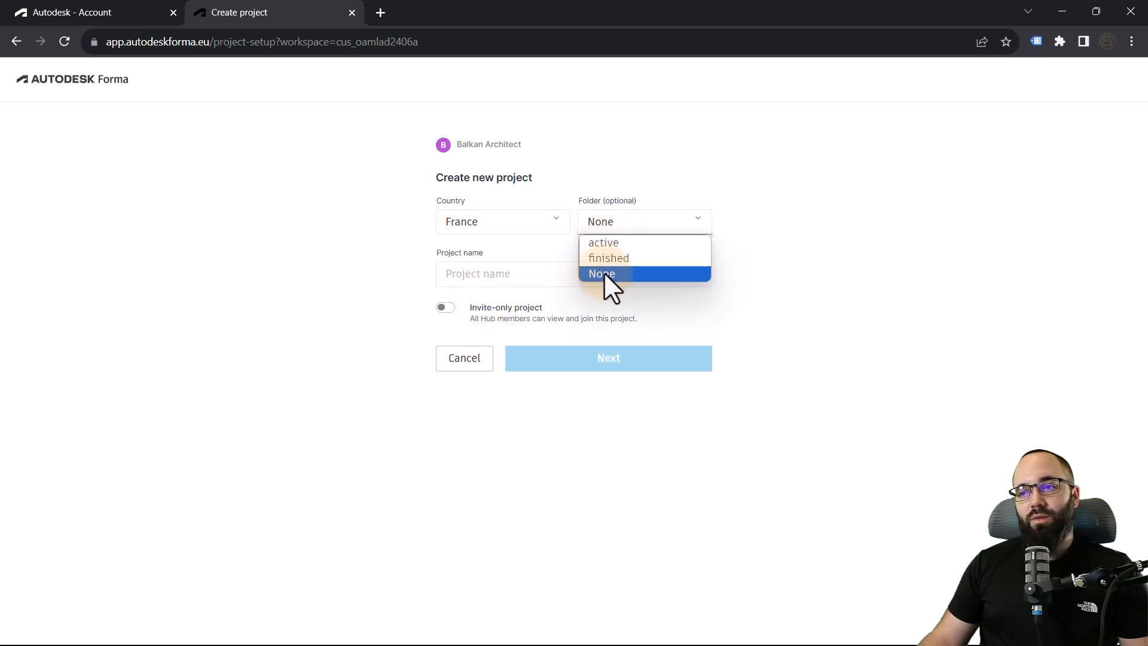
{"action": "left_click", "coordinate": [601, 273]}
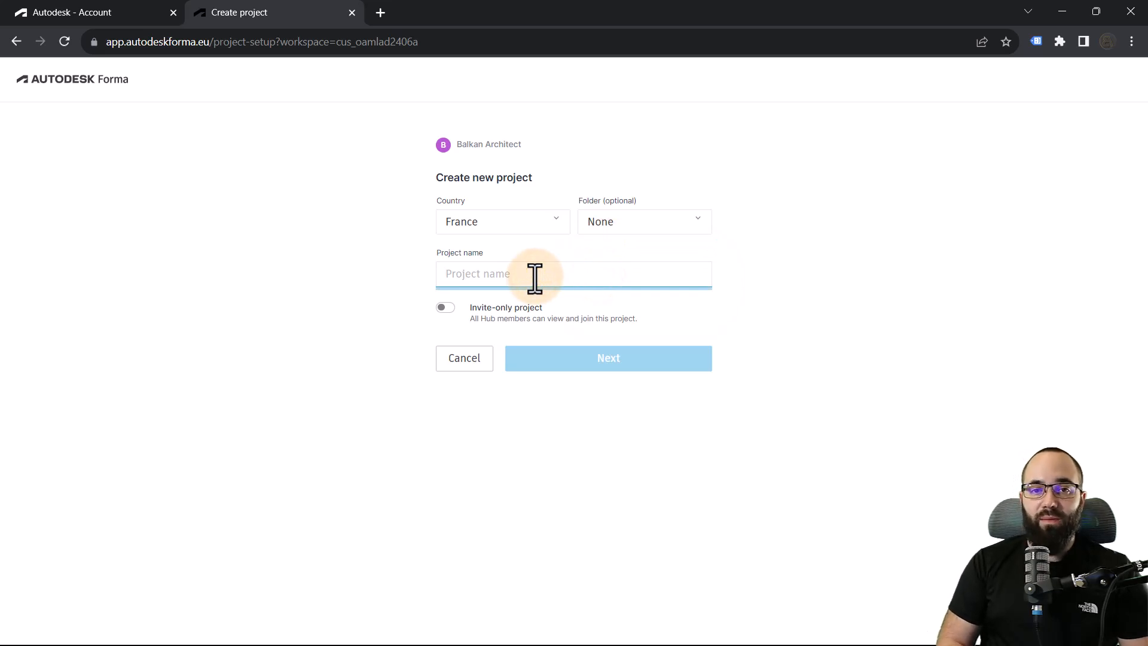
{"action": "type", "text": "Test Project"}
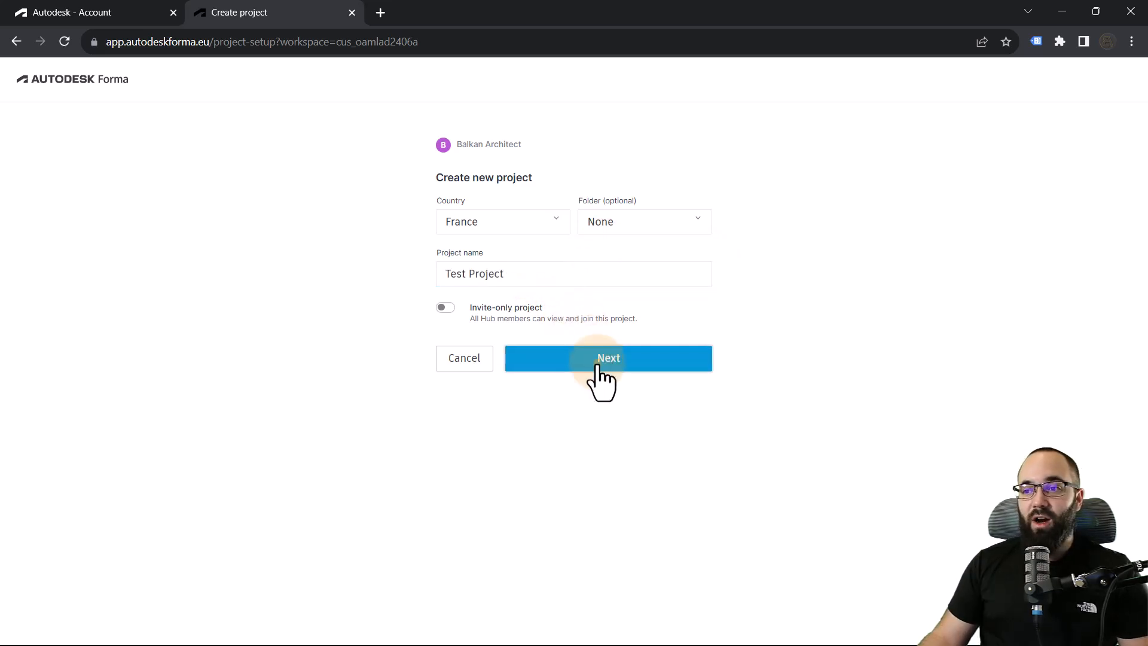
{"action": "left_click", "coordinate": [607, 358]}
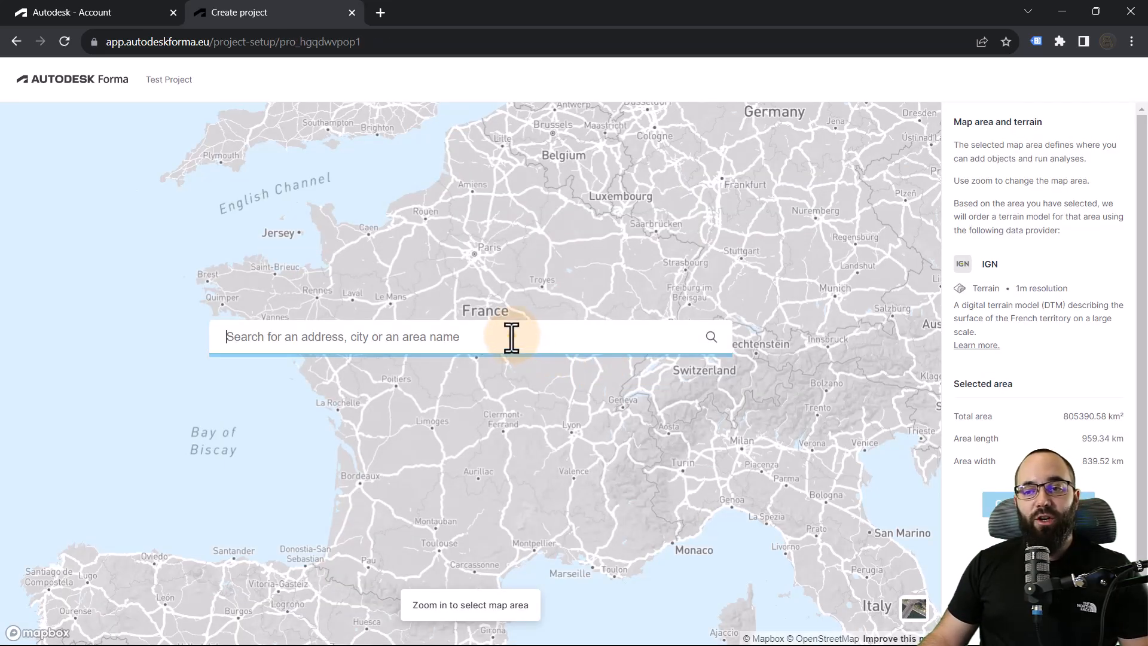
Step: Locate 'Rés Ferdinand Flotte, Marseille, France', switch to satellite and zoom in on the site area
{"action": "type", "text": "Rés Ferdinand Flotte, Marseille, France"}
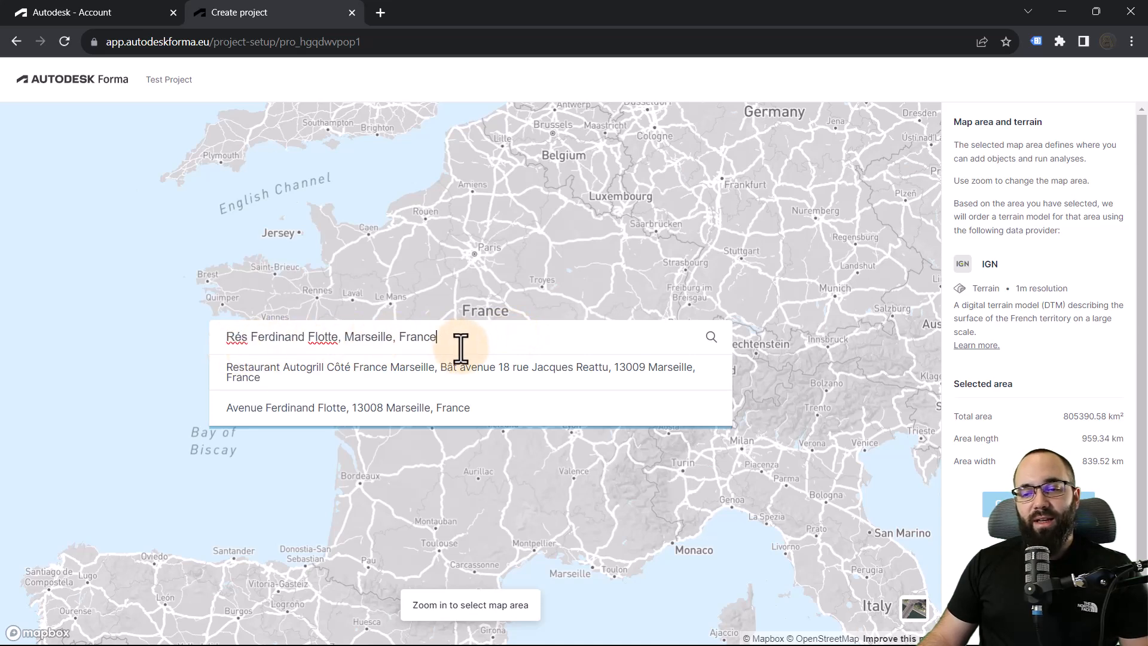
{"action": "left_click", "coordinate": [347, 406]}
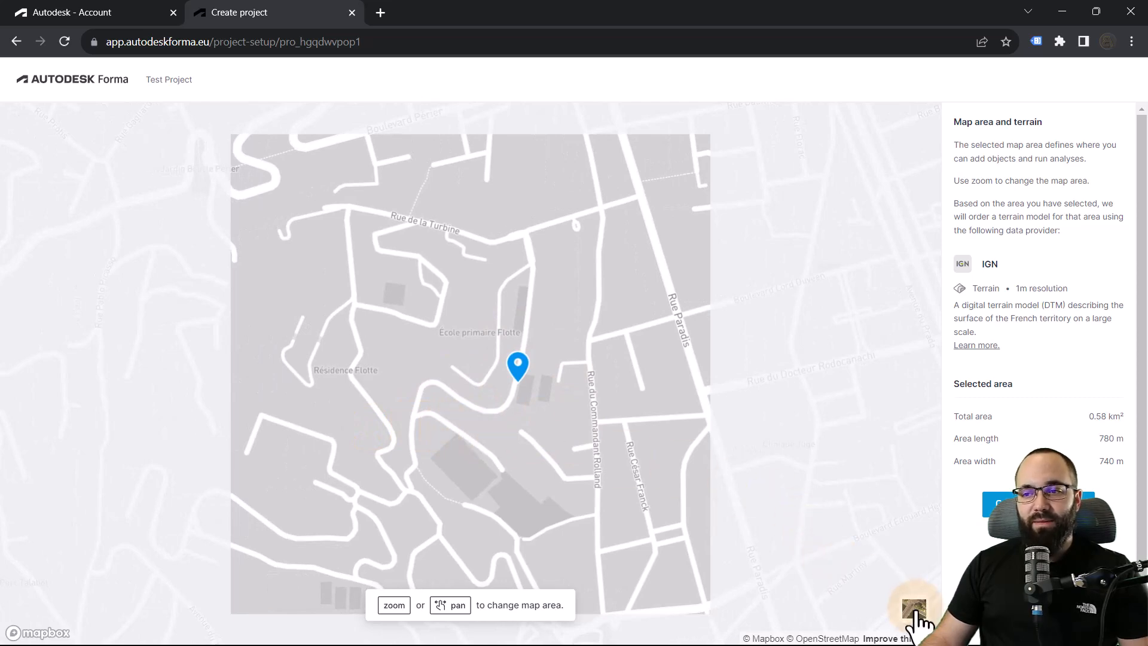
{"action": "left_click", "coordinate": [914, 608]}
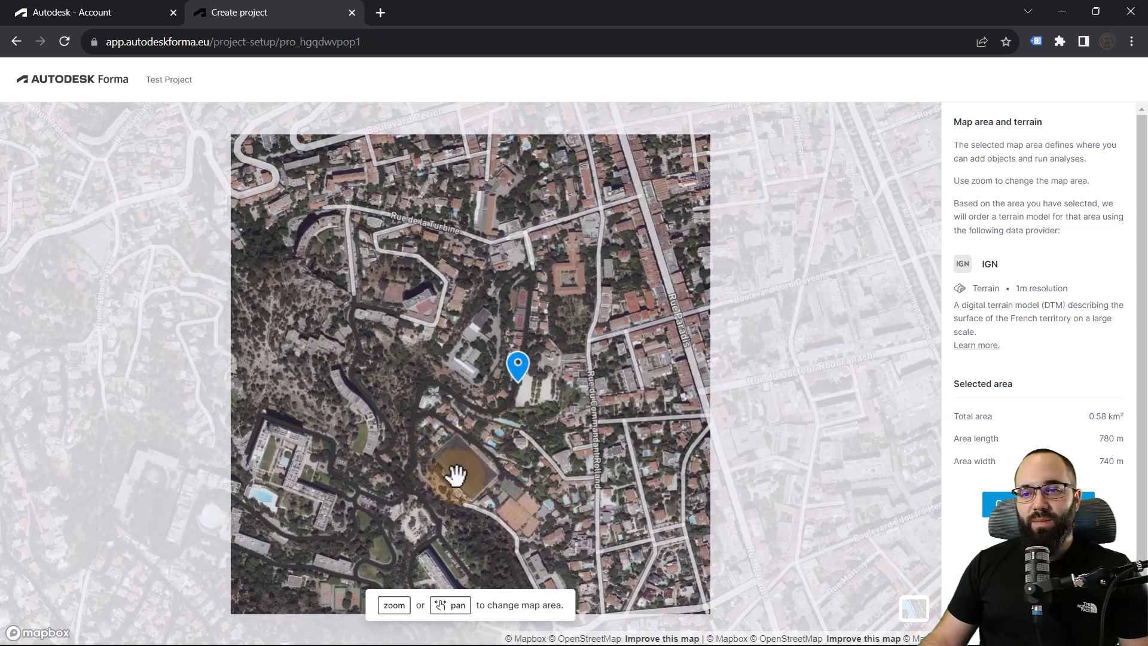
{"action": "mouse_move", "coordinate": [889, 598]}
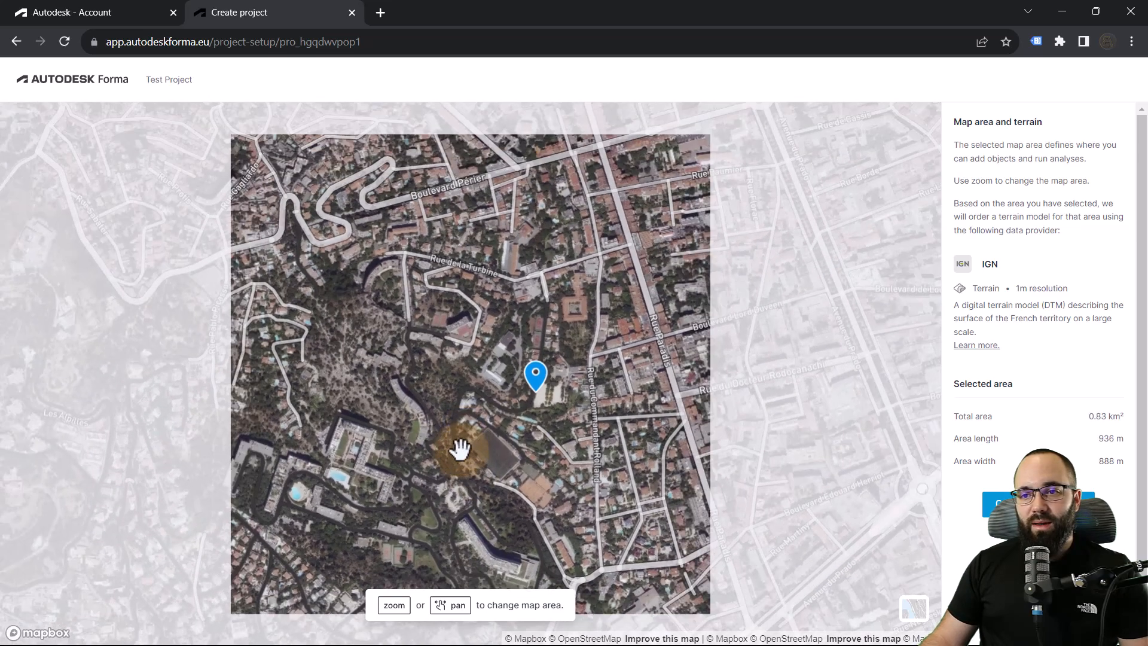
{"action": "scroll", "scroll_direction": "down", "scroll_amount": 3}
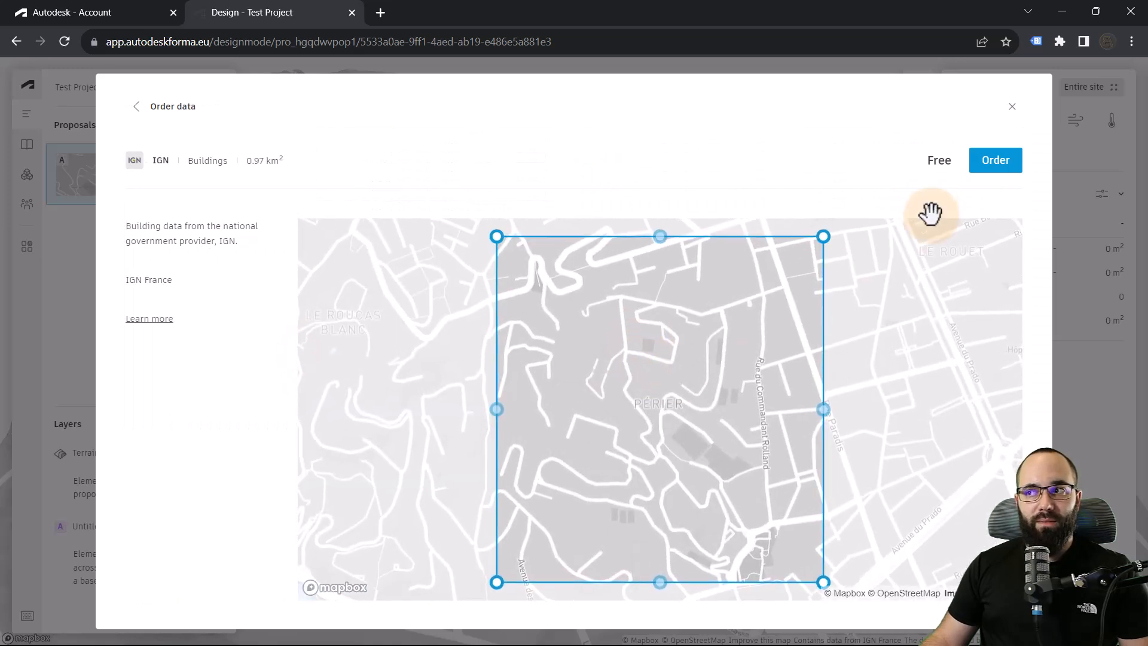
Step: Order IGN Buildings, IGN Terrain and OpenStreetMap roads, then return to the 3D site
{"action": "left_click", "coordinate": [994, 159]}
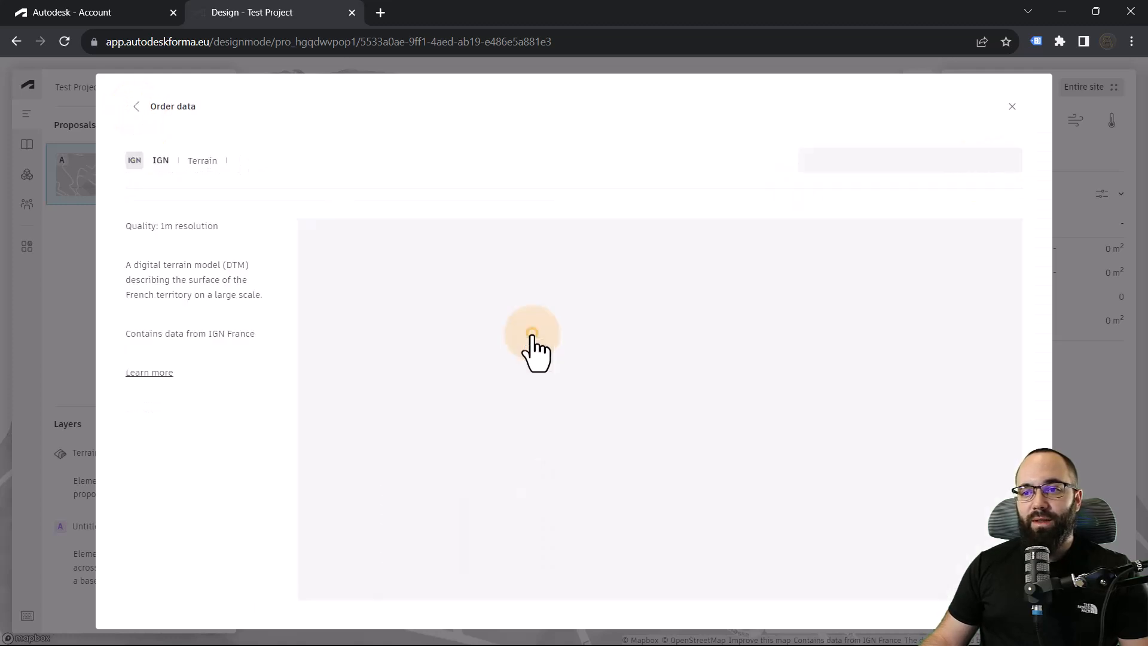
{"action": "left_click", "coordinate": [532, 338]}
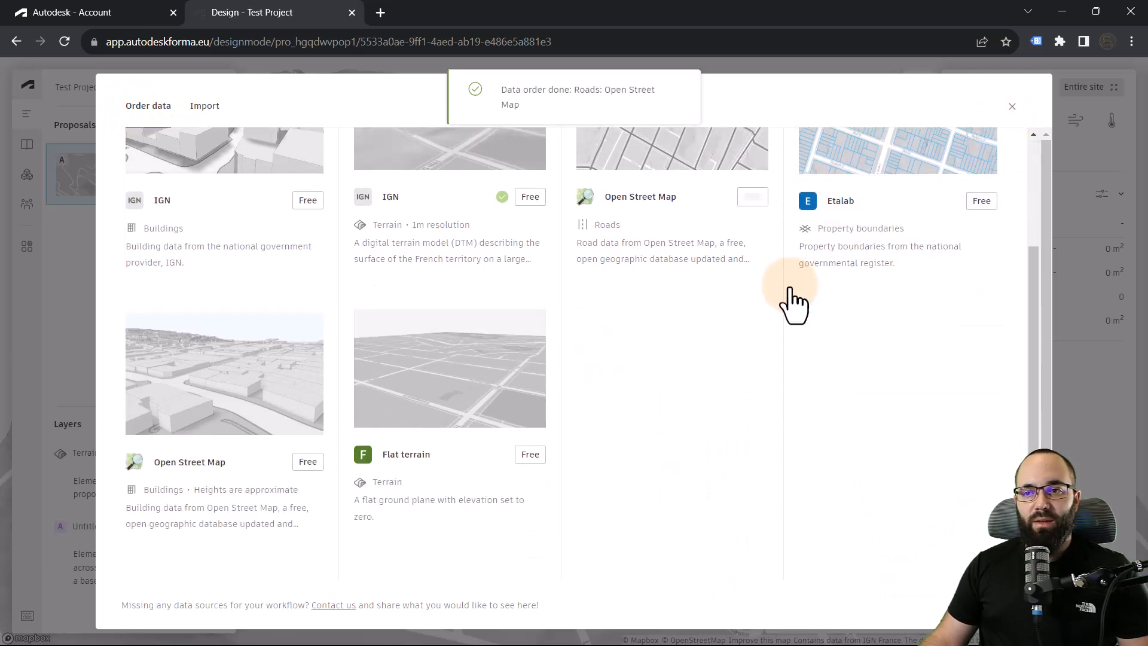
{"action": "scroll", "scroll_direction": "up", "scroll_amount": 3}
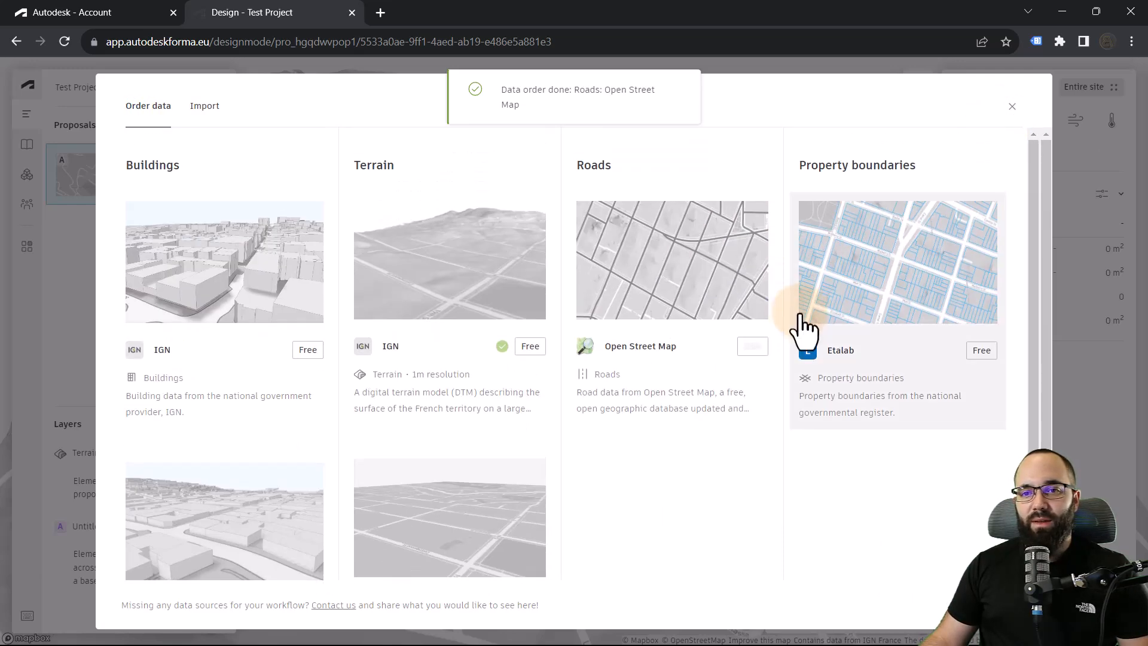
{"action": "left_click", "coordinate": [1012, 107]}
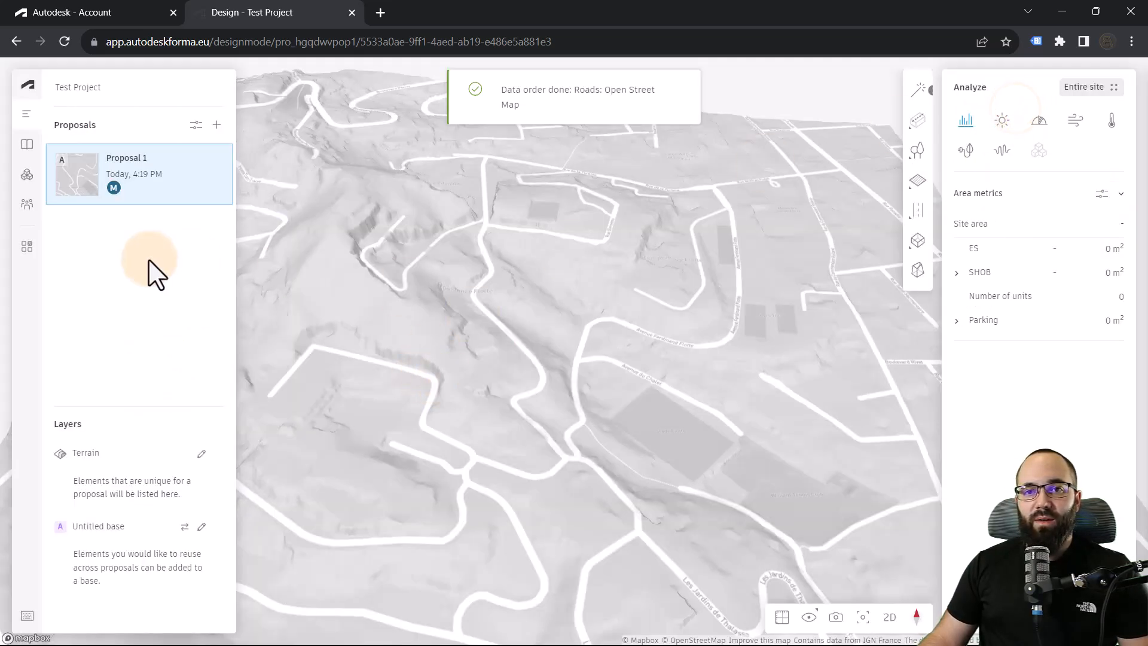
Step: From the Library place the Roads (98 geometries) and IGN Buildings (1687 geometries) onto the site
{"action": "left_click", "coordinate": [27, 144]}
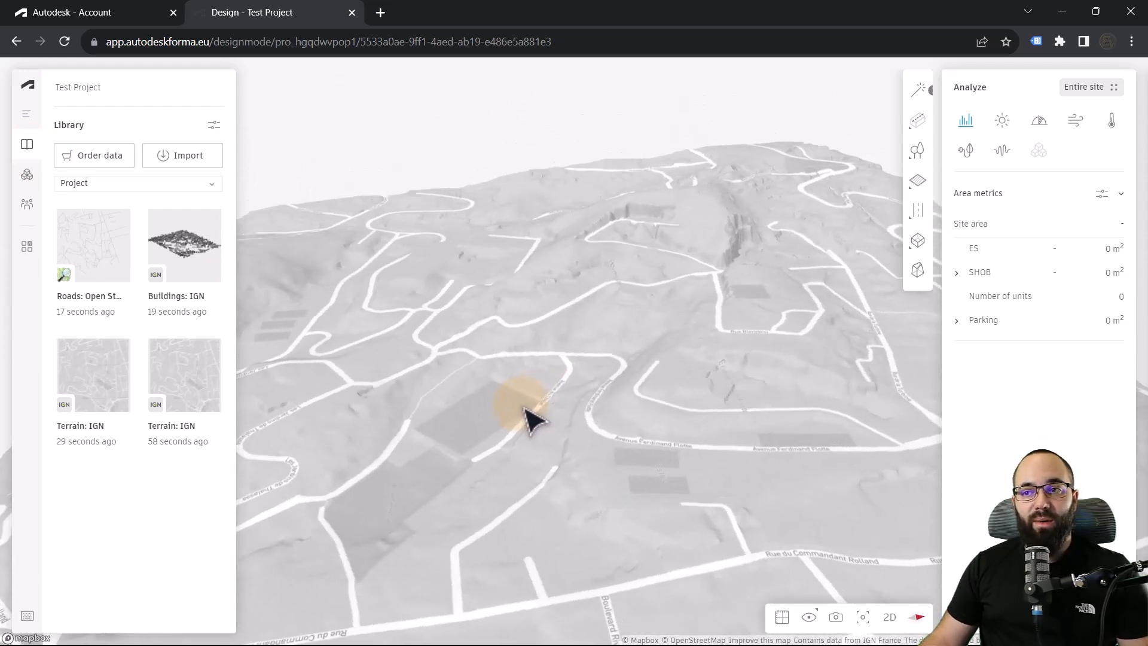
{"action": "mouse_move", "coordinate": [94, 244]}
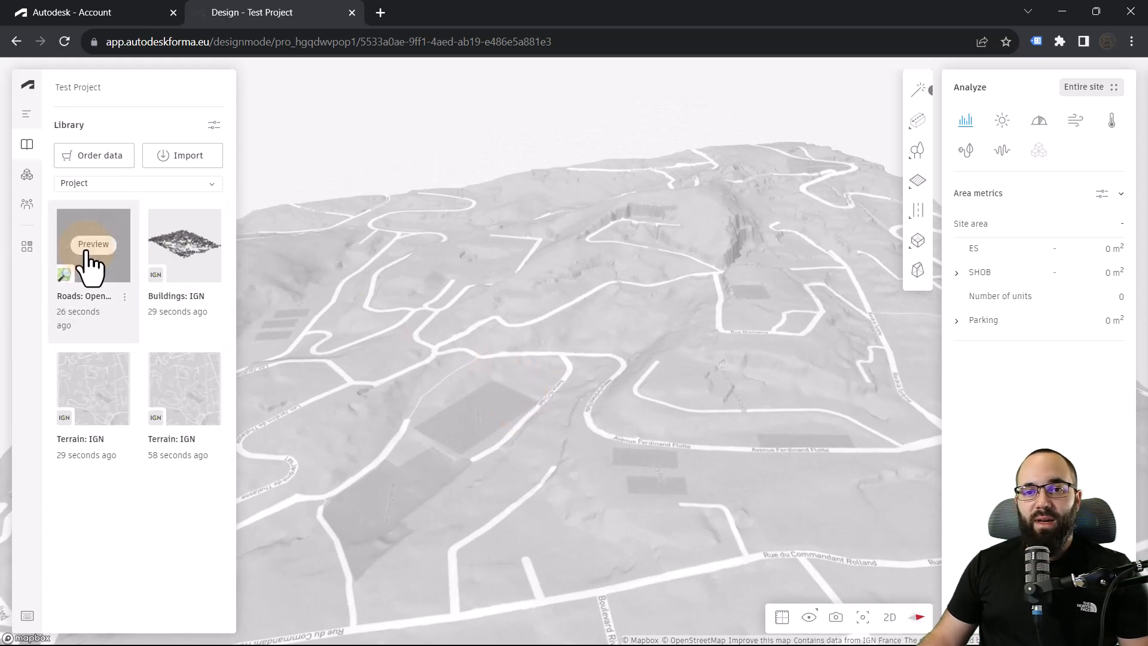
{"action": "left_click", "coordinate": [125, 295]}
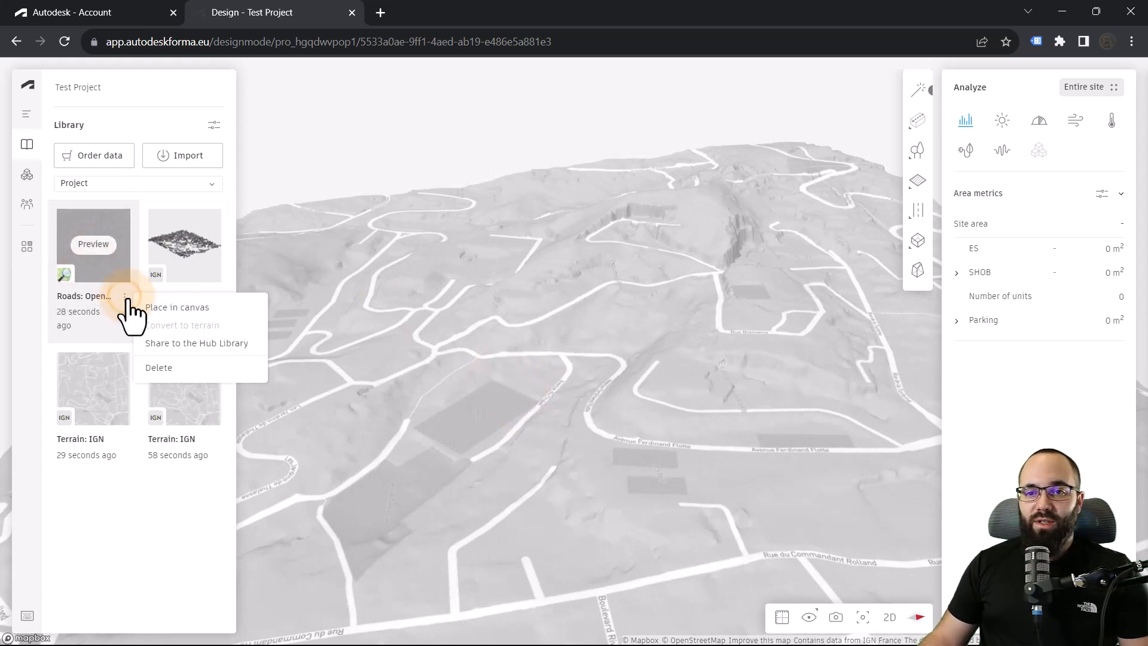
{"action": "left_click", "coordinate": [177, 307]}
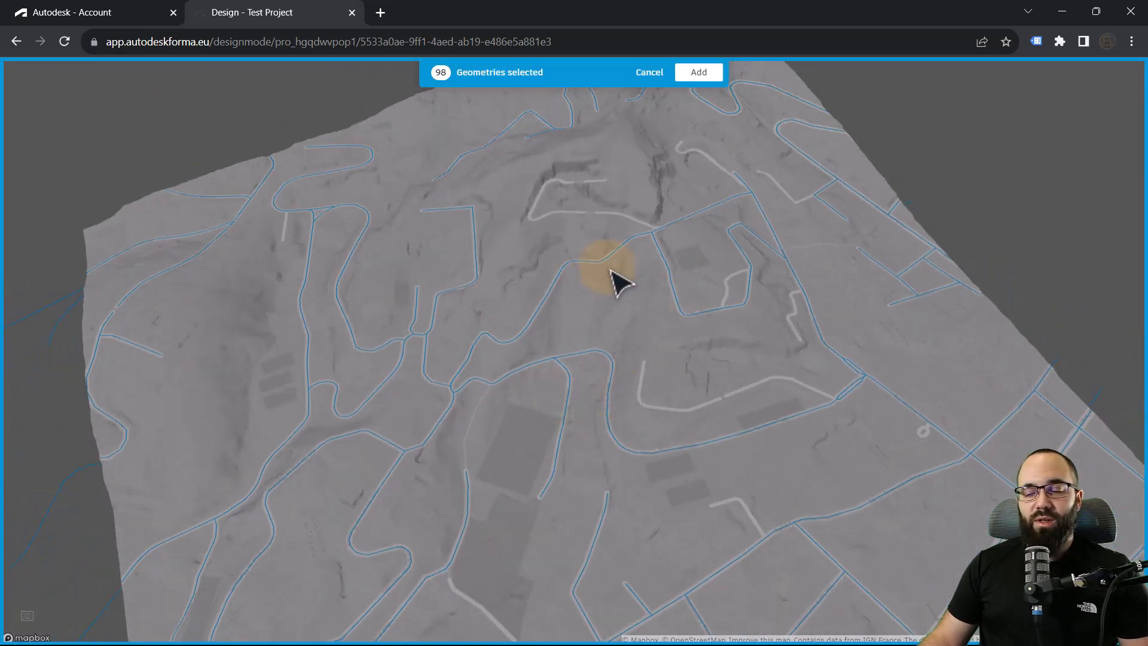
{"action": "left_click", "coordinate": [696, 72]}
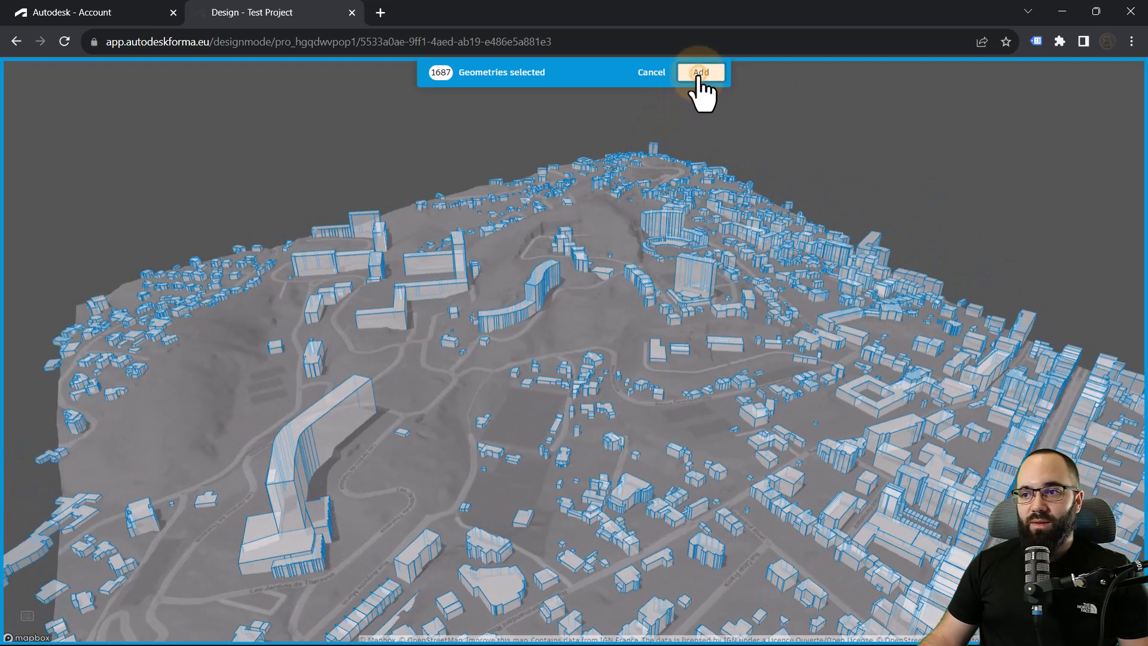
{"action": "left_click", "coordinate": [700, 71]}
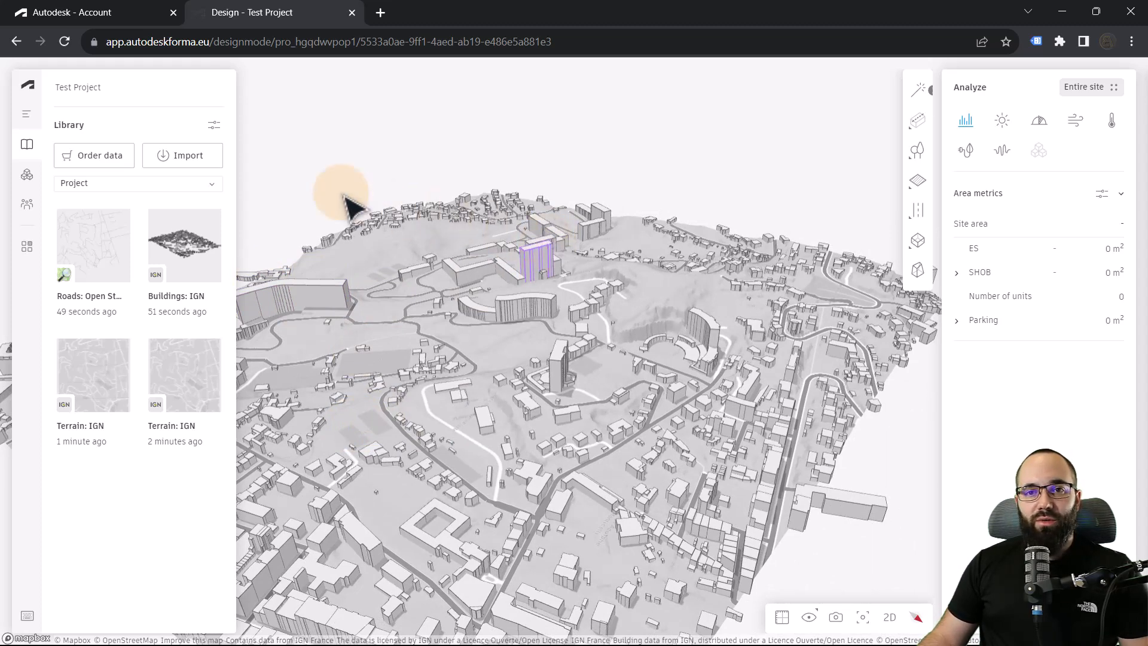
Step: Import 'Test Project.obj' from the Desktop as an own file
{"action": "left_click", "coordinate": [182, 154]}
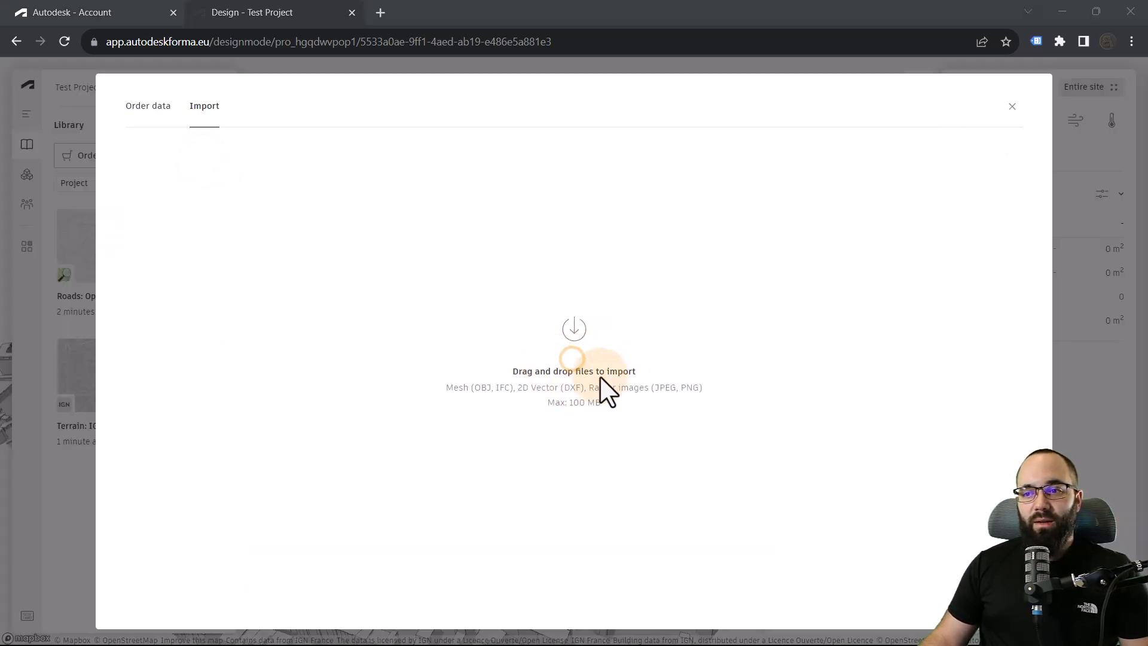
{"action": "left_click", "coordinate": [573, 370]}
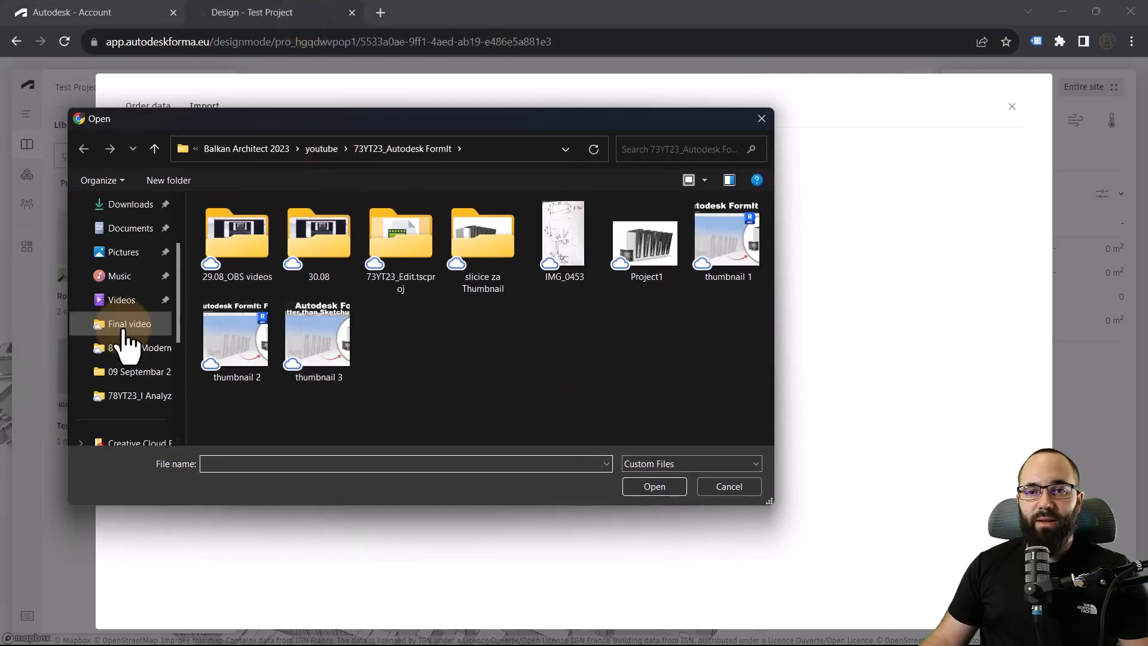
{"action": "left_click", "coordinate": [124, 277]}
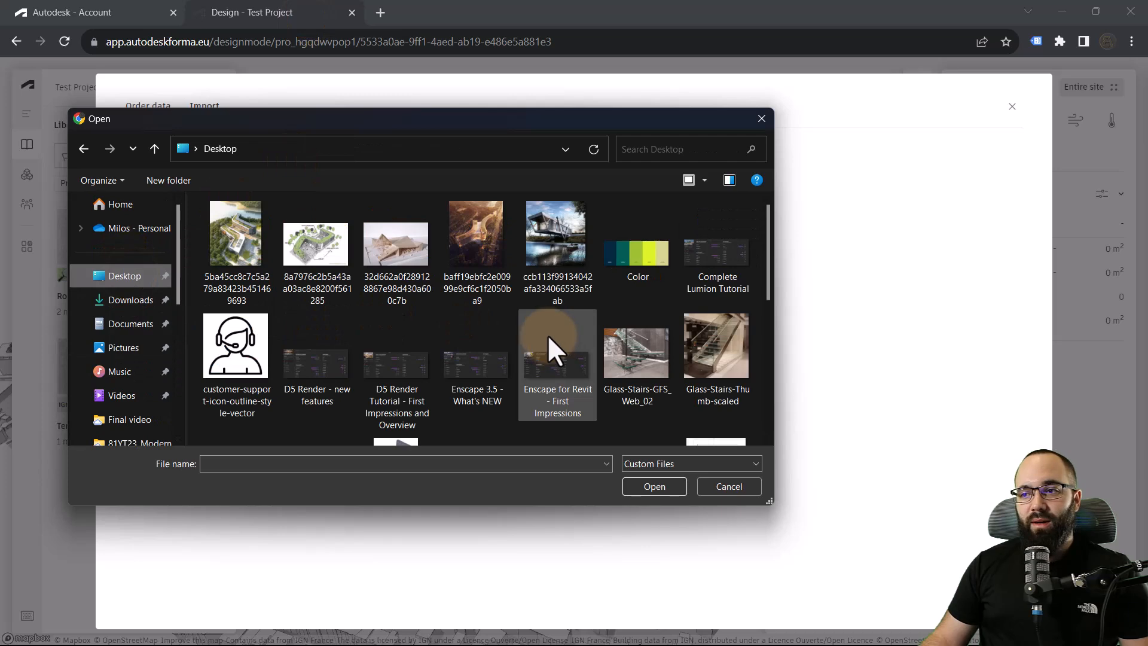
{"action": "scroll", "scroll_direction": "down", "scroll_amount": 3}
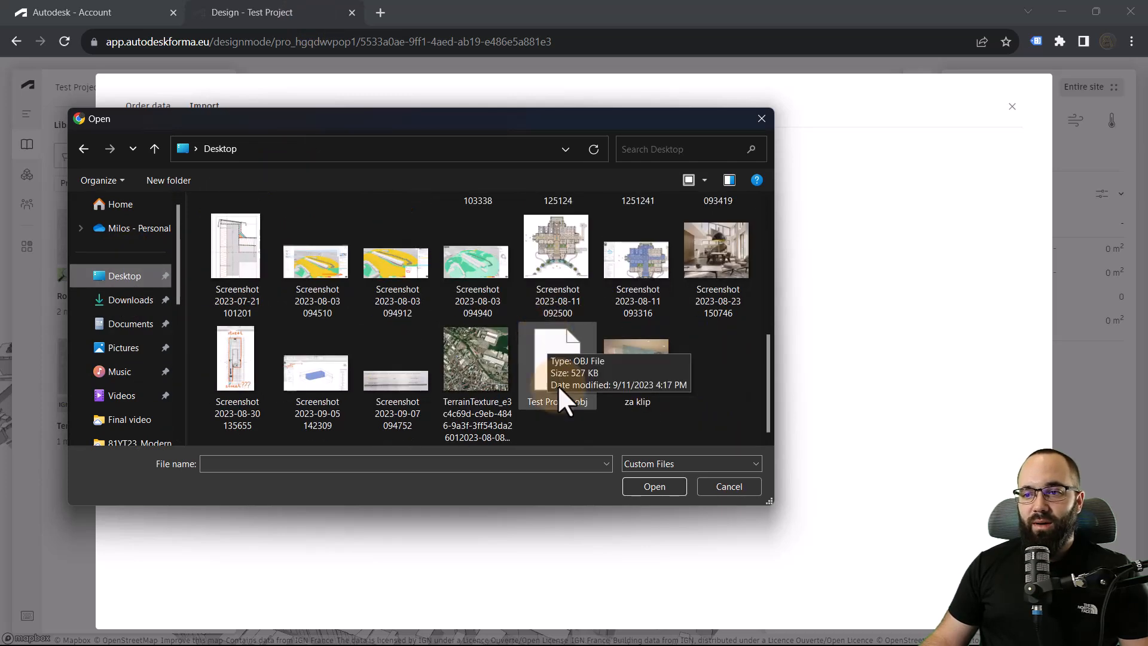
{"action": "left_click", "coordinate": [556, 358]}
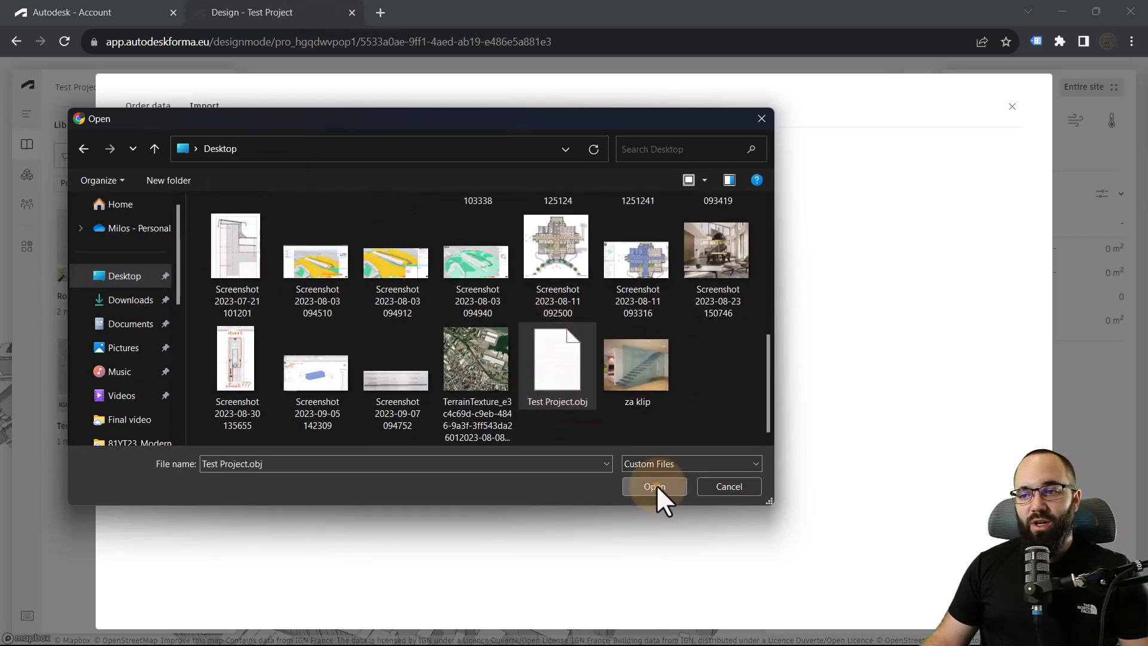
{"action": "left_click", "coordinate": [653, 486]}
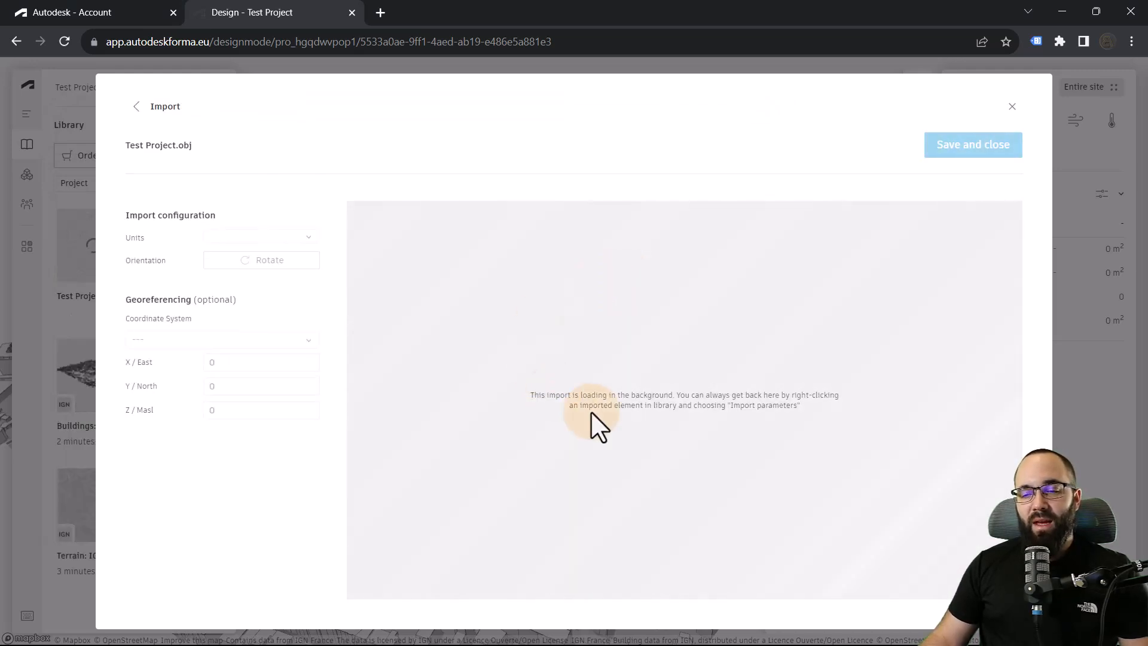
{"action": "mouse_move", "coordinate": [589, 365]}
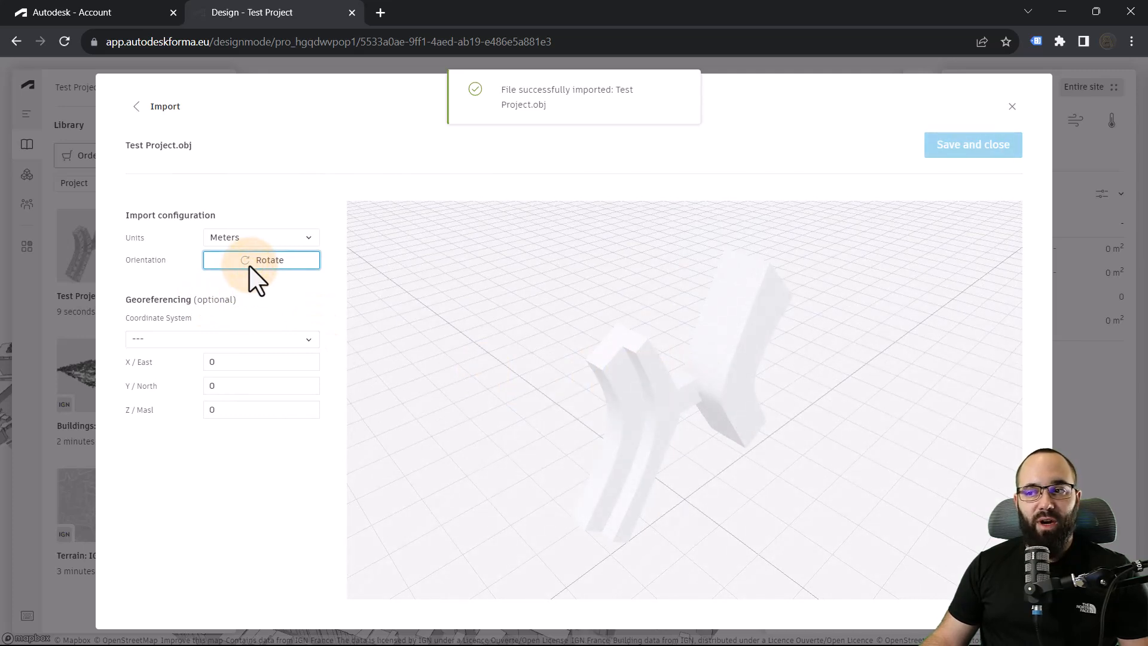
Step: Rotate the imported model to the correct orientation in meters, then save and close
{"action": "left_click", "coordinate": [261, 260]}
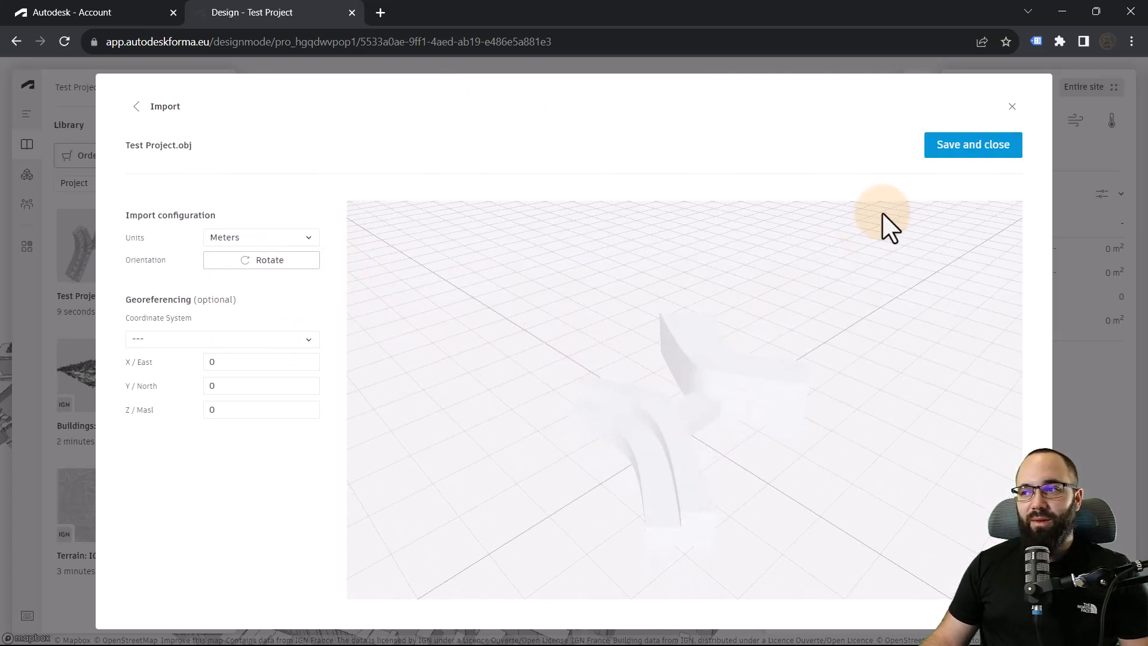
{"action": "left_click", "coordinate": [972, 144]}
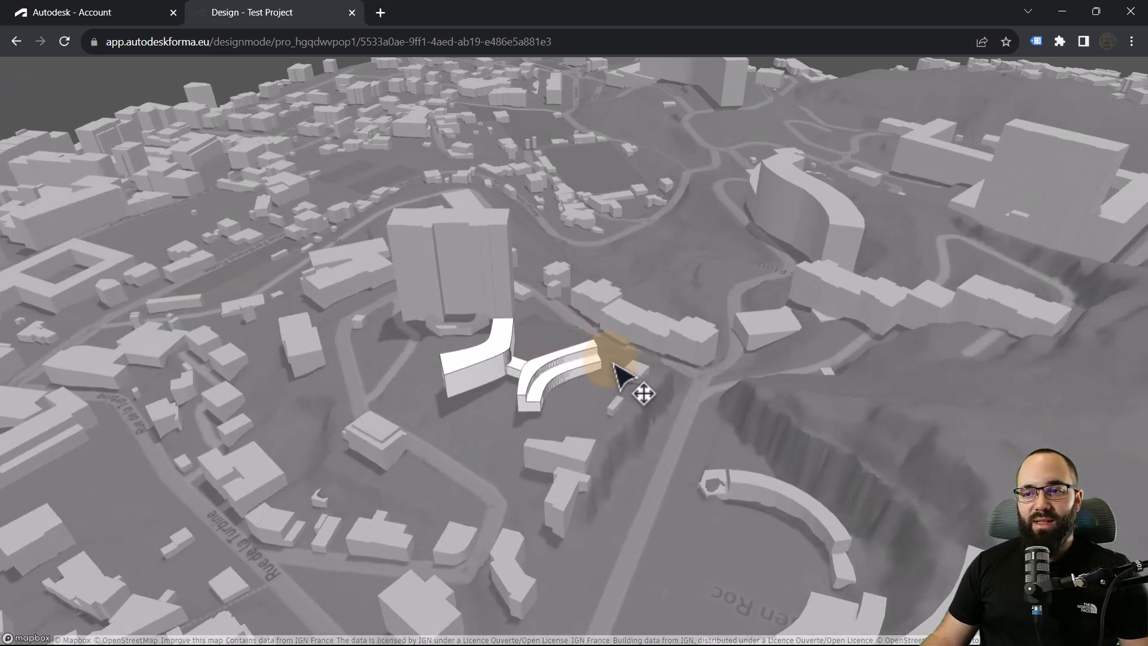
Step: Drop the imported curved buildings on the site beside the tall tower
{"action": "left_click", "coordinate": [571, 373]}
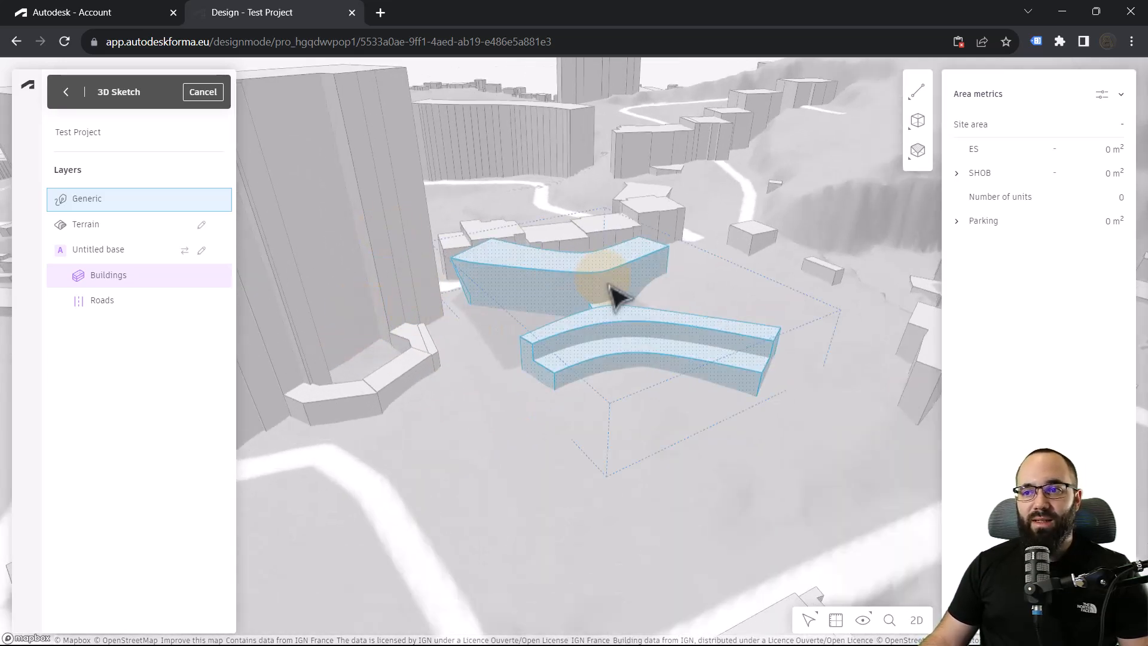
Step: Deselect the curved buildings and exit 3D Sketch editing back to the design view
{"action": "left_click", "coordinate": [65, 92]}
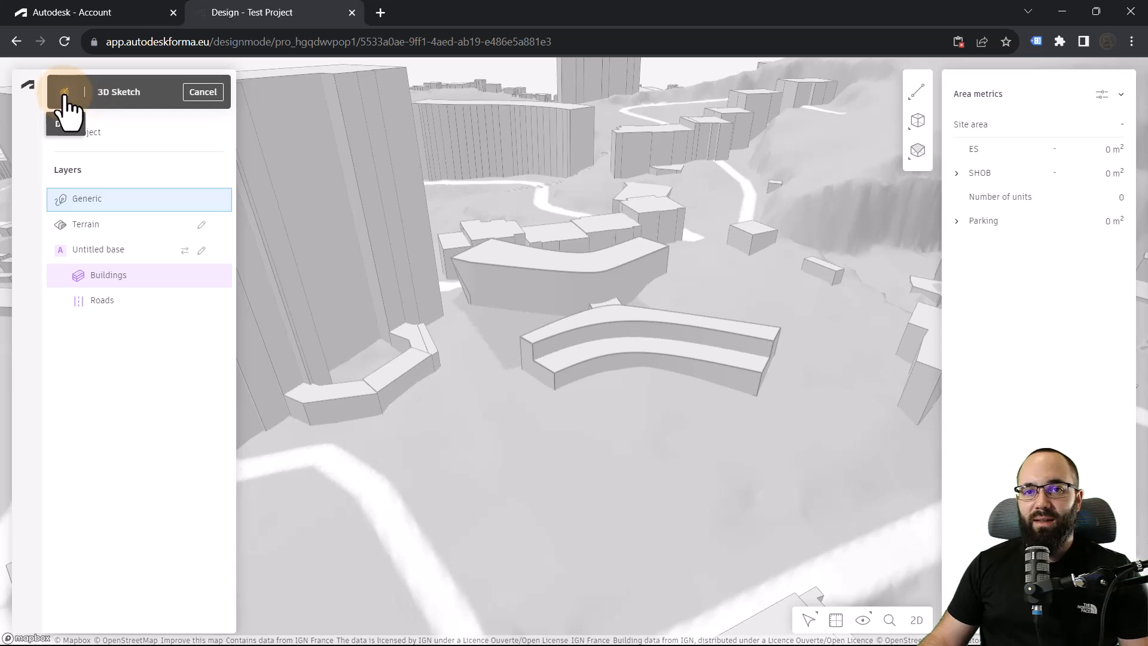
{"action": "left_click", "coordinate": [65, 92]}
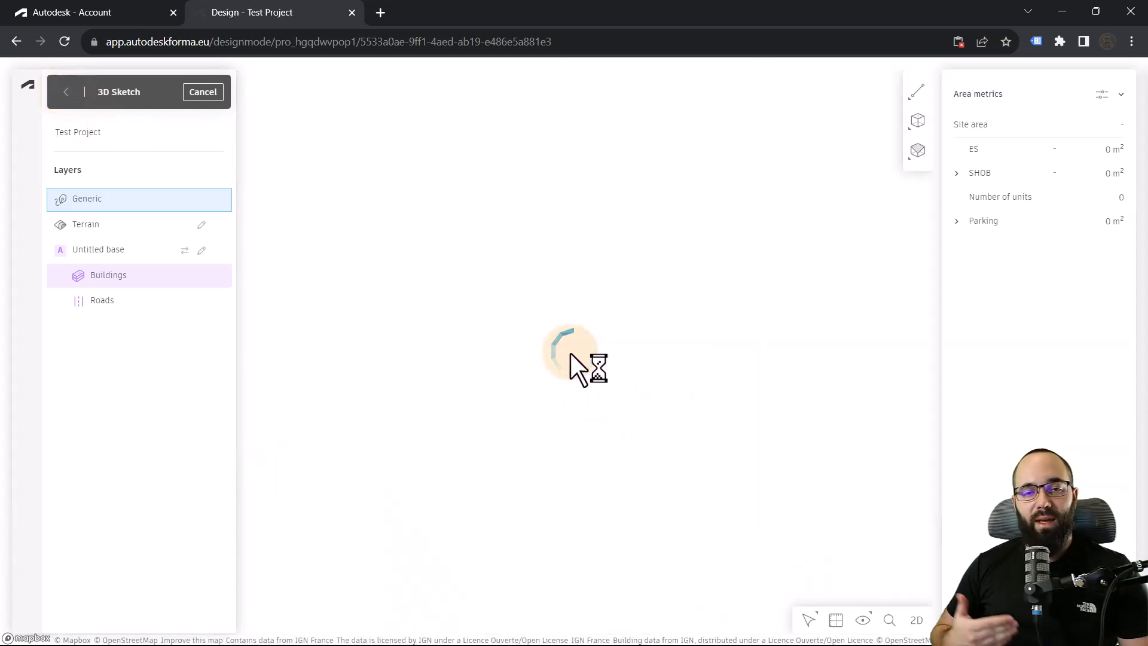
{"action": "left_click", "coordinate": [203, 92]}
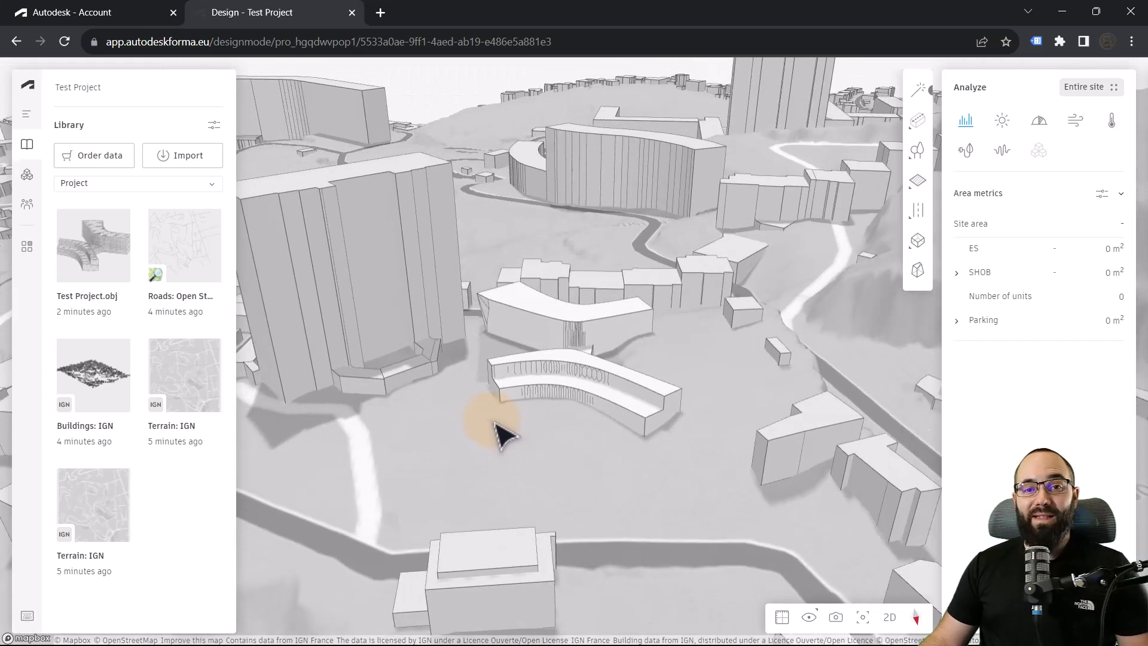
{"action": "mouse_move", "coordinate": [462, 413]}
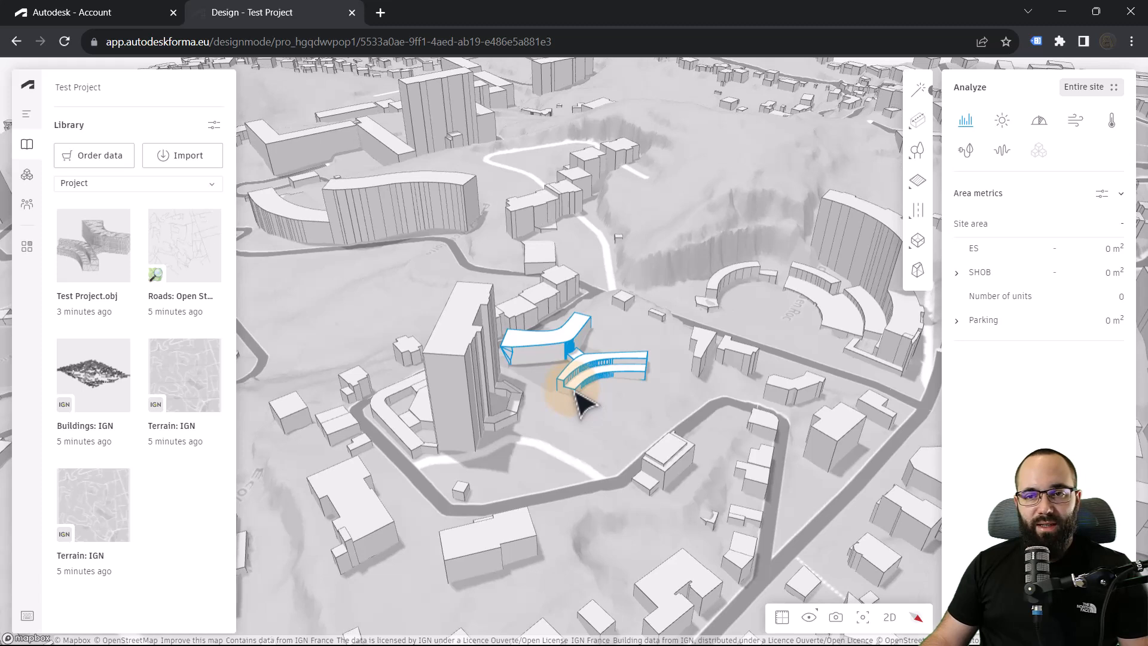
{"action": "mouse_move", "coordinate": [576, 406]}
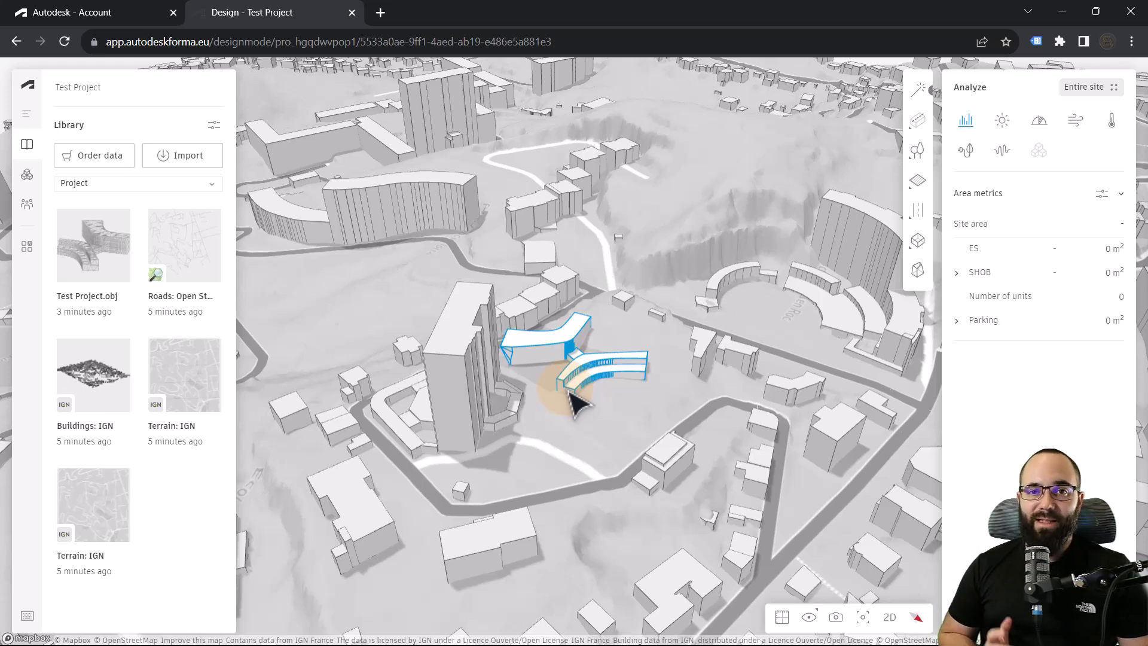
Step: Draw a site limit polygon around the curved masses and nearby blocks, about 26,108 m²
{"action": "left_click", "coordinate": [917, 181]}
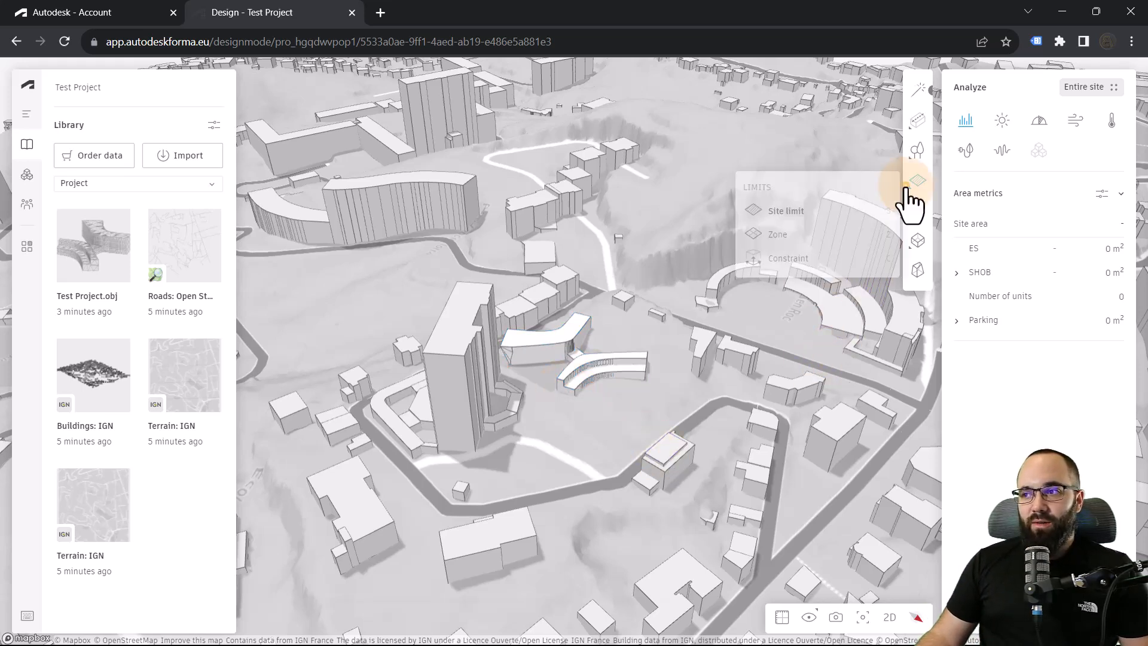
{"action": "left_click", "coordinate": [917, 181]}
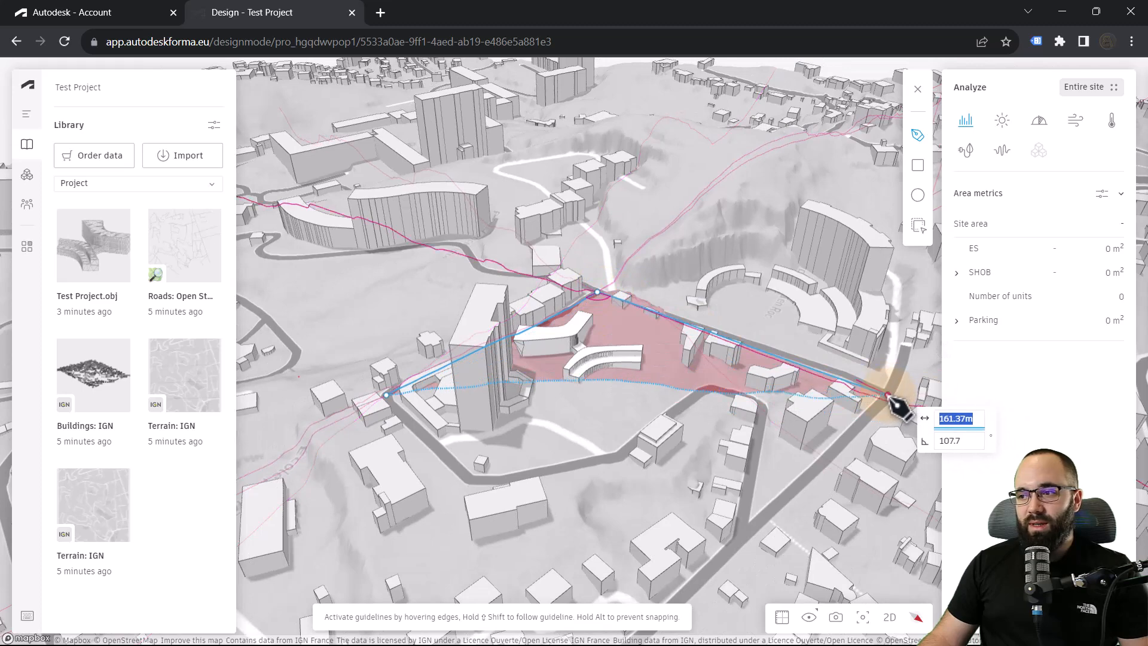
{"action": "left_click", "coordinate": [673, 604]}
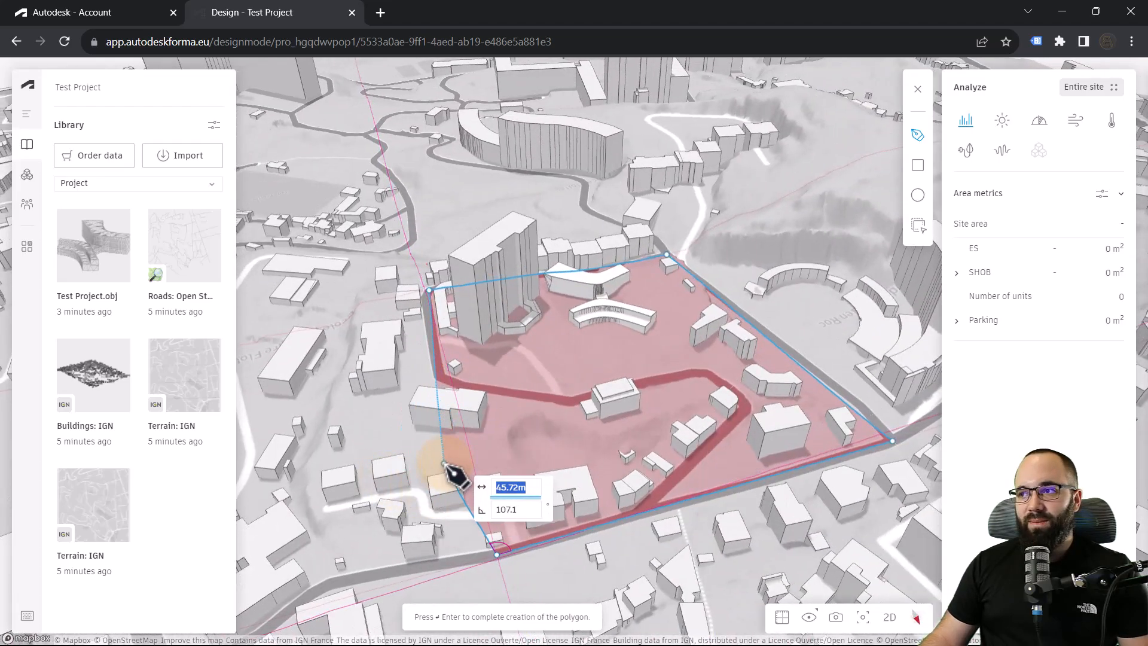
{"action": "key", "text": "Return"}
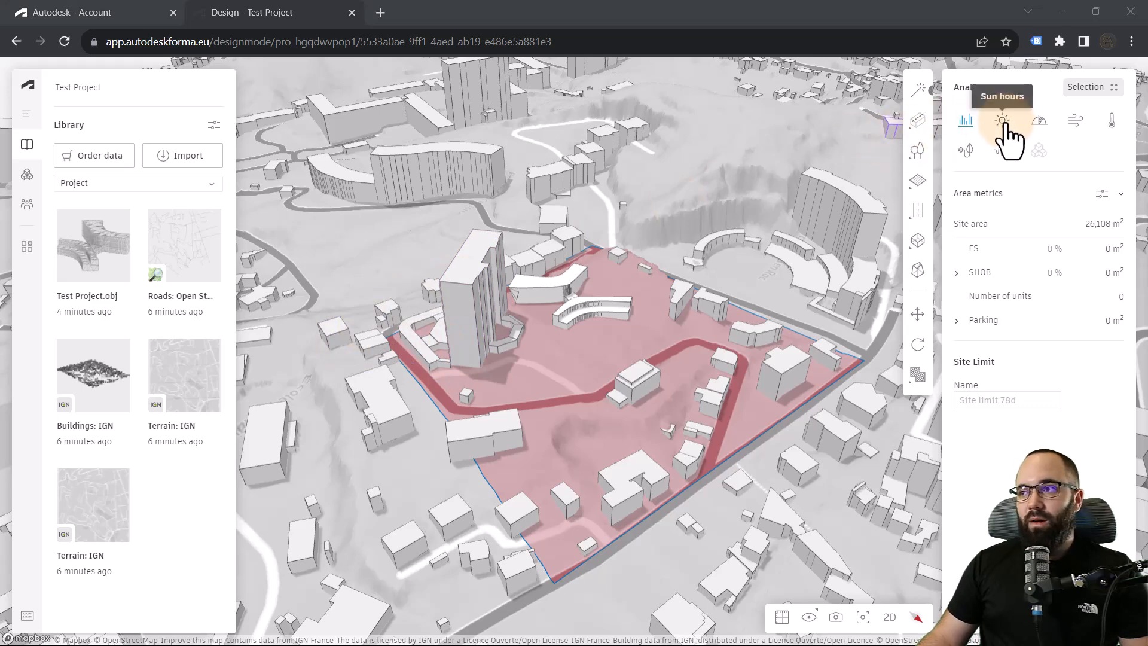
Step: Run a sun hours analysis on the site limit for June 21
{"action": "left_click", "coordinate": [1002, 119]}
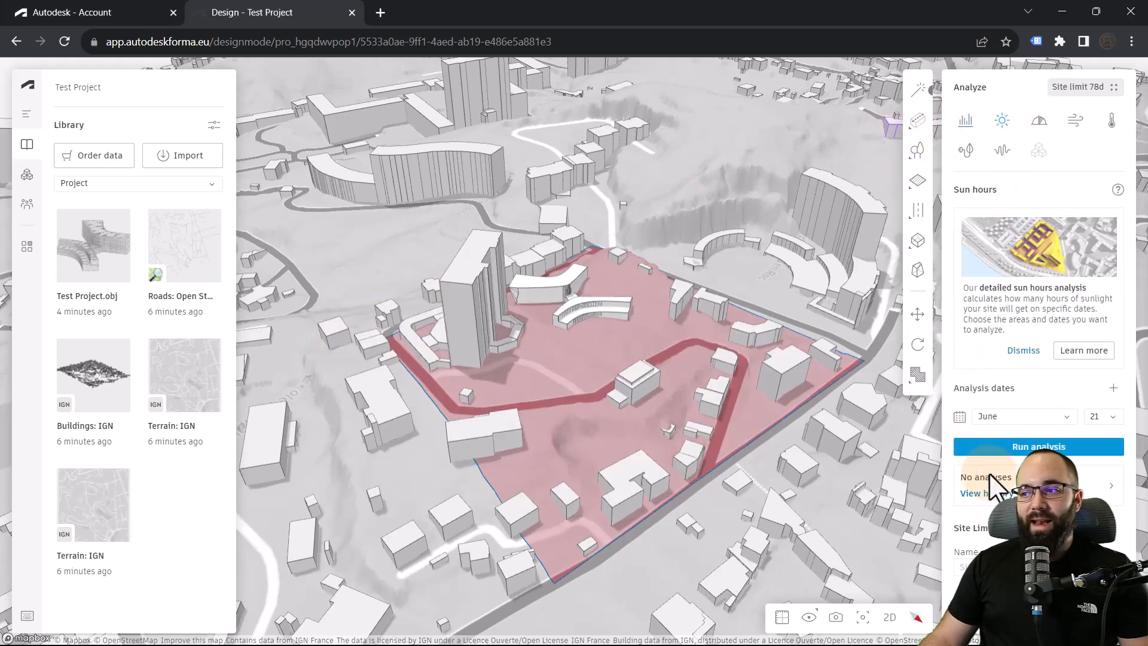
{"action": "left_click", "coordinate": [1038, 446]}
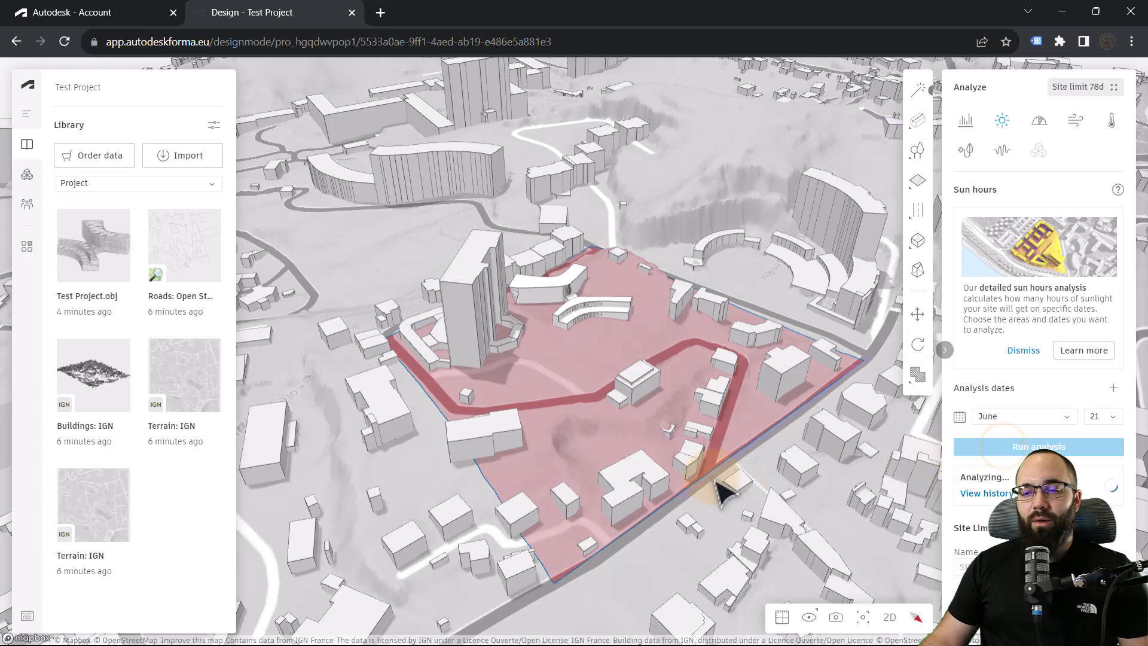
{"action": "mouse_move", "coordinate": [504, 486]}
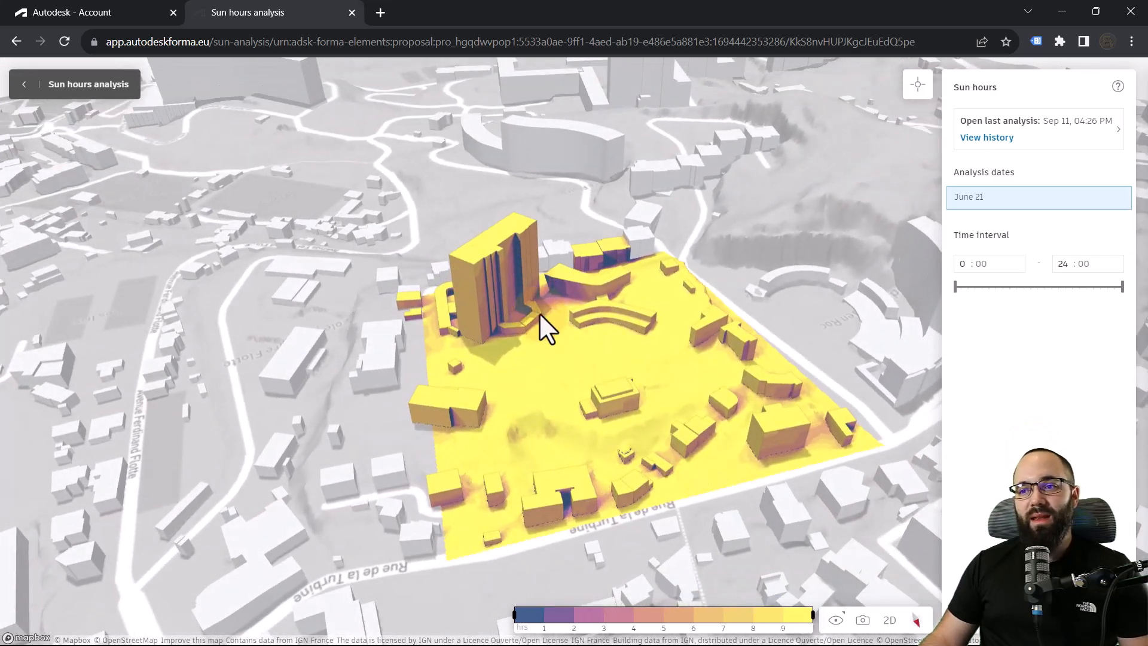
Step: Zoom over the June 21 sun hours colour map across the site and buildings
{"action": "scroll", "scroll_direction": "up", "scroll_amount": 3}
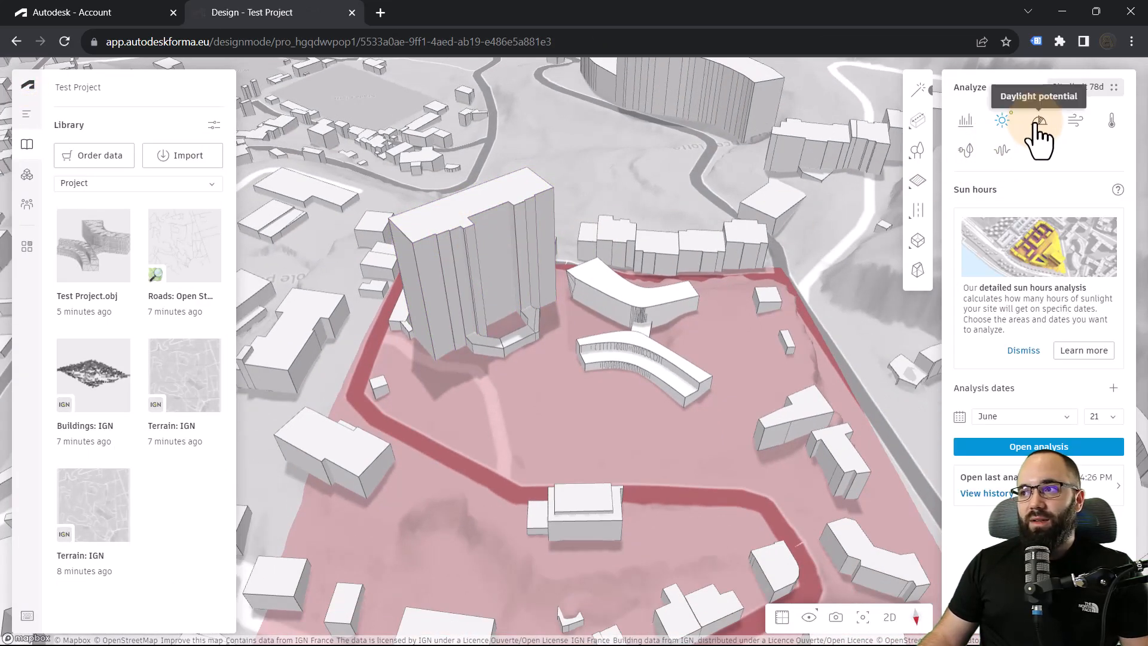
Step: Run the daylight potential analysis on the site limit until it completes
{"action": "left_click", "coordinate": [1037, 120]}
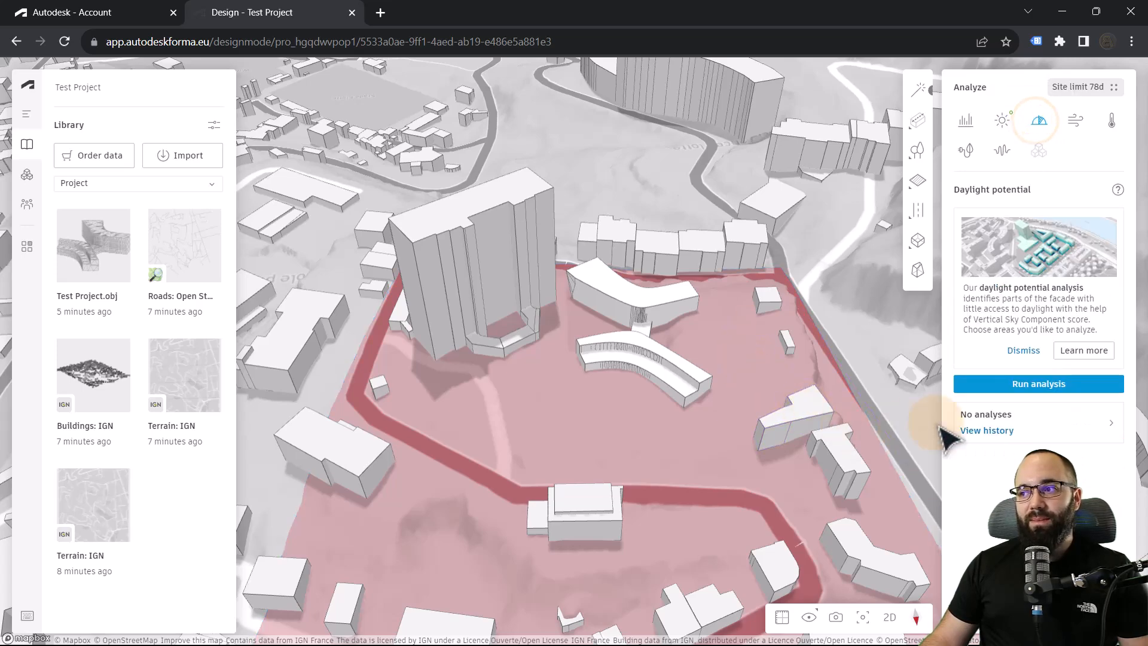
{"action": "left_click", "coordinate": [1037, 383]}
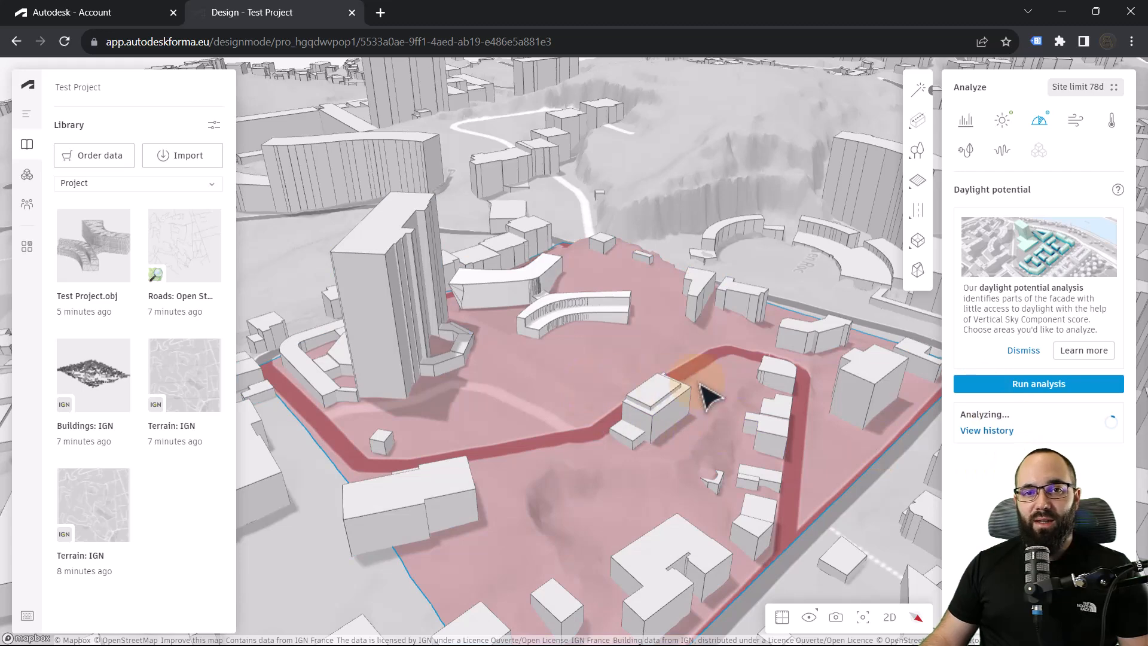
{"action": "left_click", "coordinate": [1037, 383]}
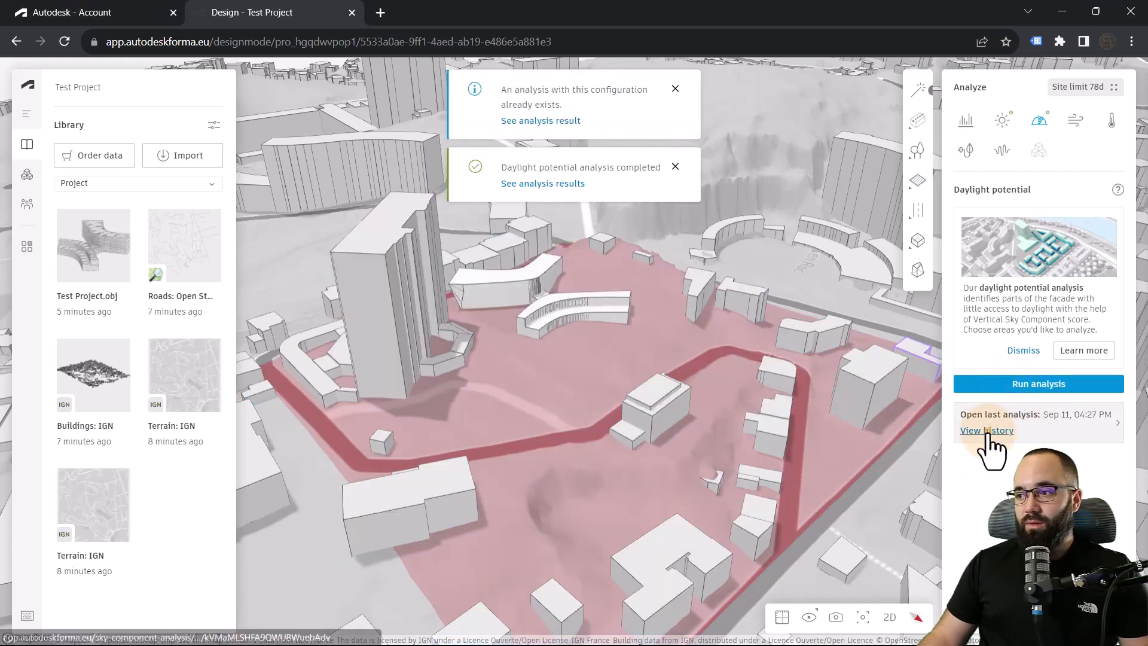
Step: Review the latest daylight potential results on the facades, then return to the design view
{"action": "left_click", "coordinate": [986, 430]}
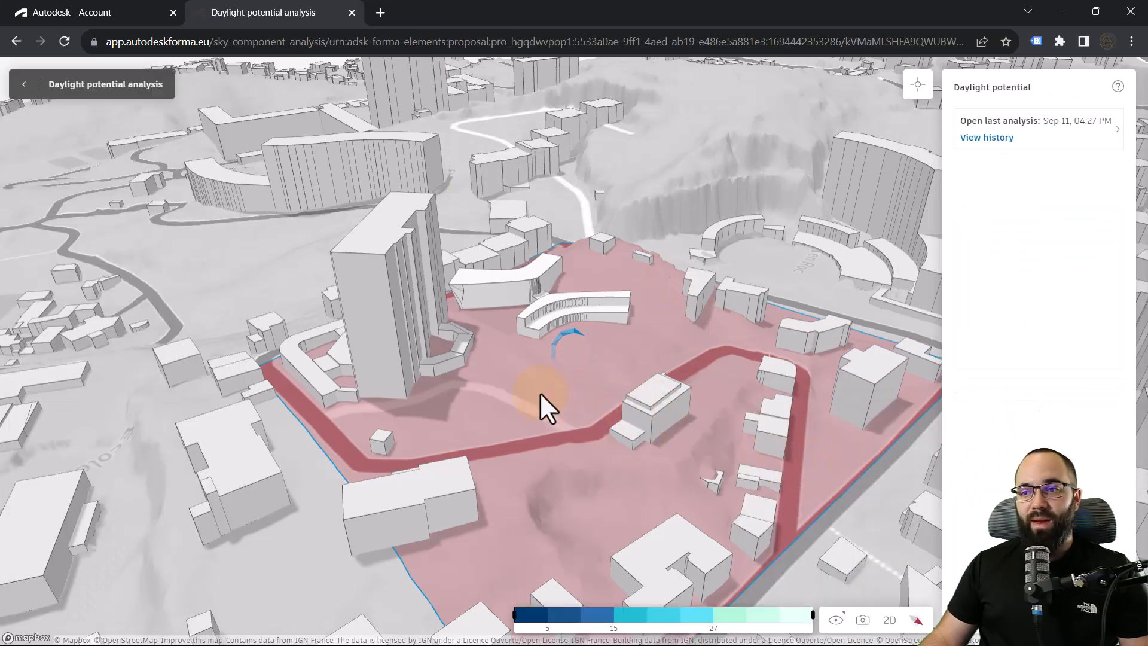
{"action": "mouse_move", "coordinate": [575, 524]}
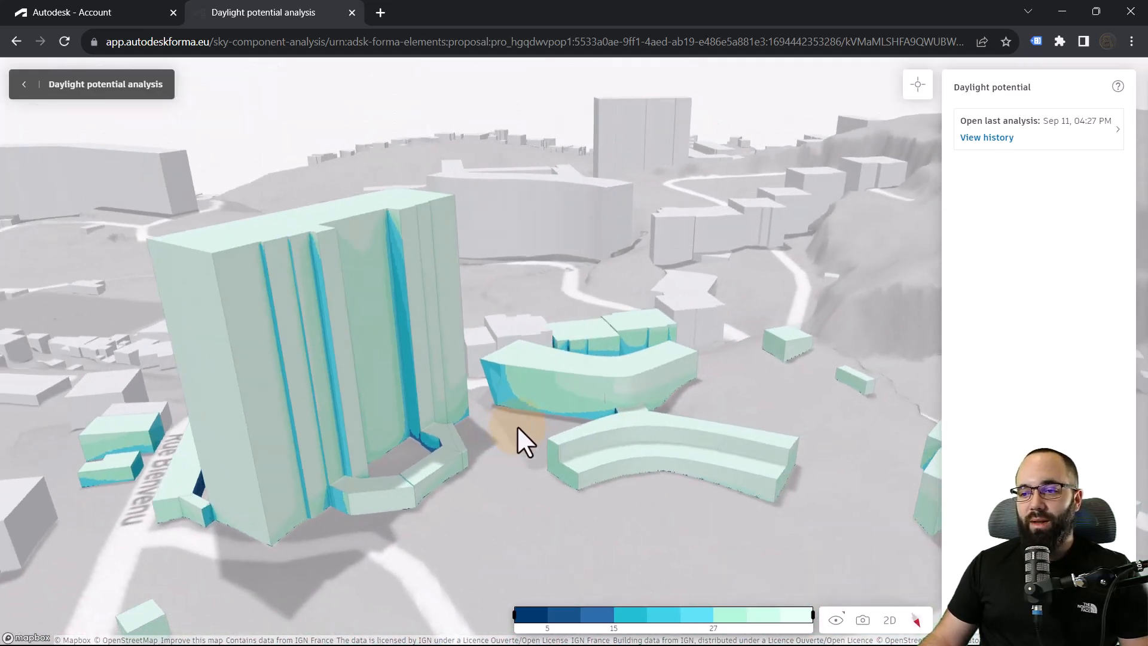
{"action": "left_click", "coordinate": [22, 84]}
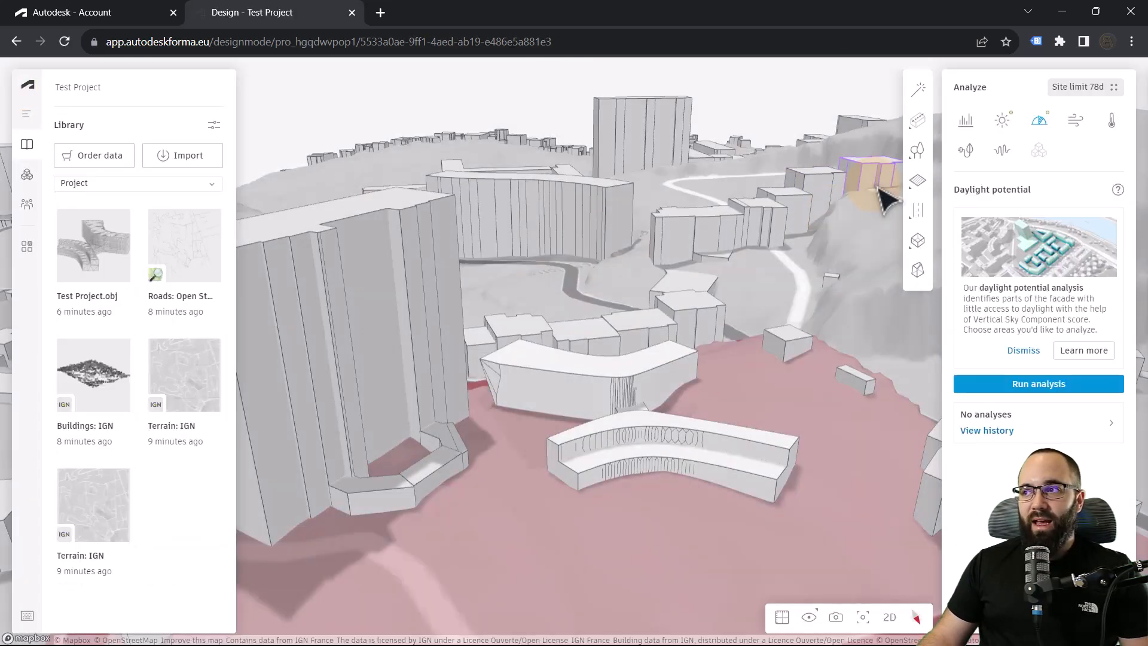
{"action": "mouse_move", "coordinate": [1074, 137]}
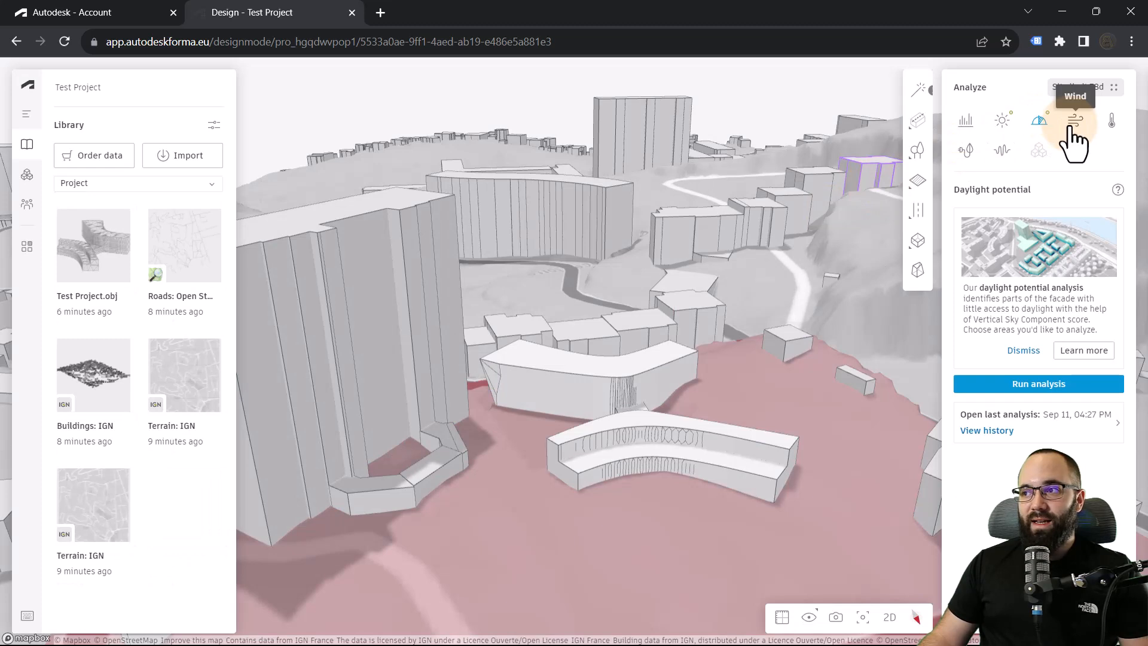
Step: Run the rapid wind analysis and show wind speed results by Direction instead of Comfort
{"action": "left_click", "coordinate": [1073, 119]}
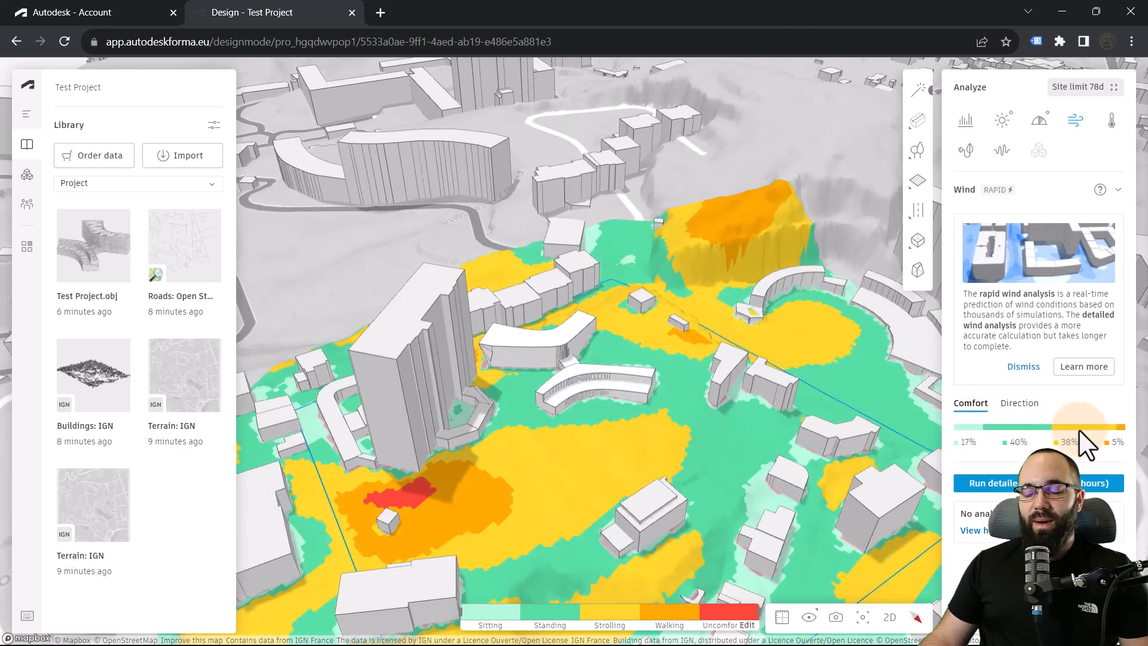
{"action": "mouse_move", "coordinate": [1028, 448]}
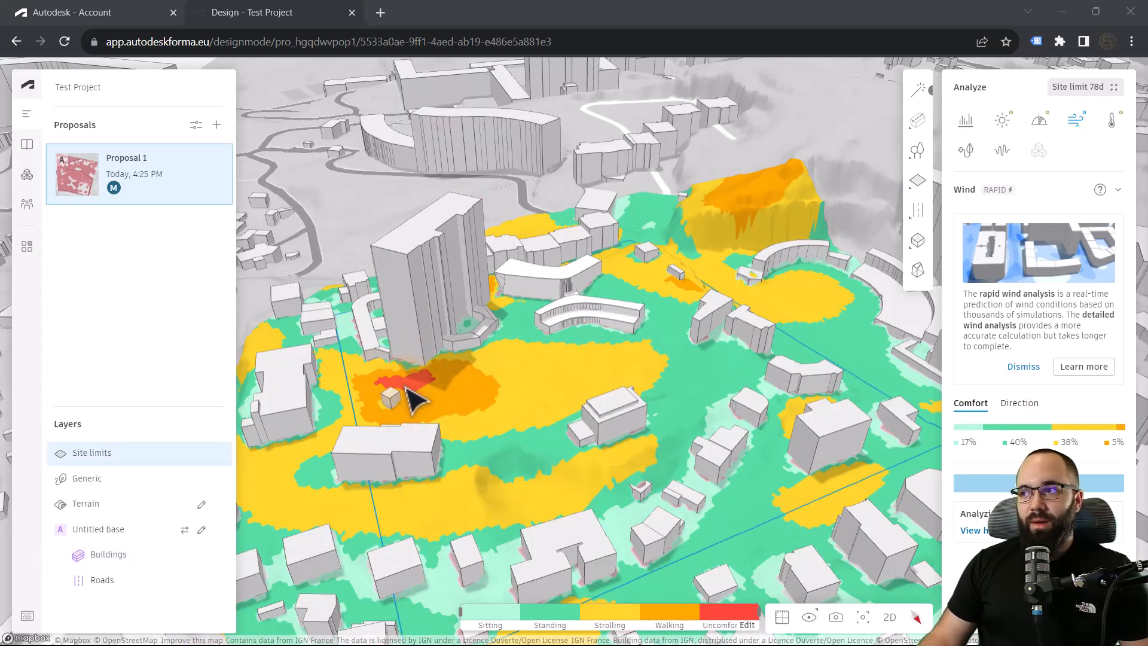
{"action": "mouse_move", "coordinate": [432, 396]}
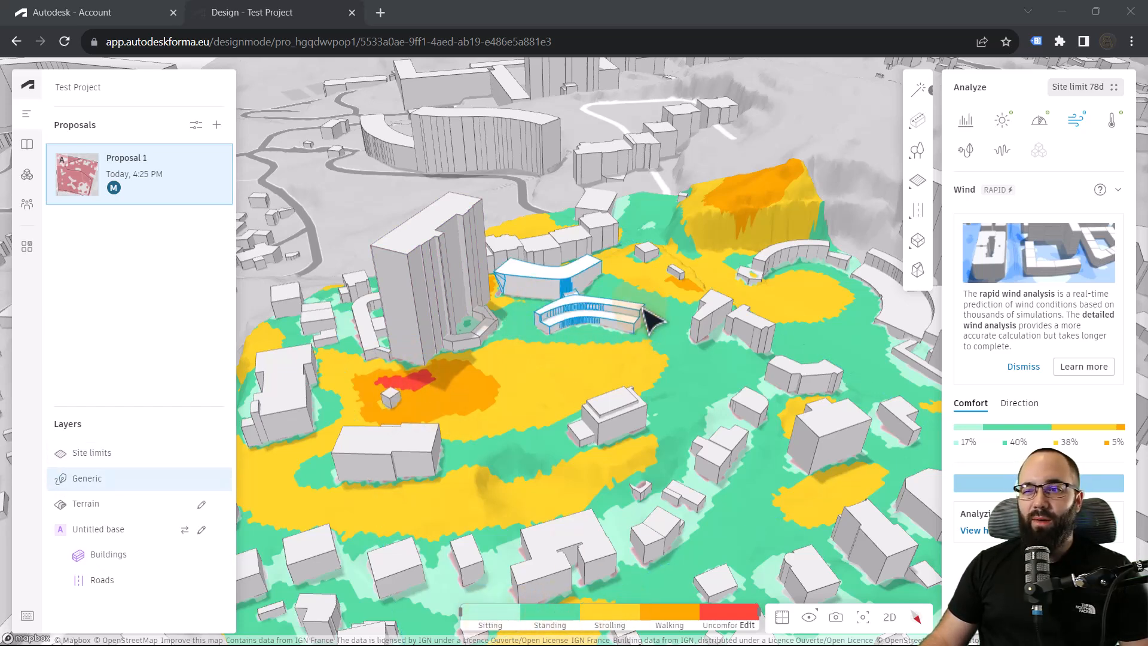
{"action": "mouse_move", "coordinate": [552, 334]}
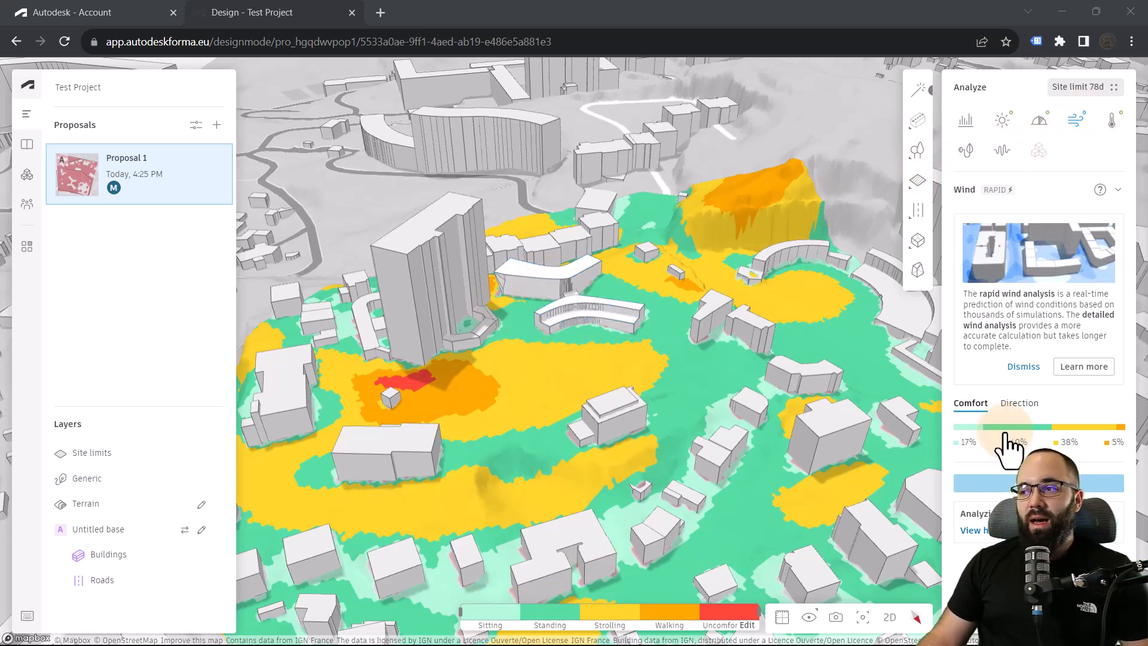
{"action": "left_click", "coordinate": [1018, 403]}
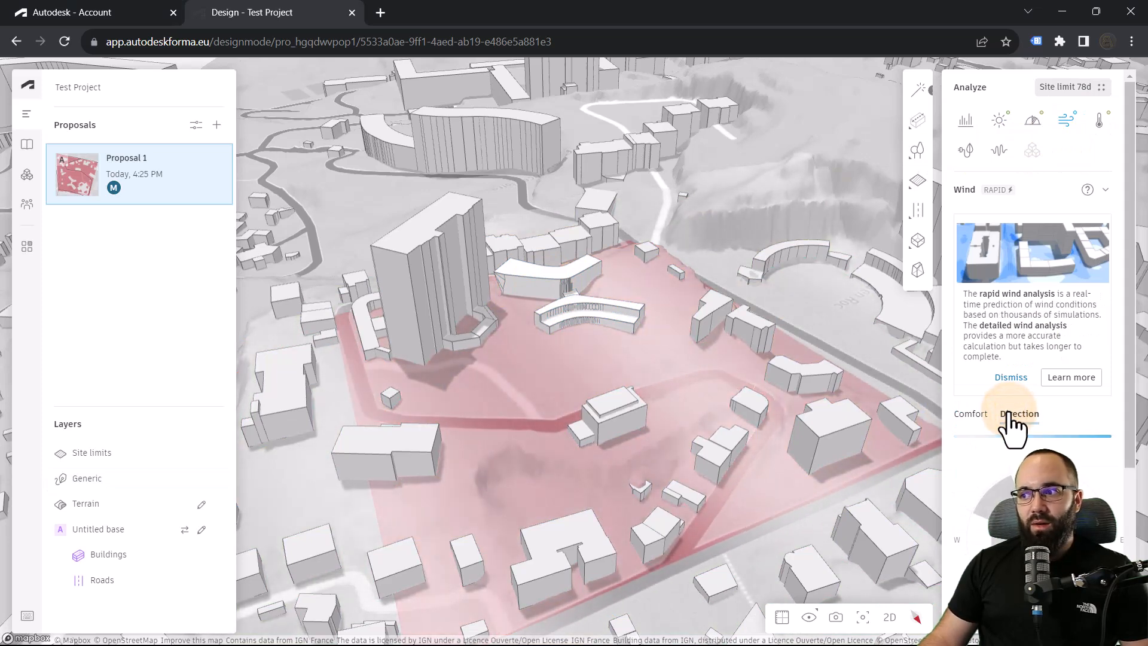
{"action": "left_click", "coordinate": [1019, 412]}
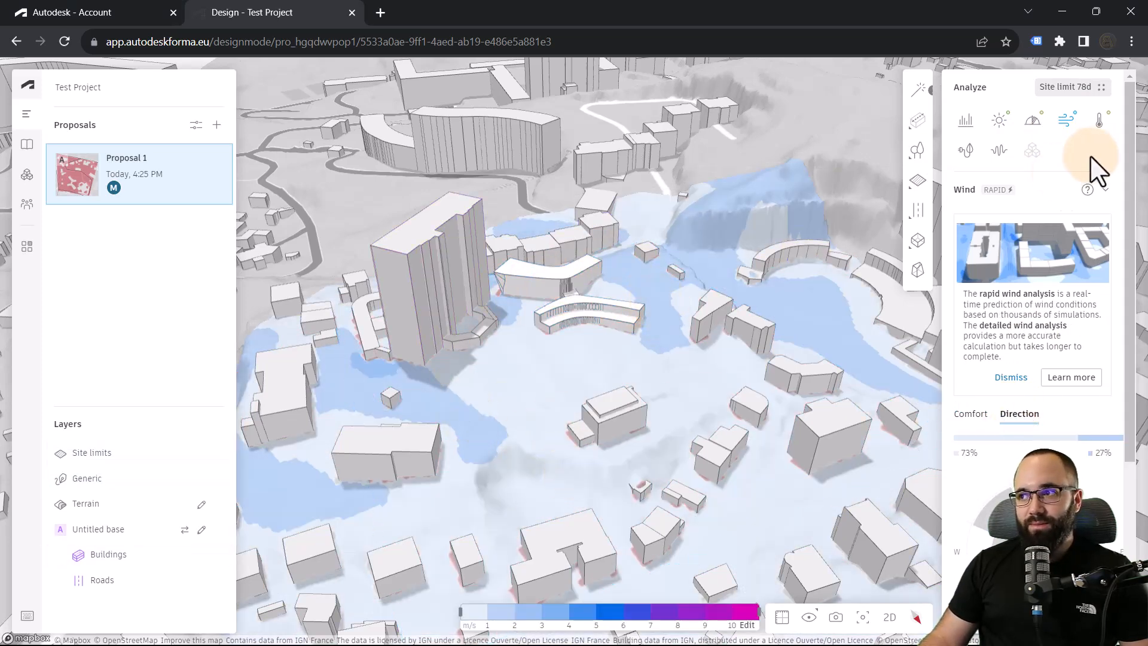
Step: Open the September 11 microclimate result from history, then return to the design view
{"action": "left_click", "coordinate": [1107, 120]}
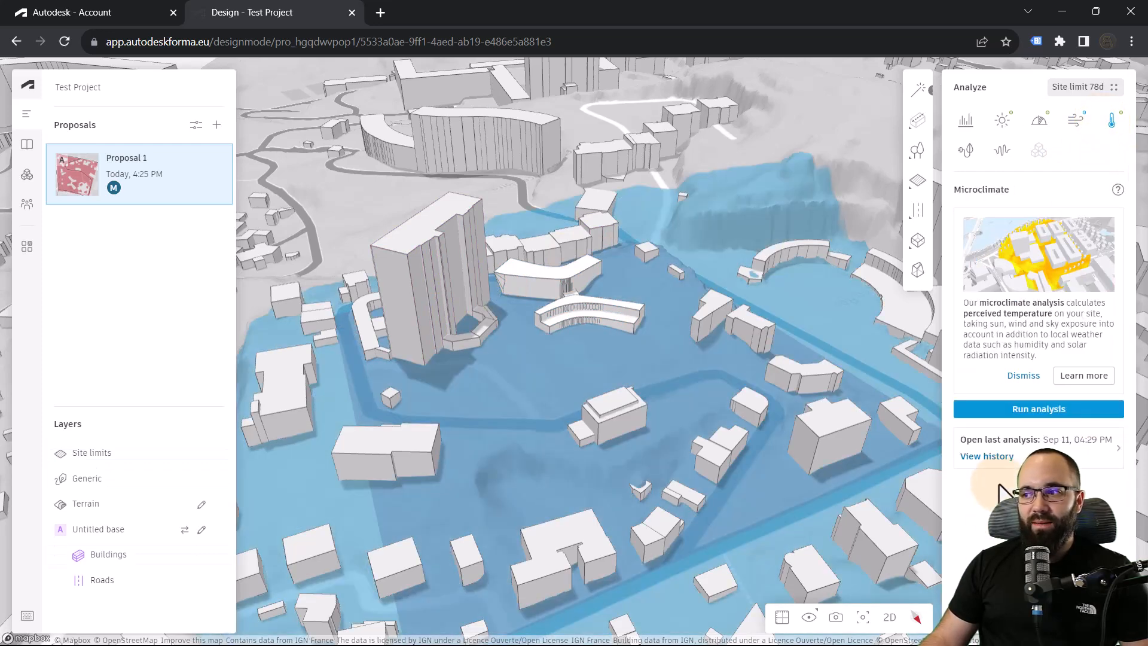
{"action": "left_click", "coordinate": [986, 455]}
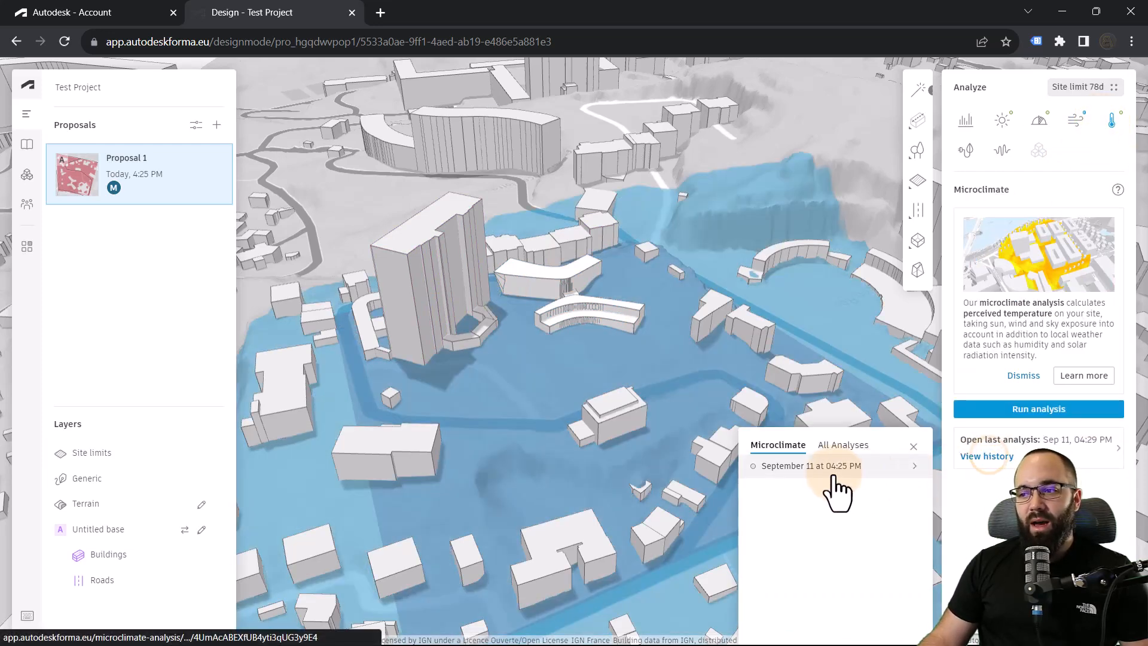
{"action": "left_click", "coordinate": [811, 465]}
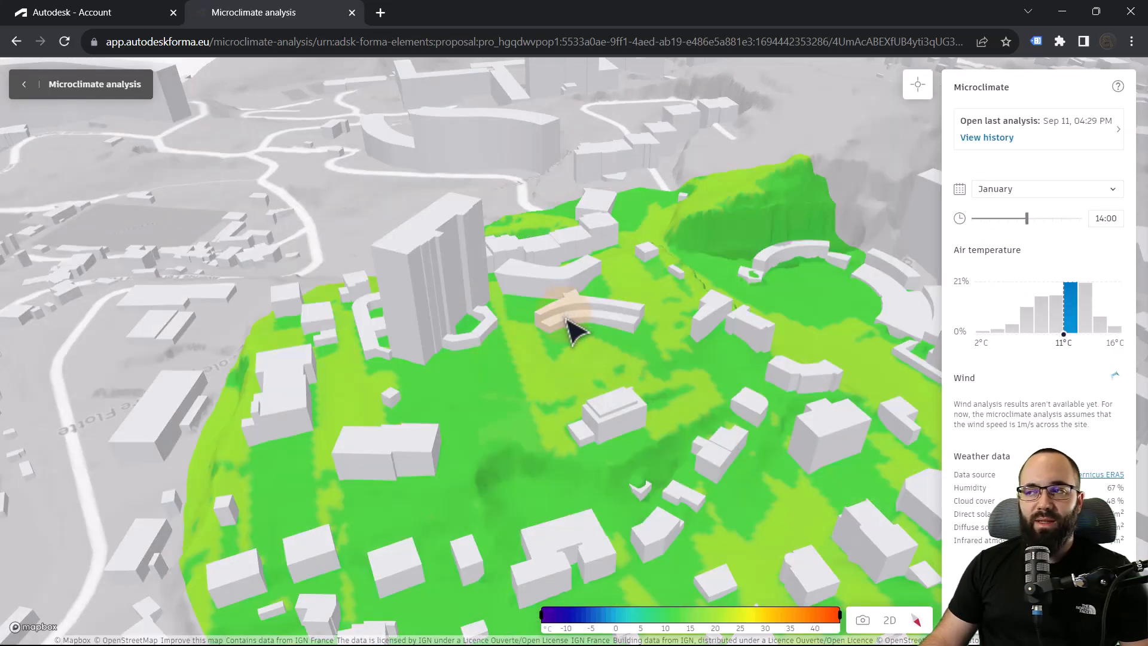
{"action": "mouse_move", "coordinate": [135, 102]}
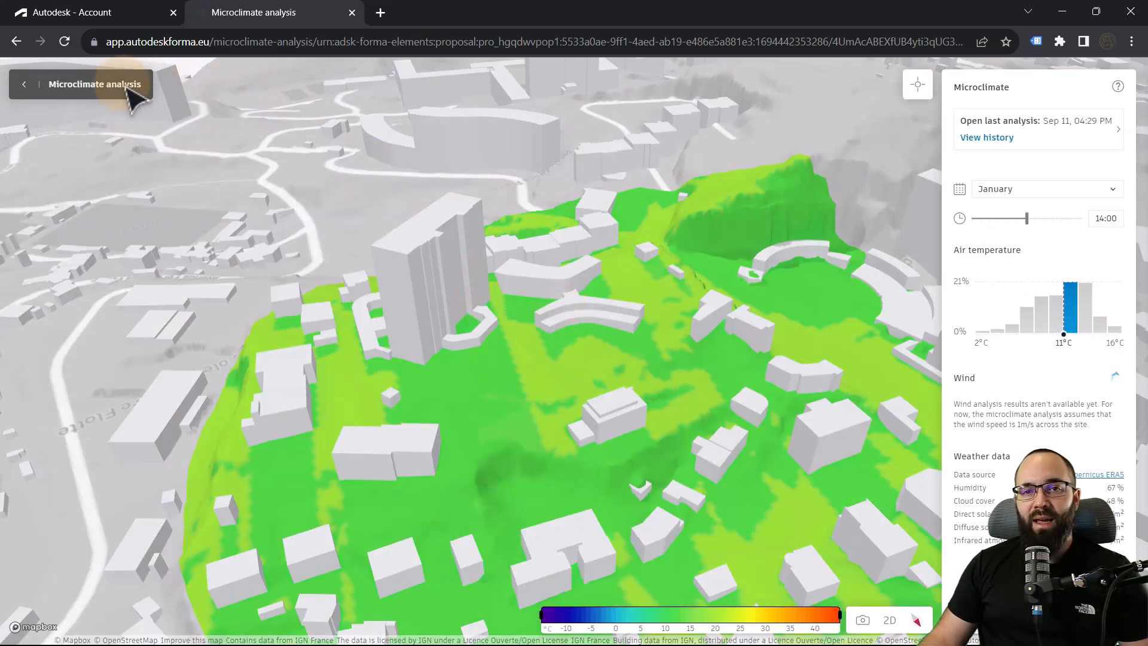
{"action": "left_click", "coordinate": [24, 84]}
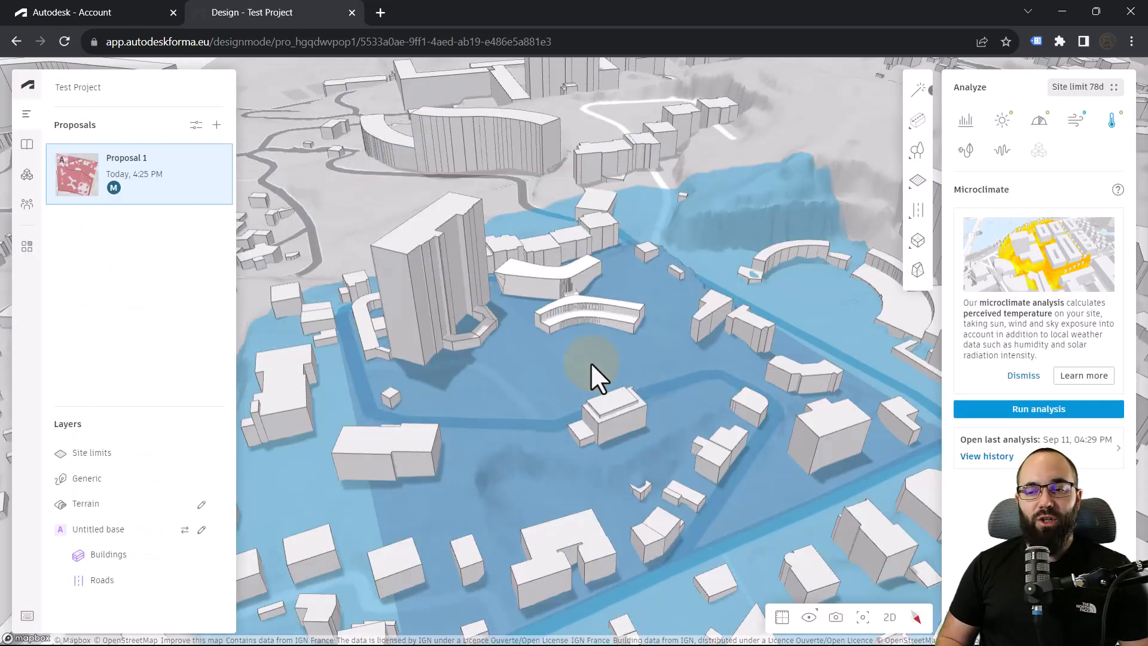
{"action": "mouse_move", "coordinate": [1002, 120]}
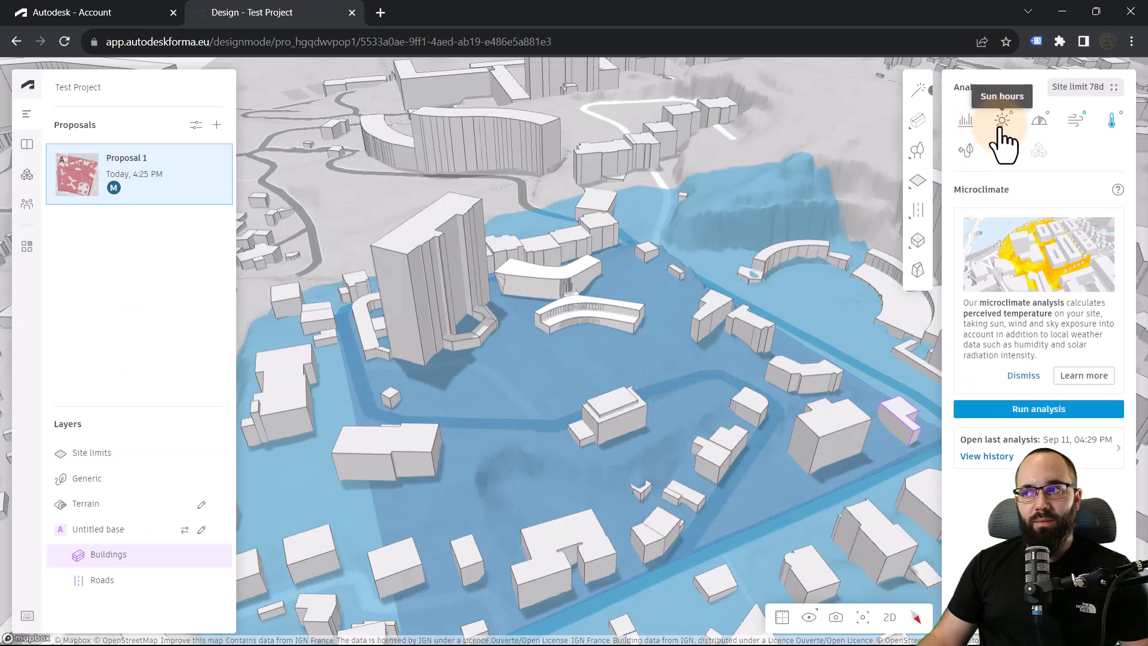
Step: Reopen the sun hours analysis panel set to June 21
{"action": "left_click", "coordinate": [1002, 120]}
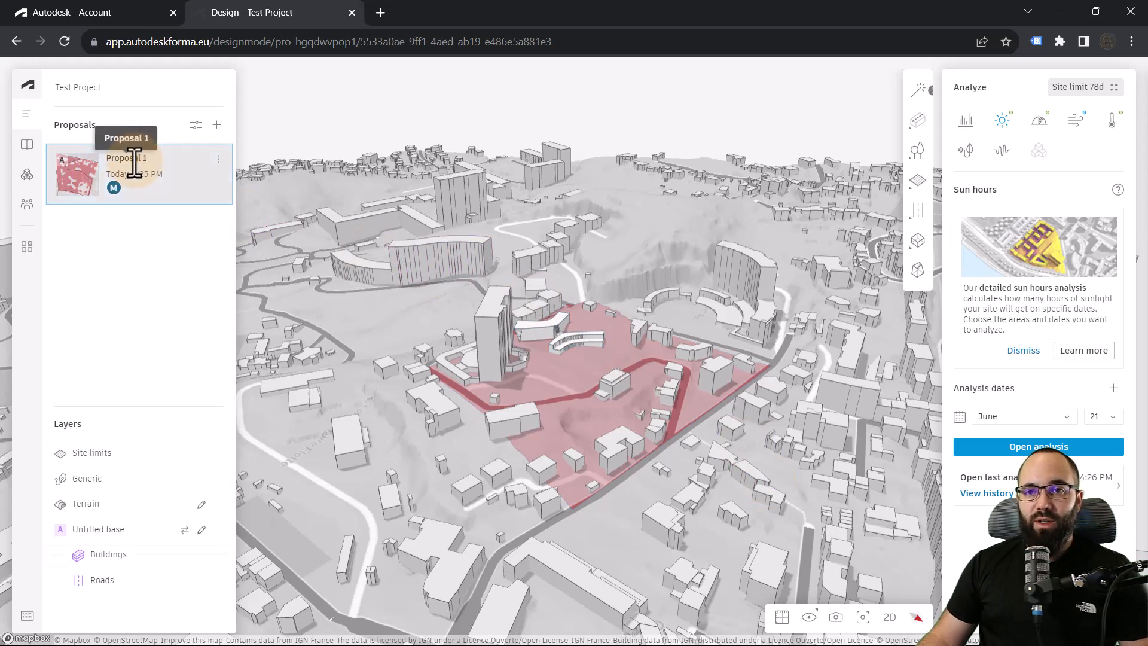
Step: Download the Revit add-in from Proposal 1's Revit options
{"action": "left_click", "coordinate": [218, 158]}
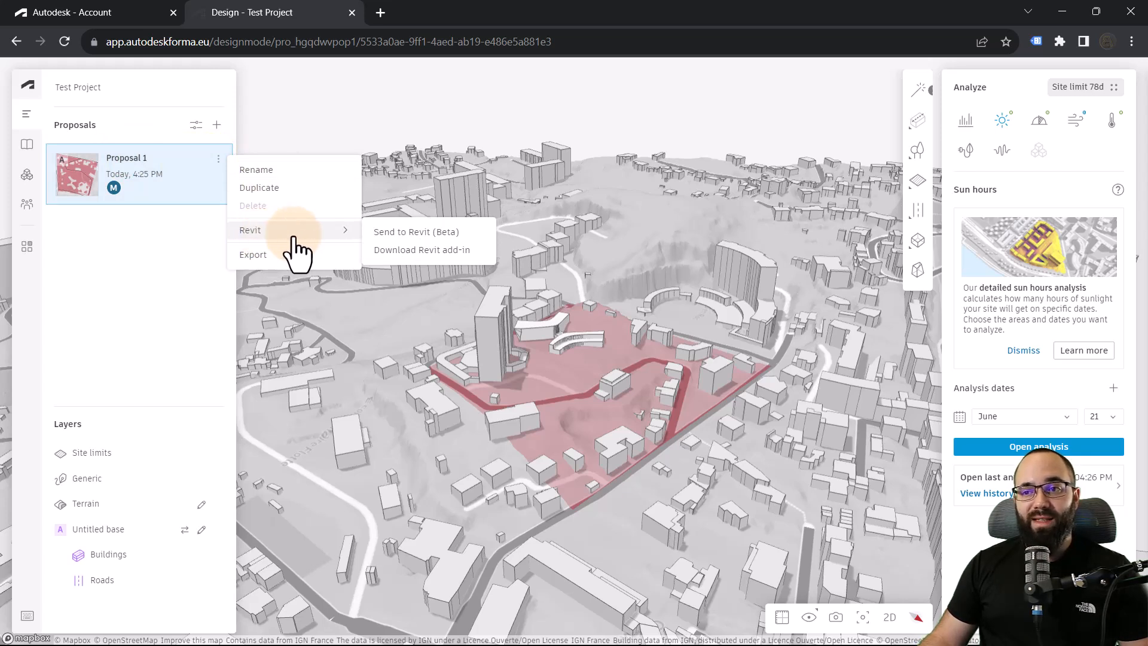
{"action": "mouse_move", "coordinate": [383, 263]}
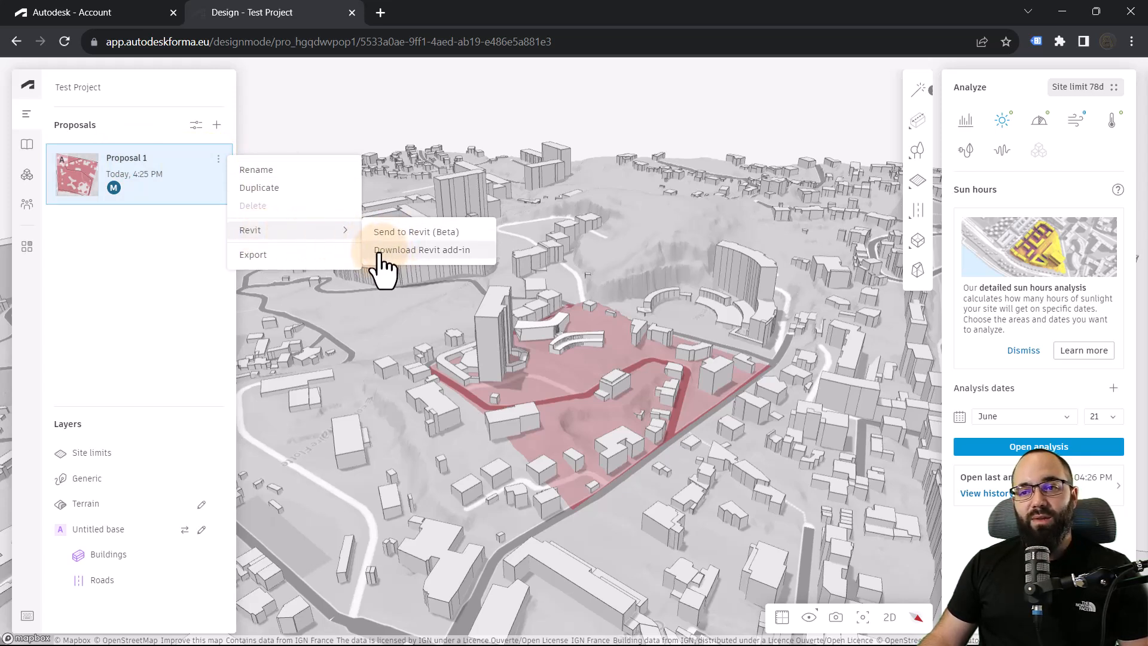
{"action": "mouse_move", "coordinate": [443, 275]}
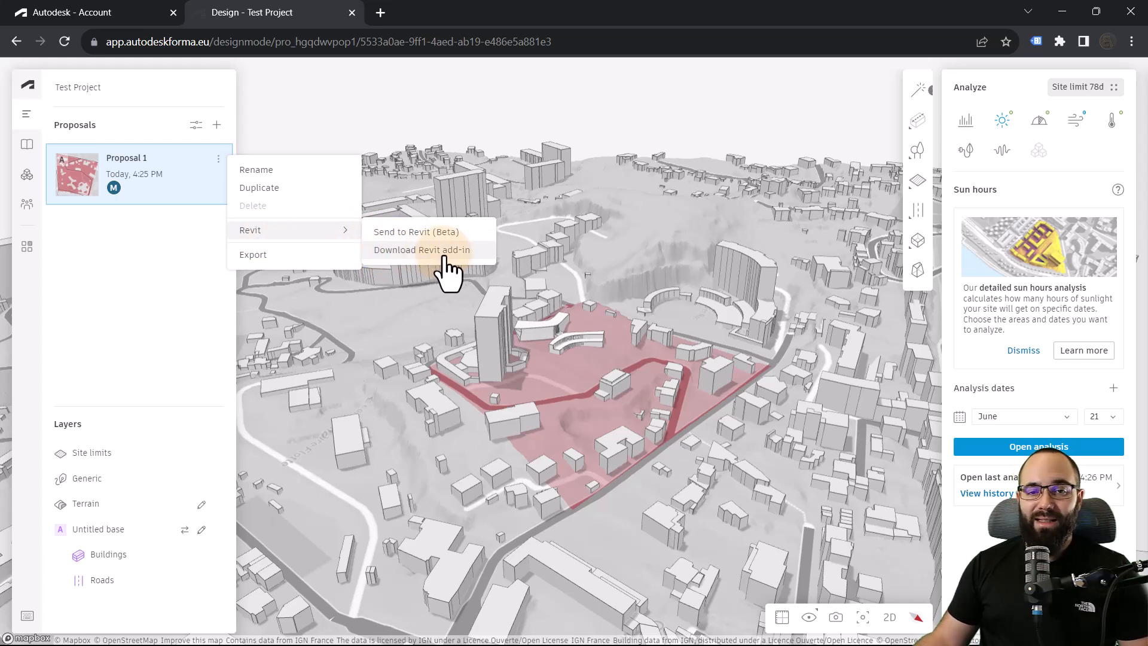
{"action": "mouse_move", "coordinate": [424, 250]}
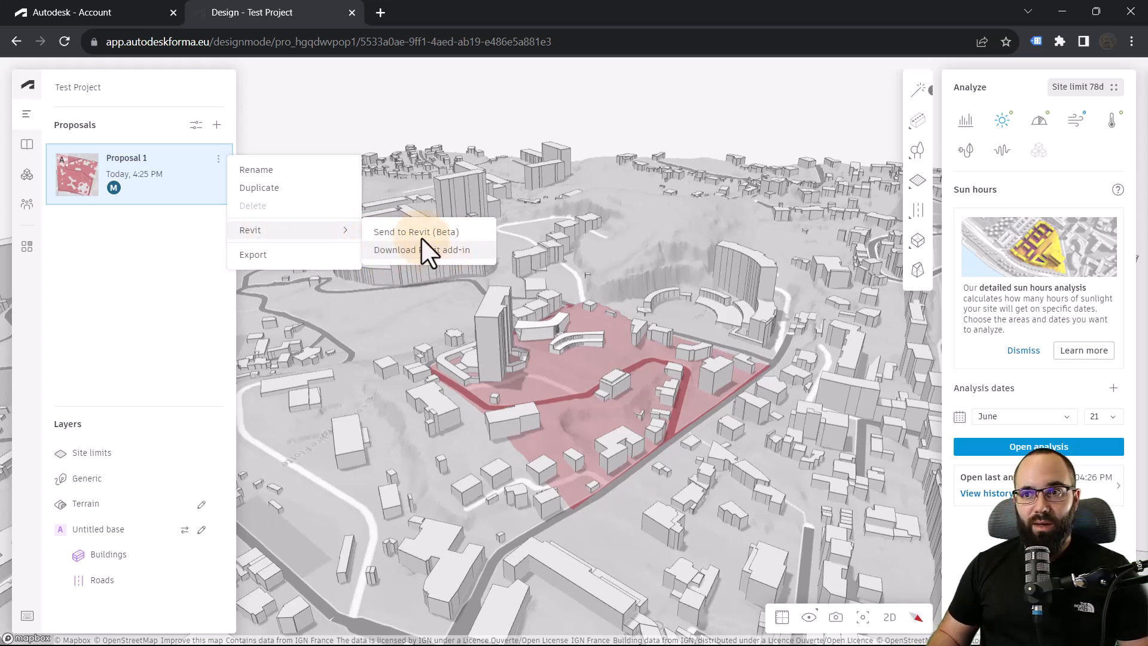
{"action": "left_click", "coordinate": [416, 231]}
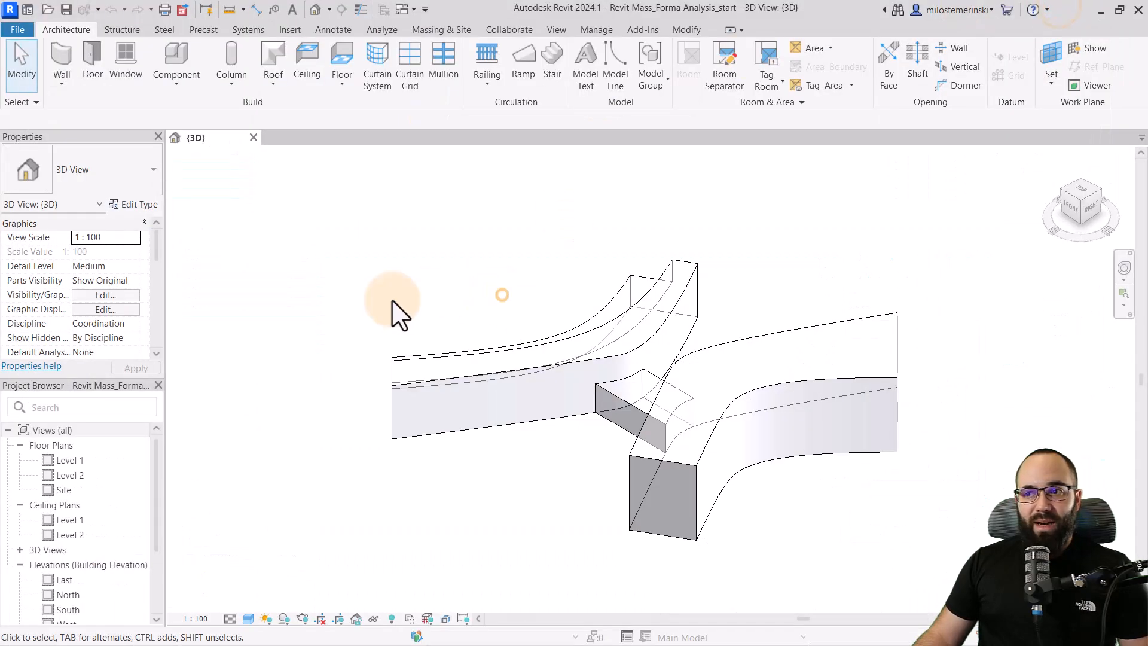
{"action": "mouse_move", "coordinate": [479, 51]}
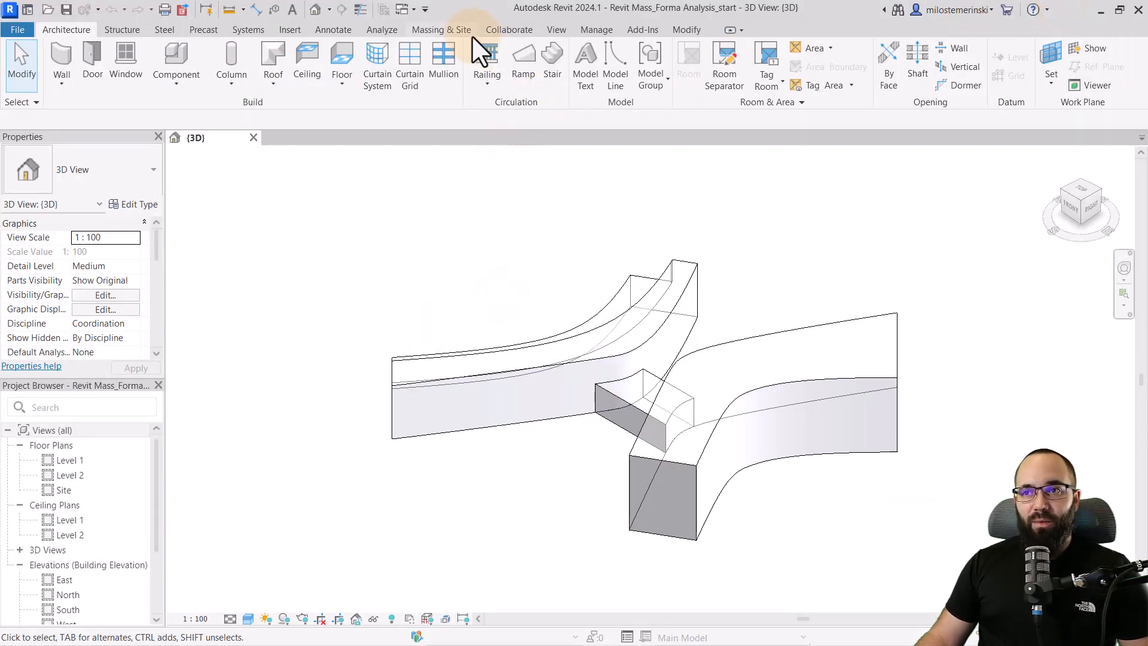
Step: Load Forma's Proposal 1 into Revit from the Massing & Site Forma panel
{"action": "left_click", "coordinate": [441, 29]}
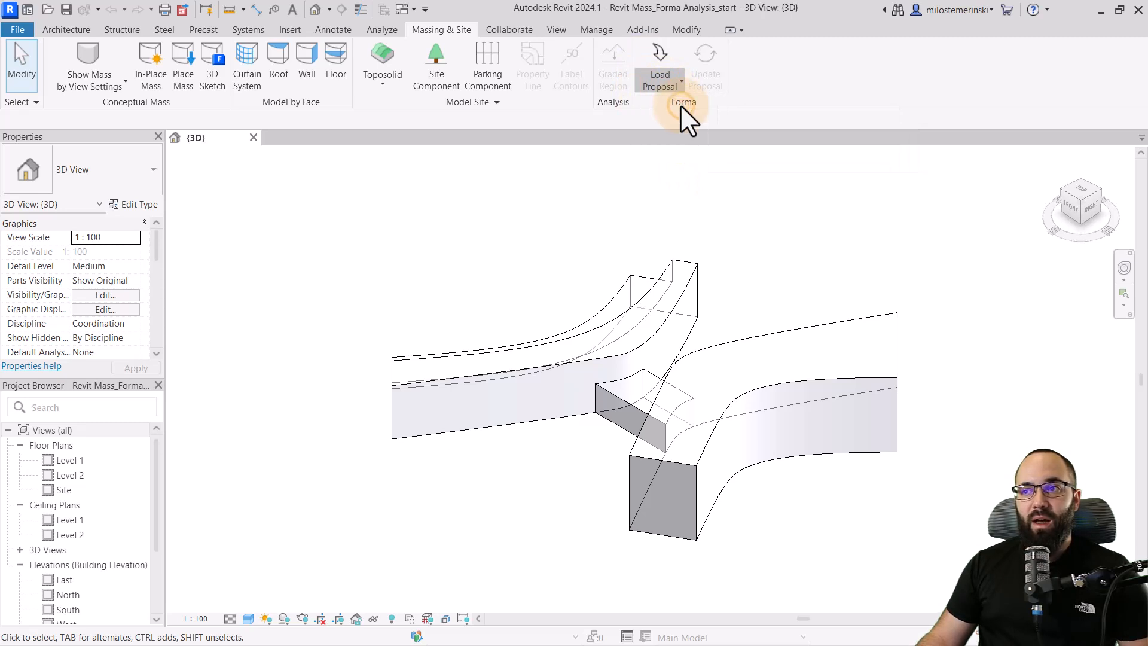
{"action": "mouse_move", "coordinate": [511, 286]}
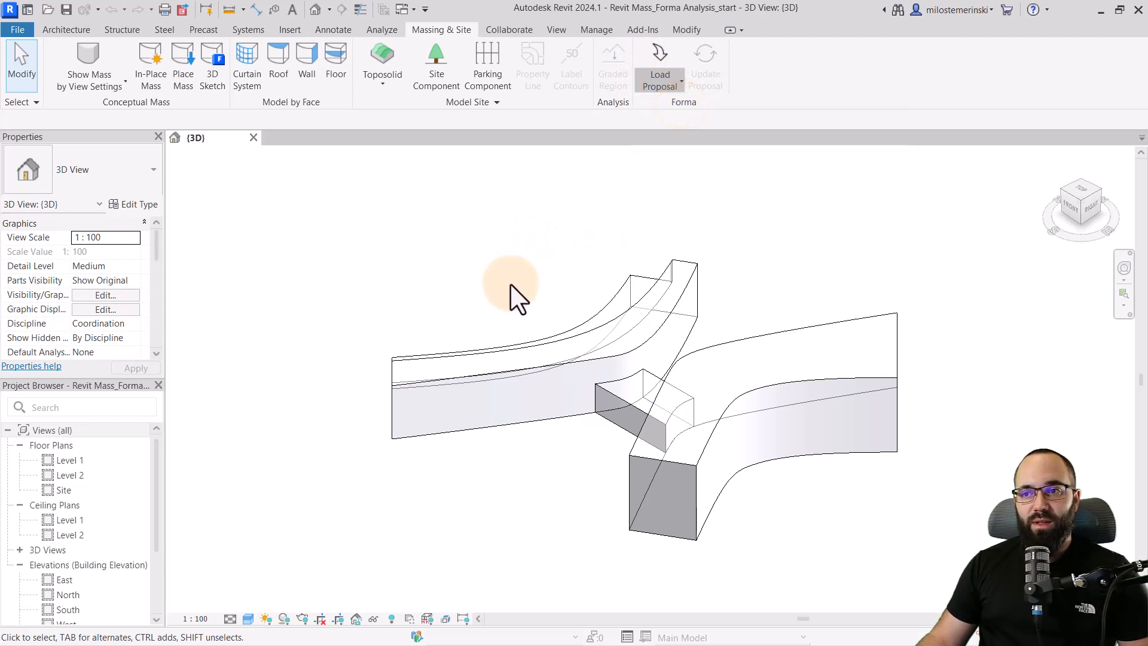
{"action": "left_click", "coordinate": [658, 65]}
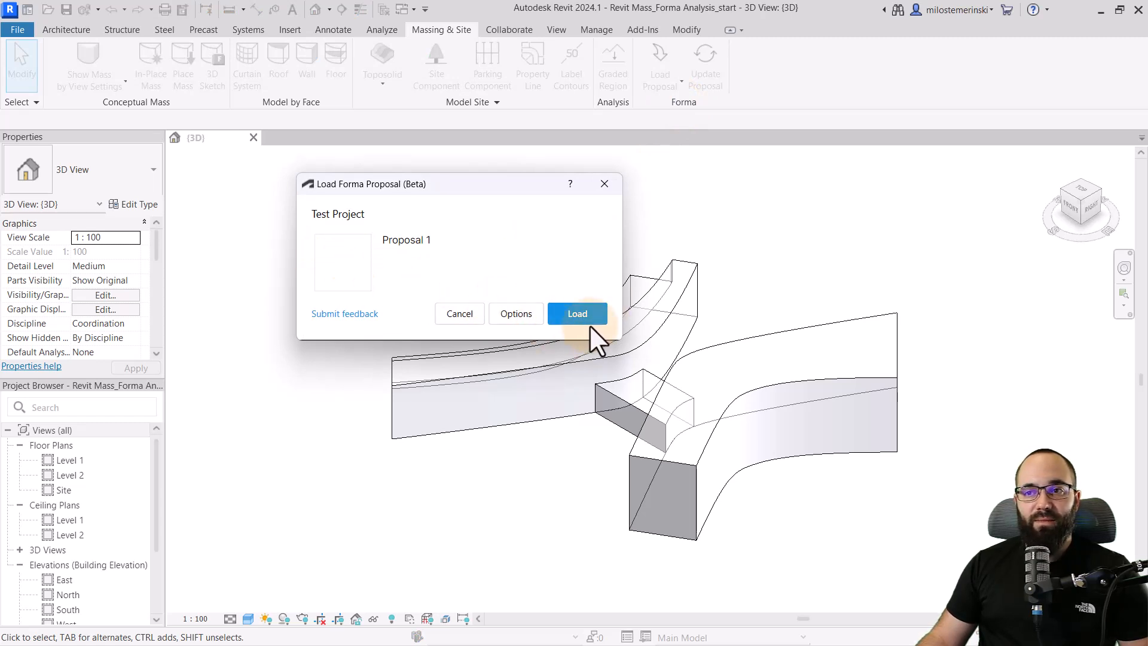
{"action": "left_click", "coordinate": [576, 314]}
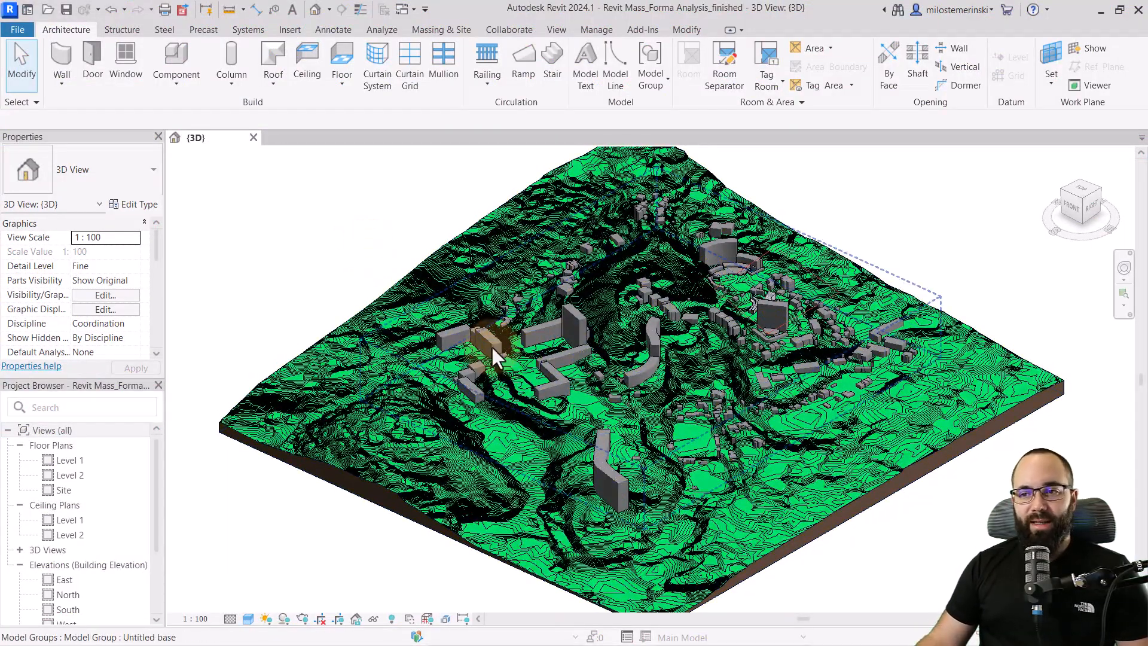
{"action": "left_click", "coordinate": [504, 351]}
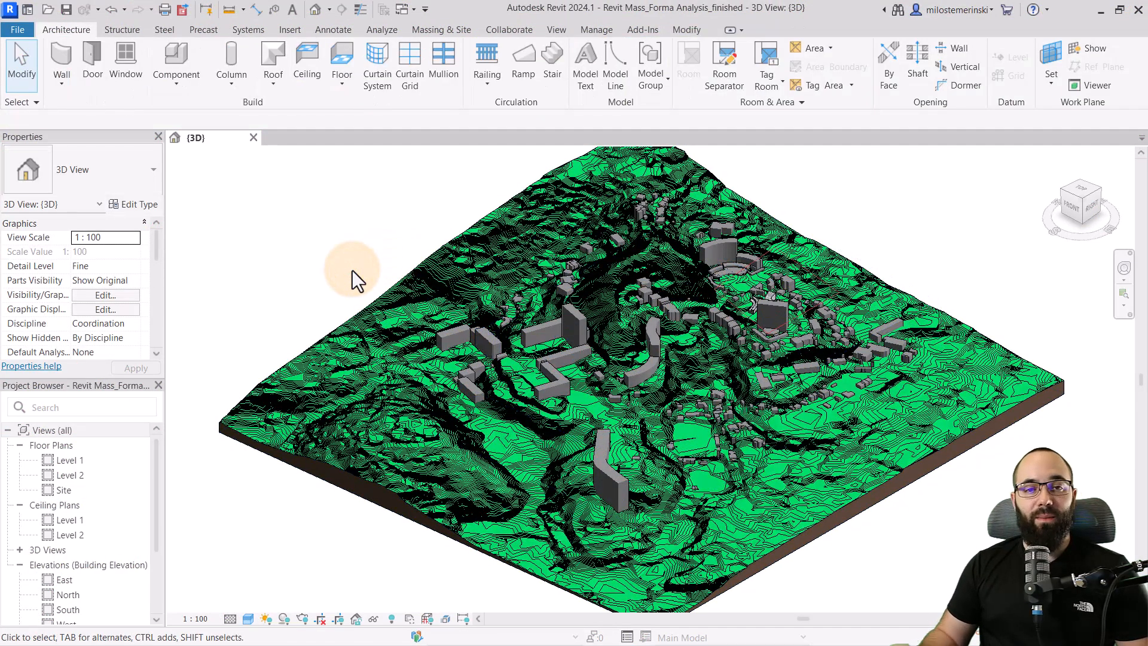
{"action": "left_click", "coordinate": [768, 308]}
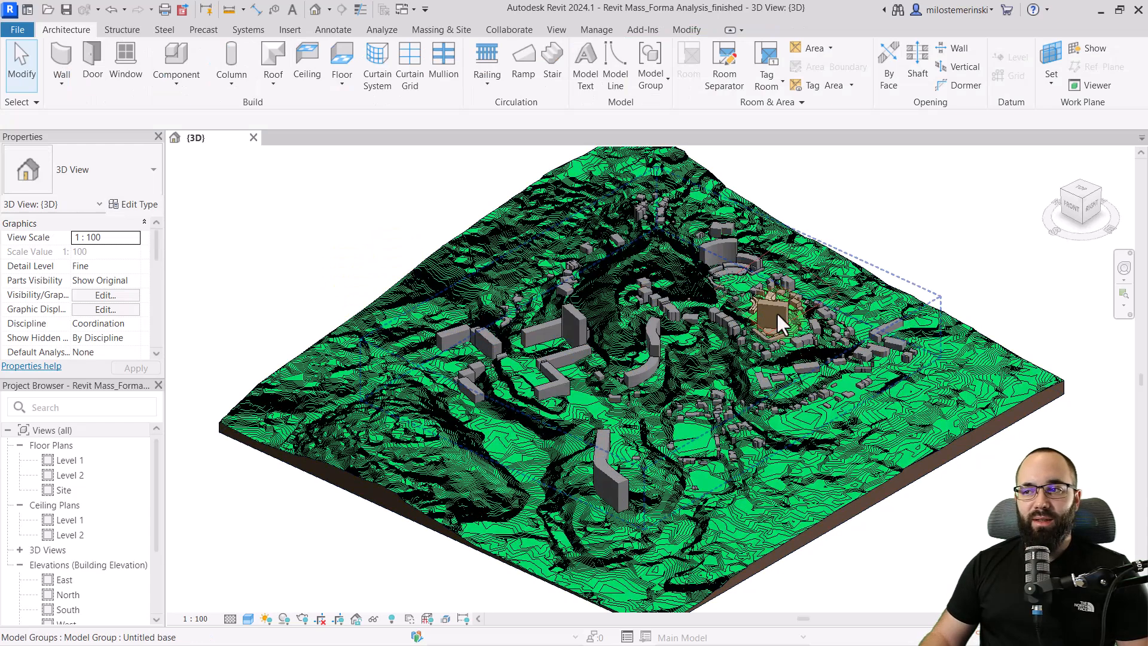
{"action": "mouse_move", "coordinate": [582, 321]}
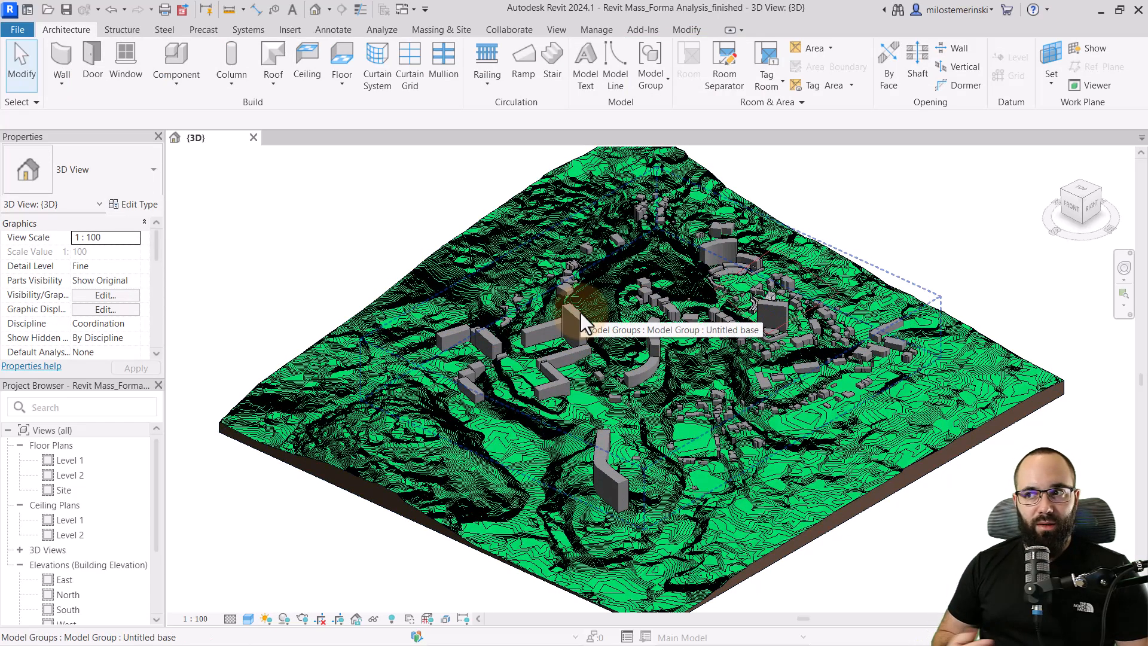
{"action": "mouse_move", "coordinate": [428, 290]}
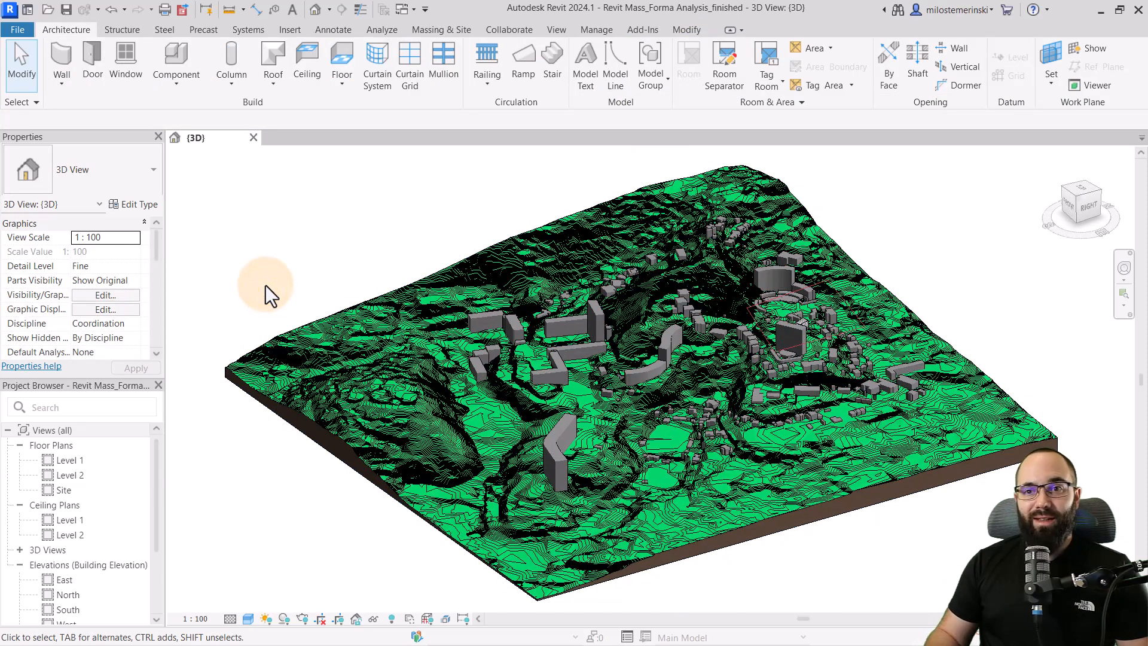
{"action": "mouse_move", "coordinate": [277, 279]}
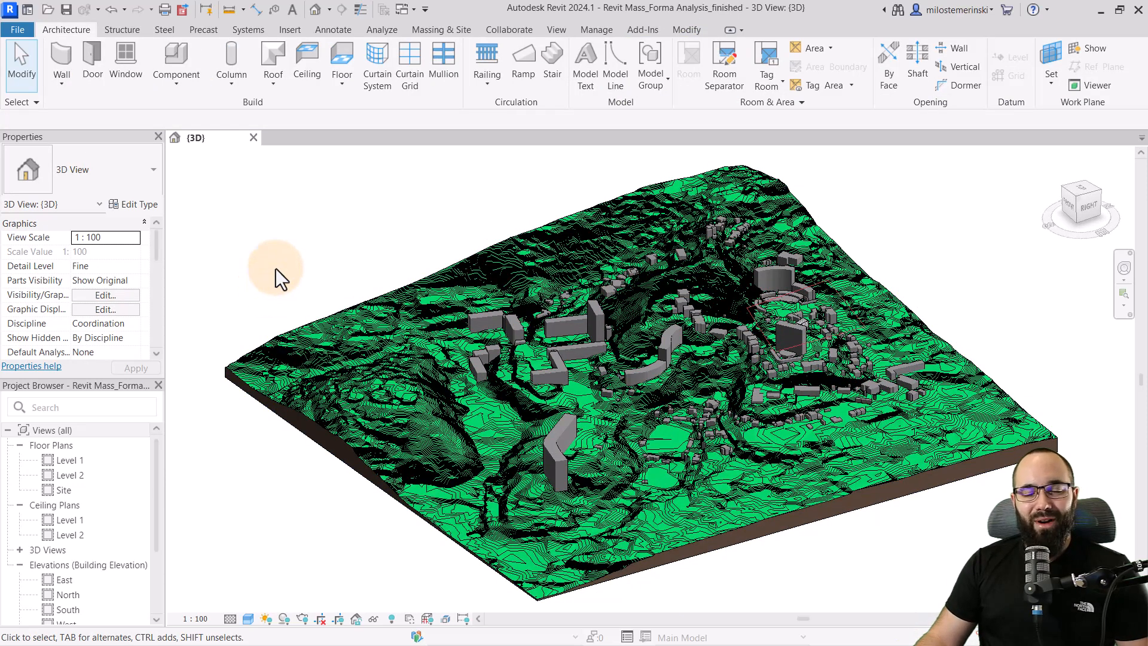